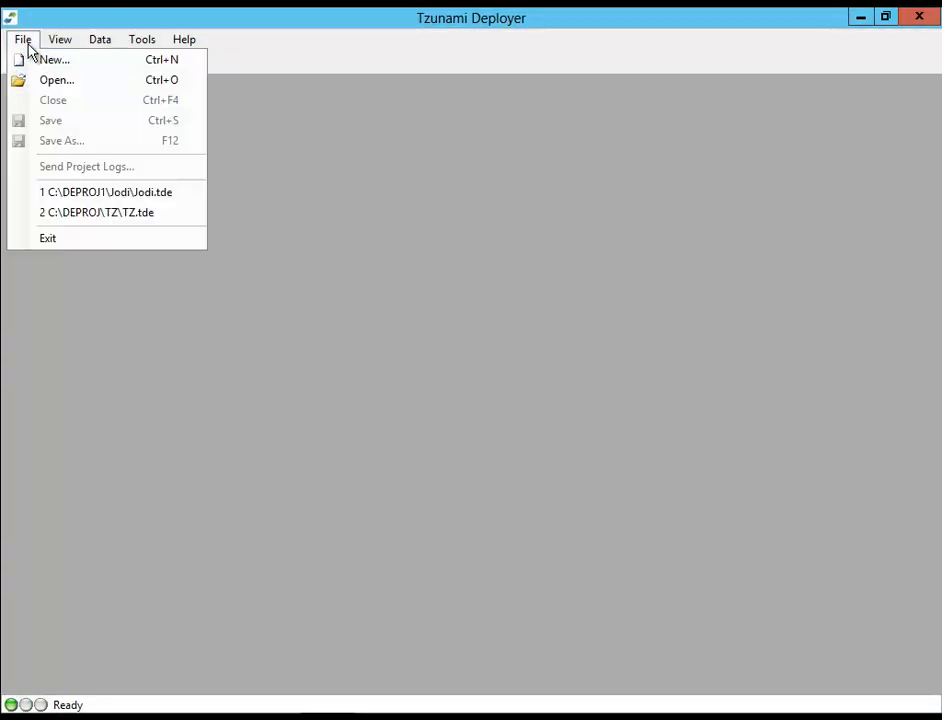
# Start a new project named 'SharePoint 2013 Migration' in C:\DEPROJ1, from SharePoint 2010 to SharePoint 2013
pyautogui.click(22, 40)
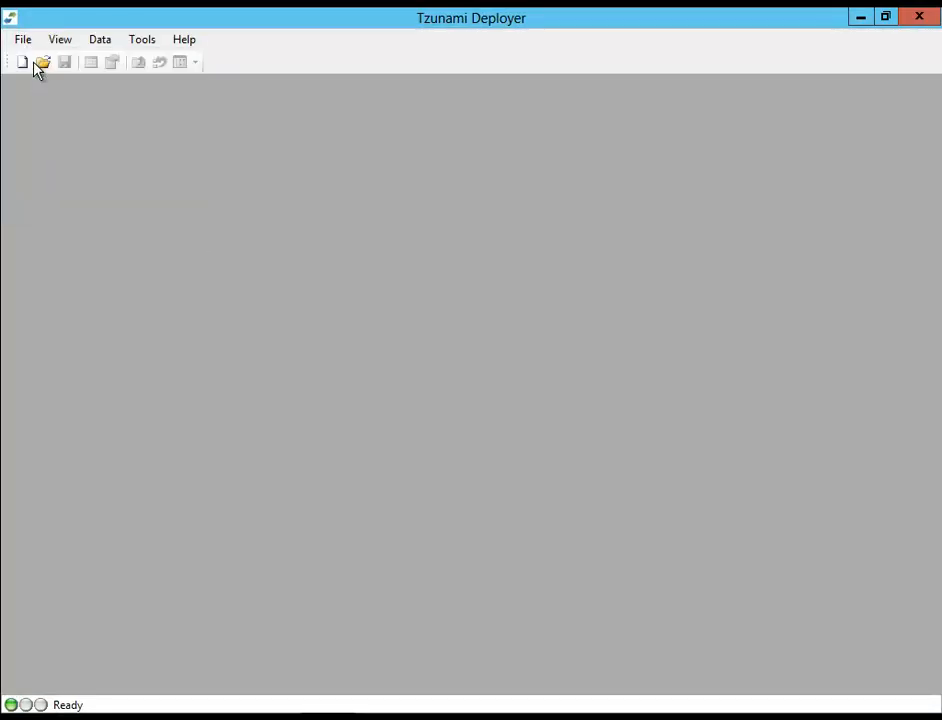
pyautogui.click(22, 62)
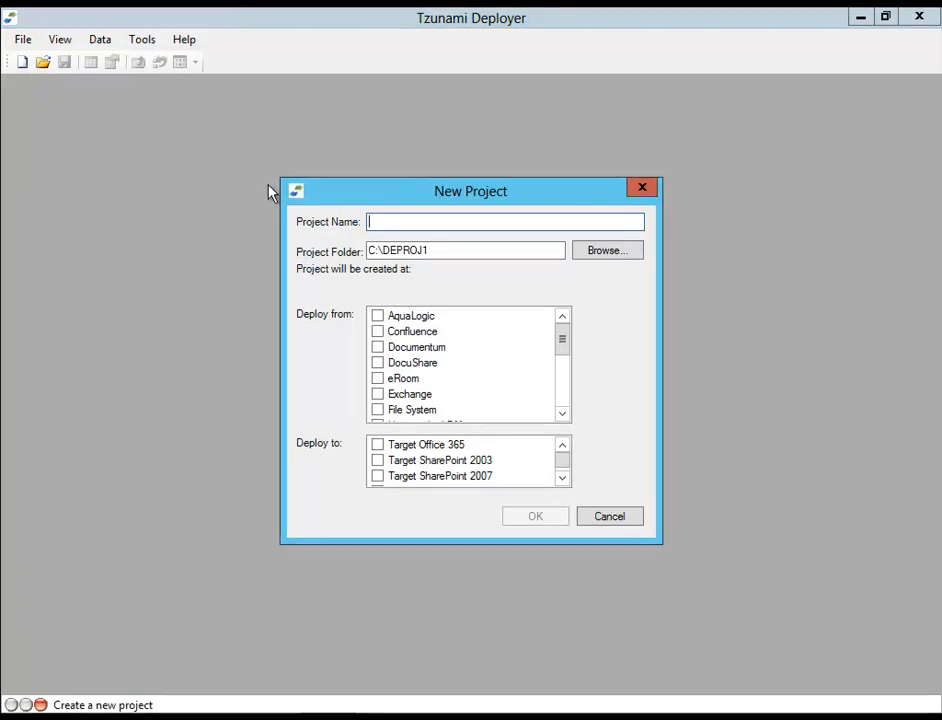
pyautogui.write('Share')
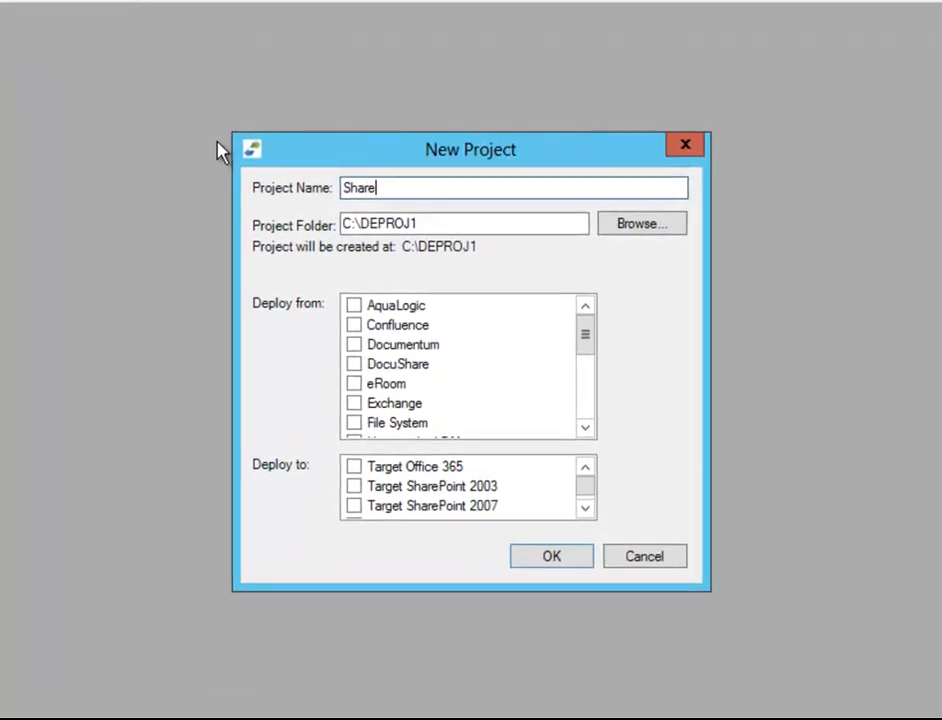
pyautogui.write('SharePoint 2013 Mig')
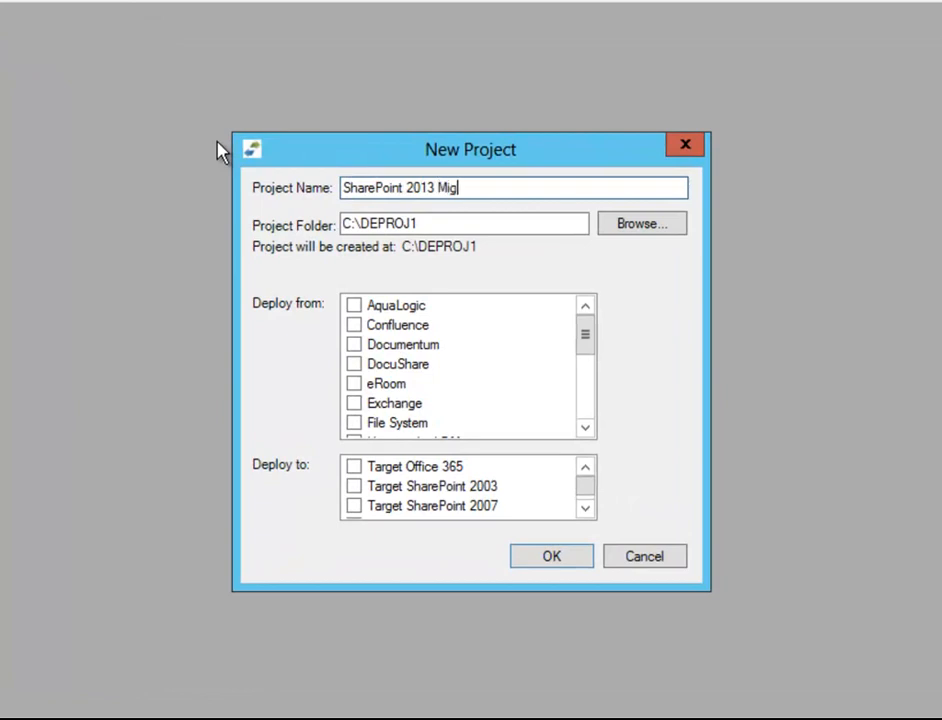
pyautogui.write('ration')
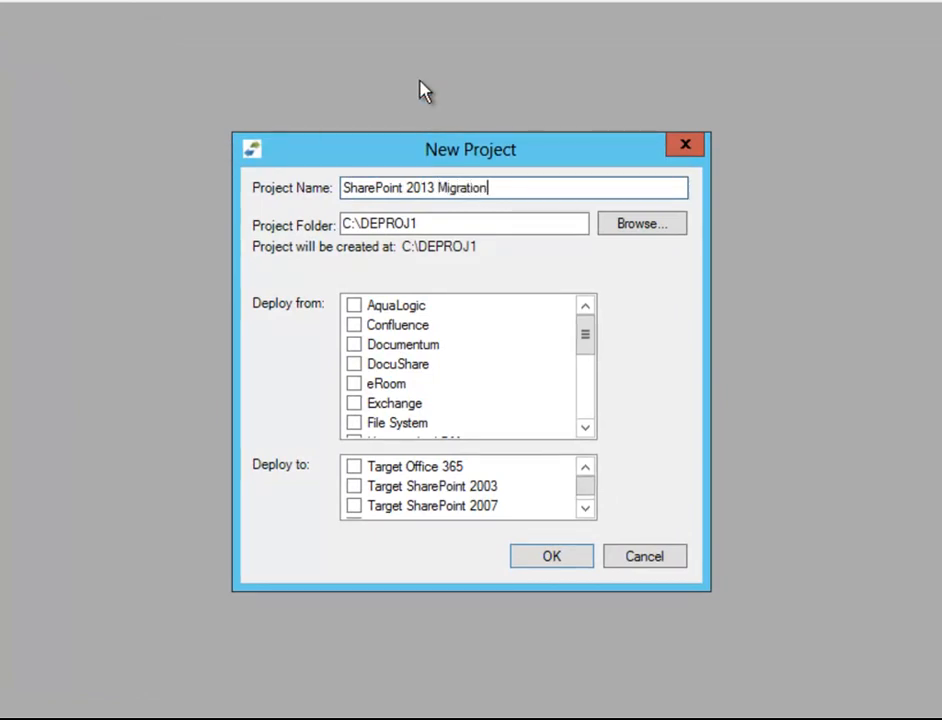
pyautogui.click(640, 224)
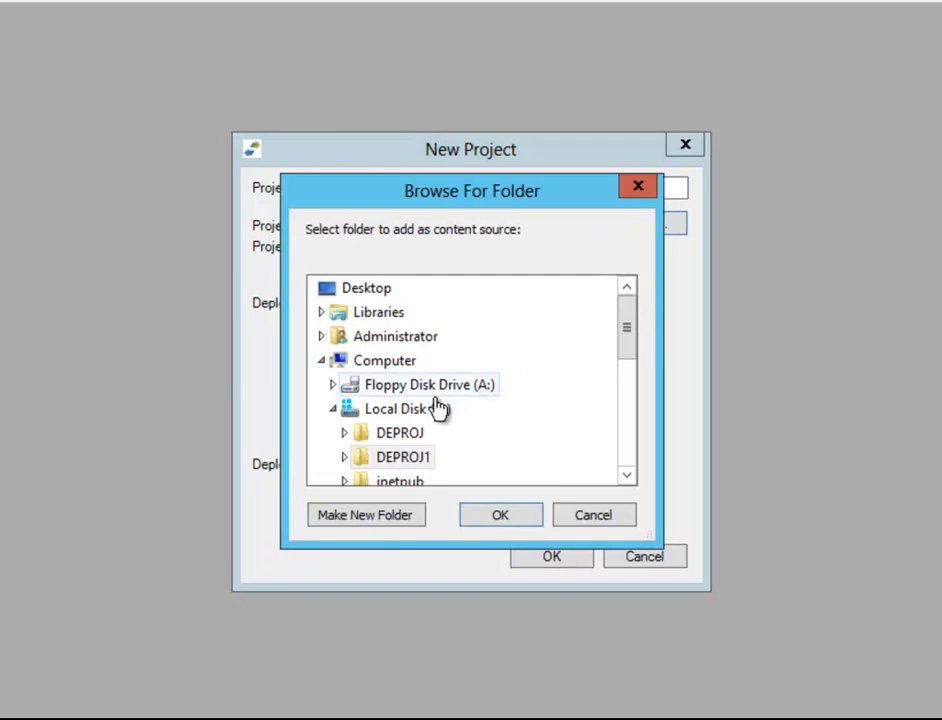
pyautogui.click(500, 514)
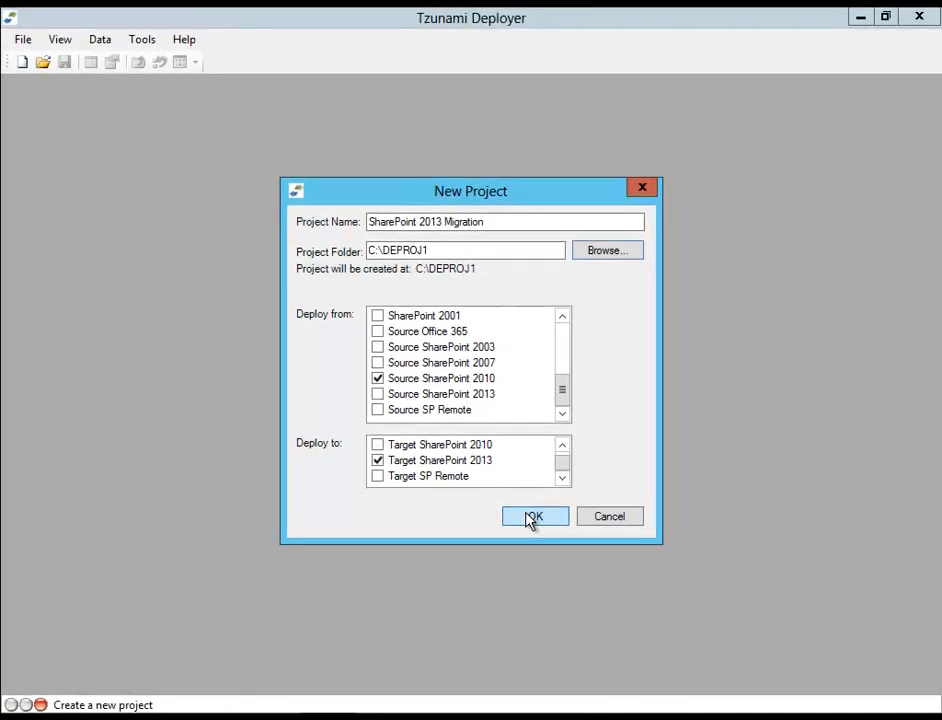
# Confirm the New Project dialog to open the SharePoint 2013 Migration project
pyautogui.click(534, 516)
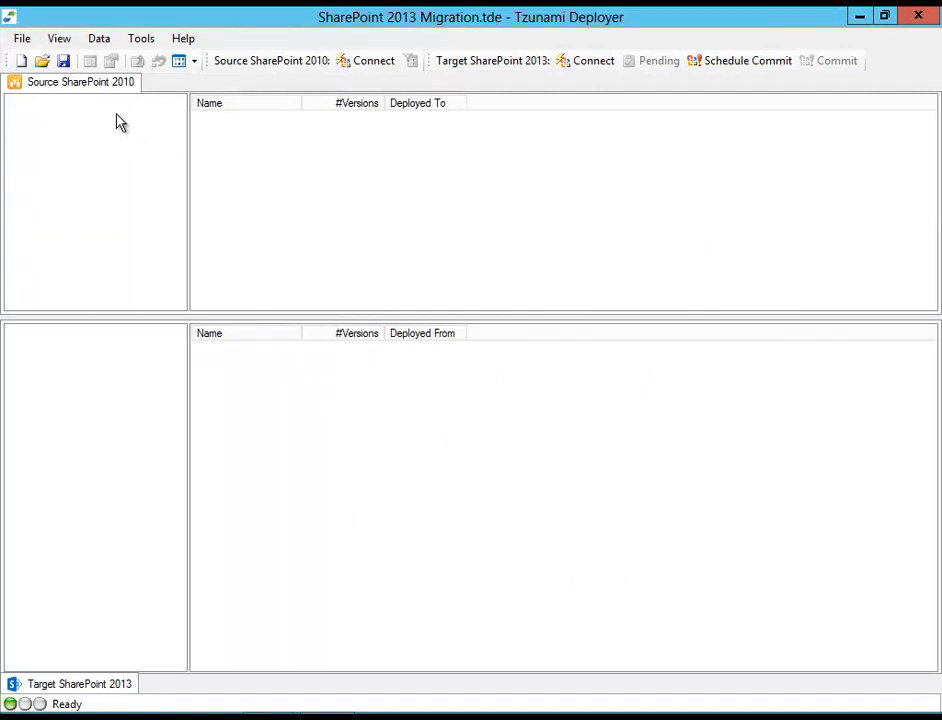
pyautogui.moveTo(118, 104)
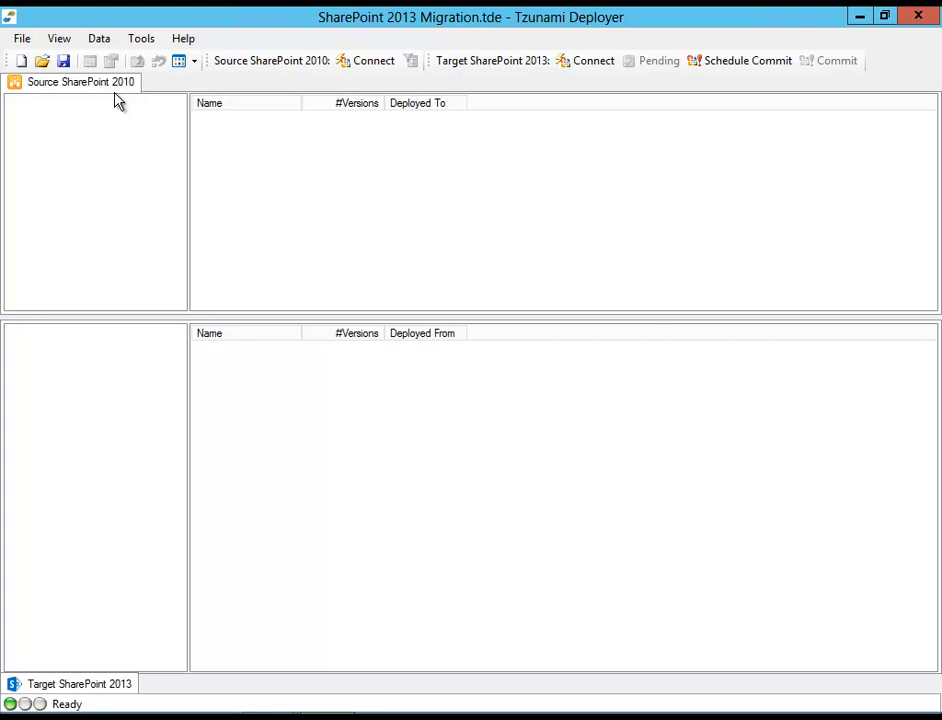
pyautogui.moveTo(120, 130)
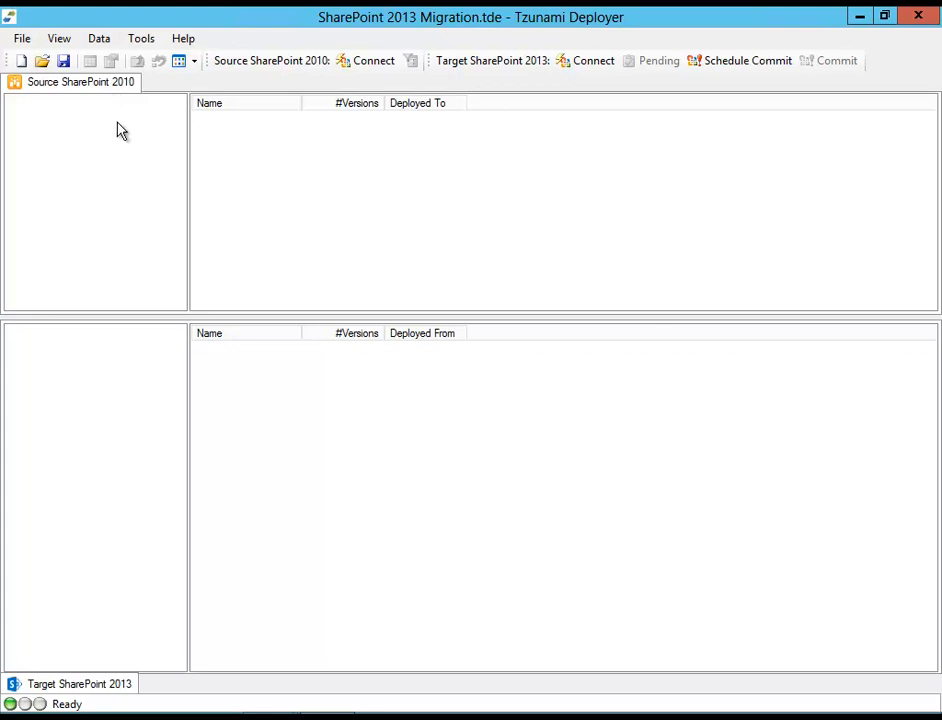
pyautogui.moveTo(120, 708)
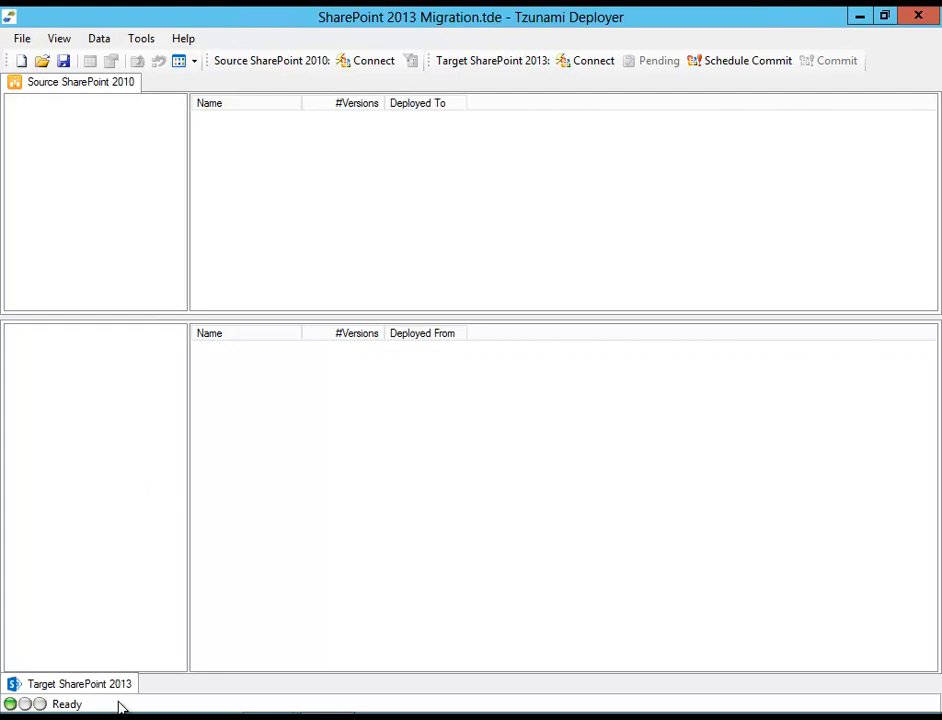
pyautogui.moveTo(144, 256)
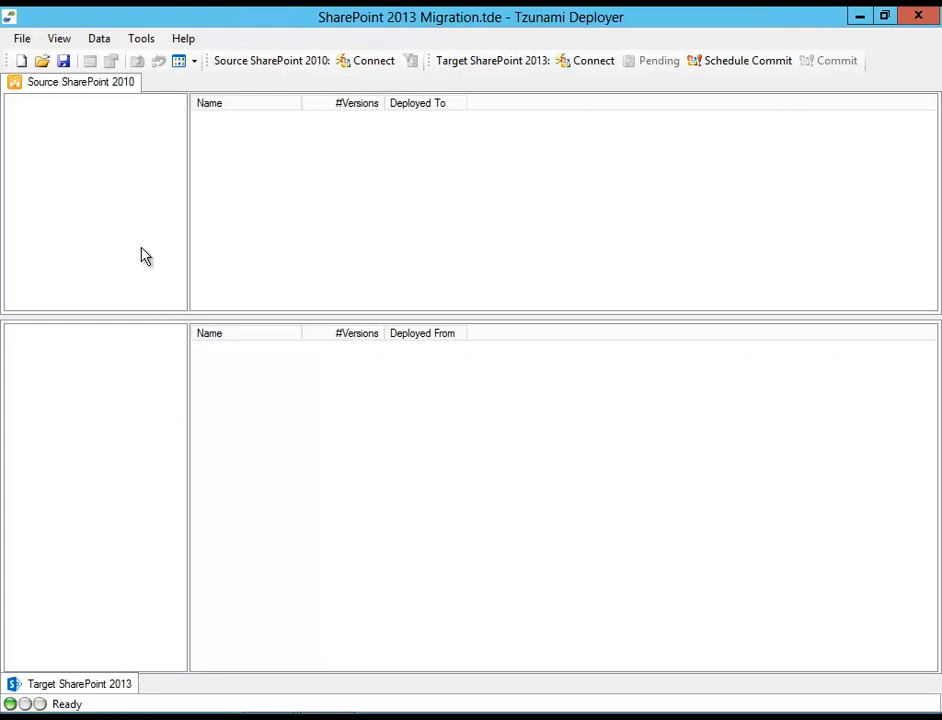
pyautogui.moveTo(124, 184)
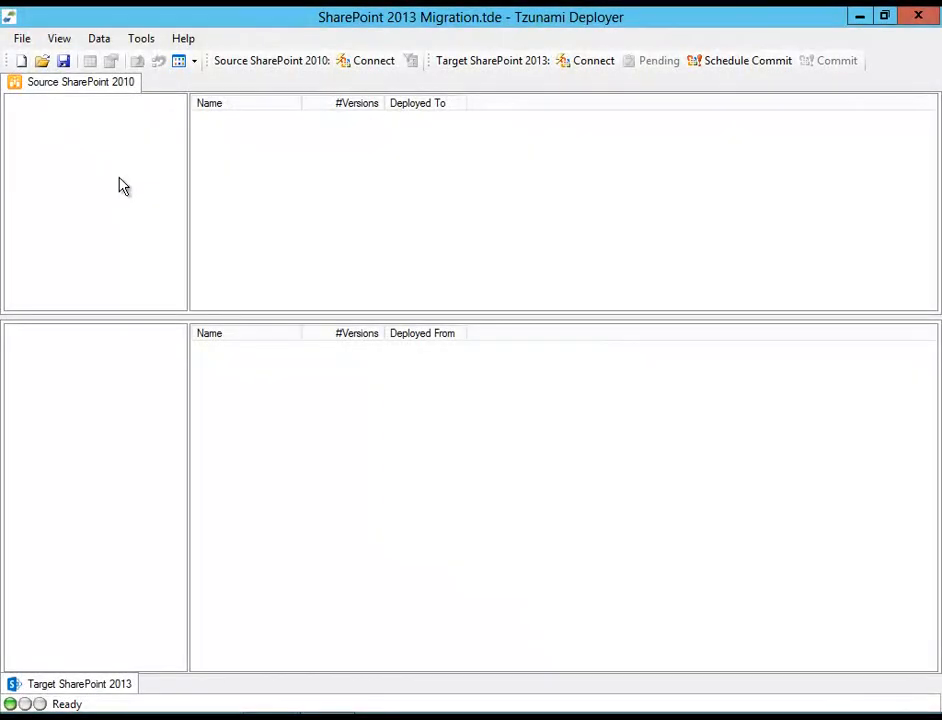
pyautogui.moveTo(370, 72)
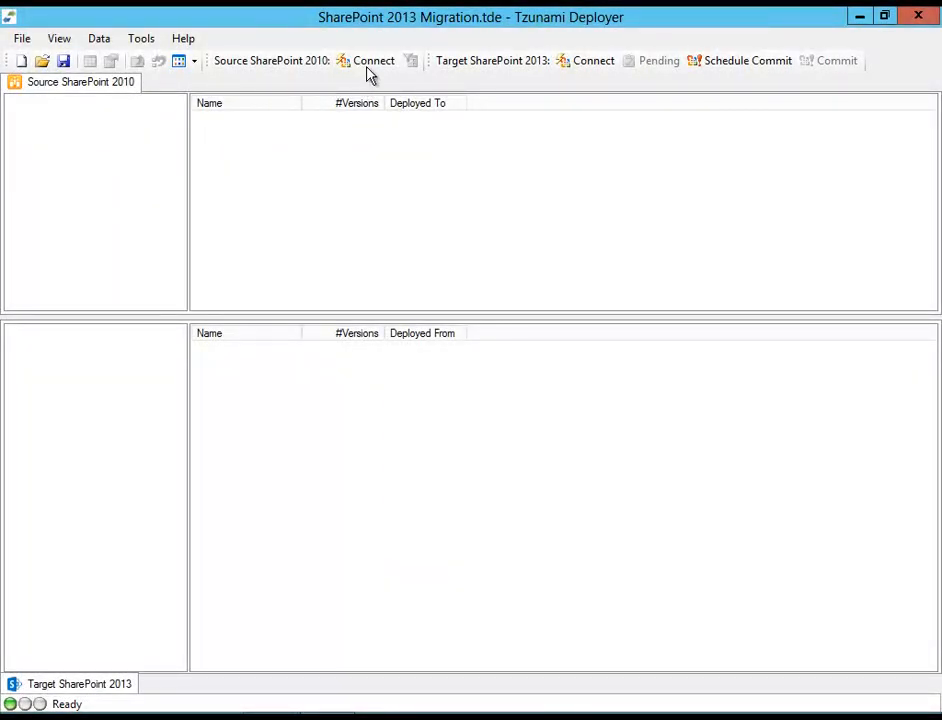
pyautogui.moveTo(112, 174)
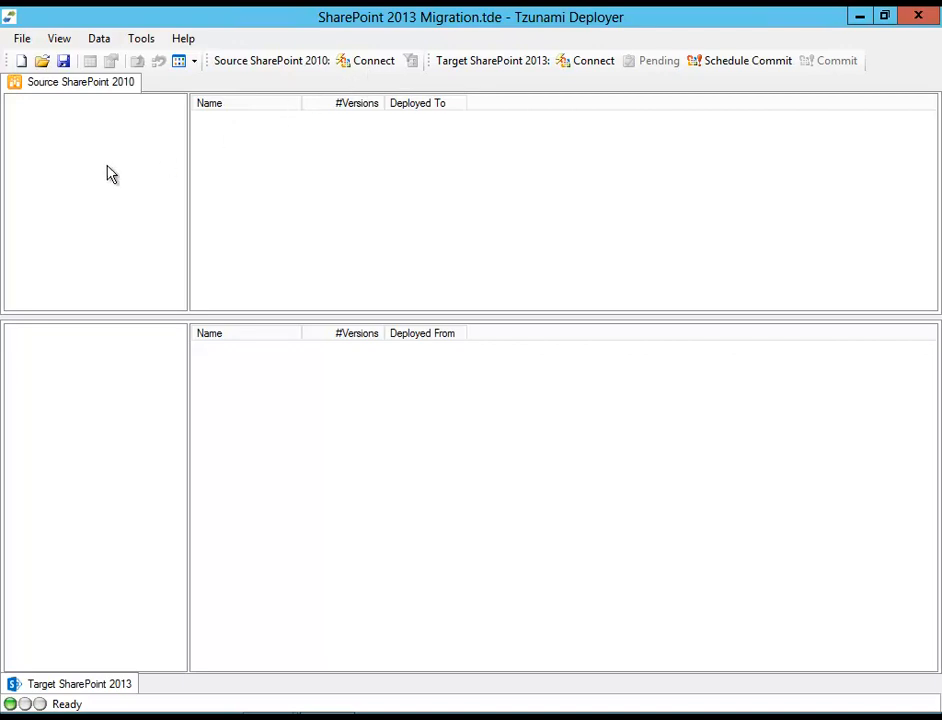
# Connect the SharePoint 2010 source to server sp10f-s2 as a different user, sp\administrator
pyautogui.rightClick(112, 172)
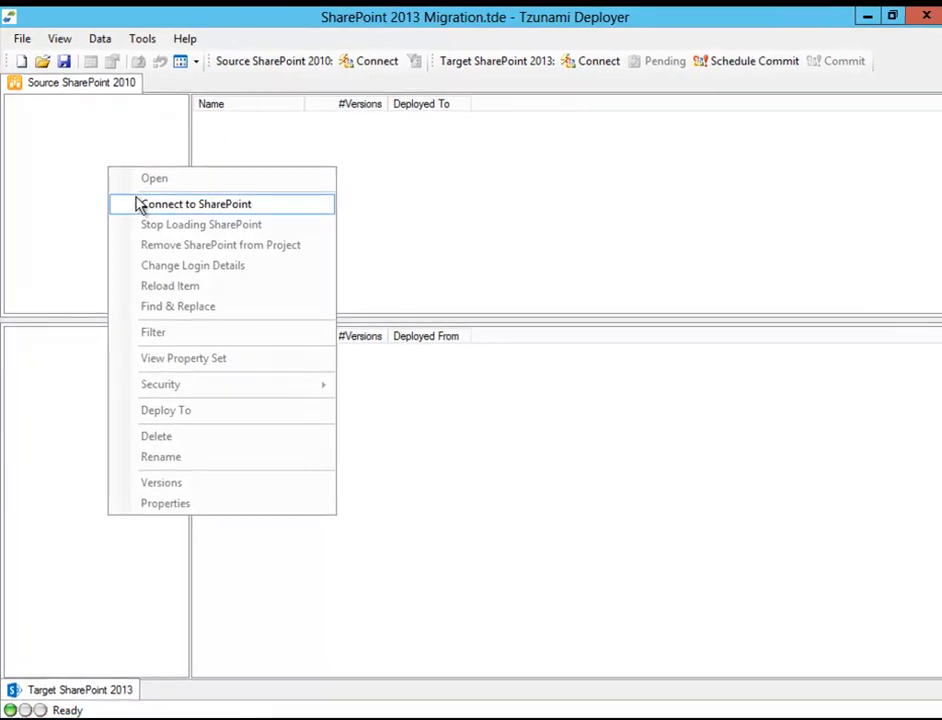
pyautogui.click(196, 204)
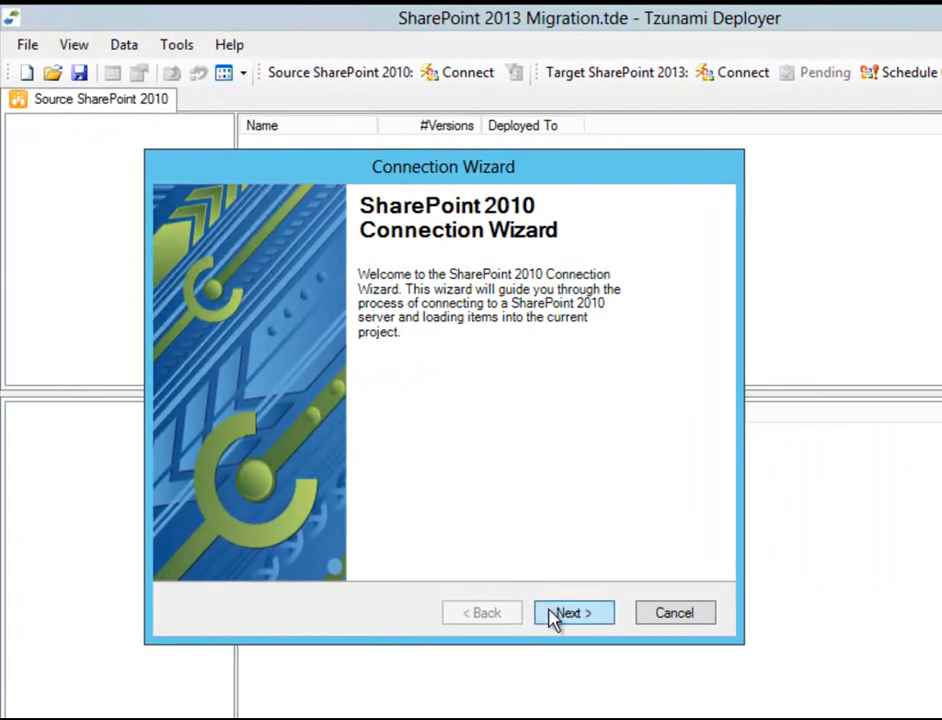
pyautogui.click(572, 612)
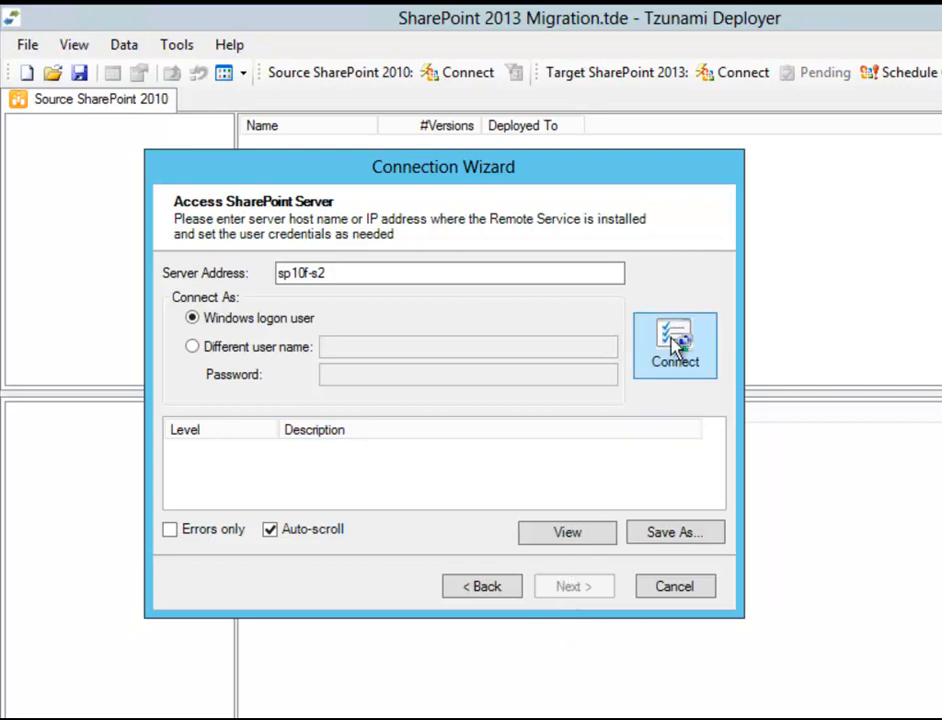
pyautogui.moveTo(190, 348)
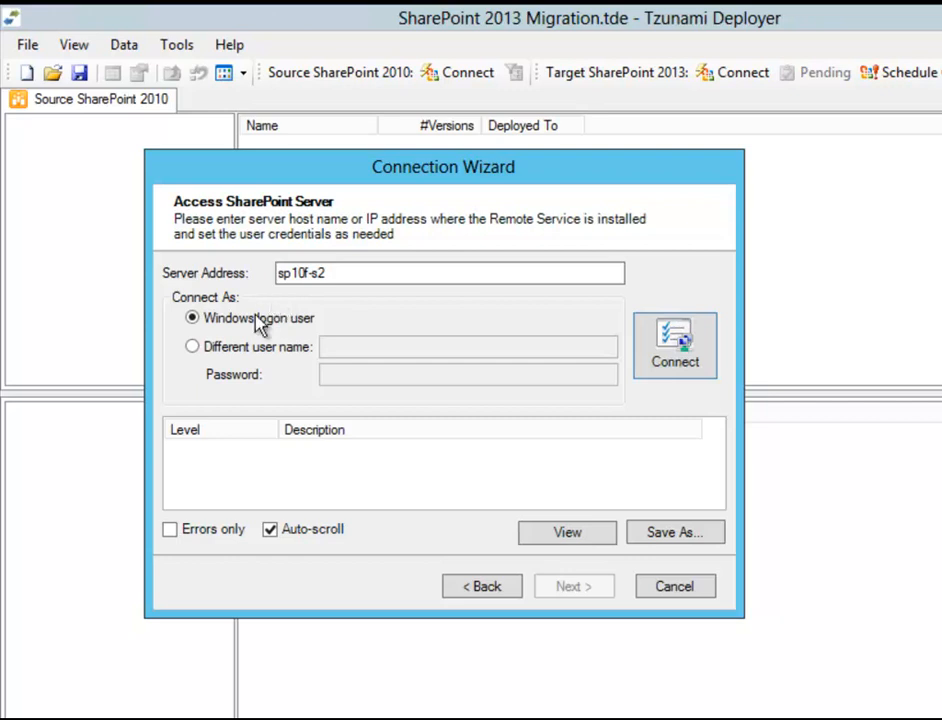
pyautogui.write('sp10f-s2')
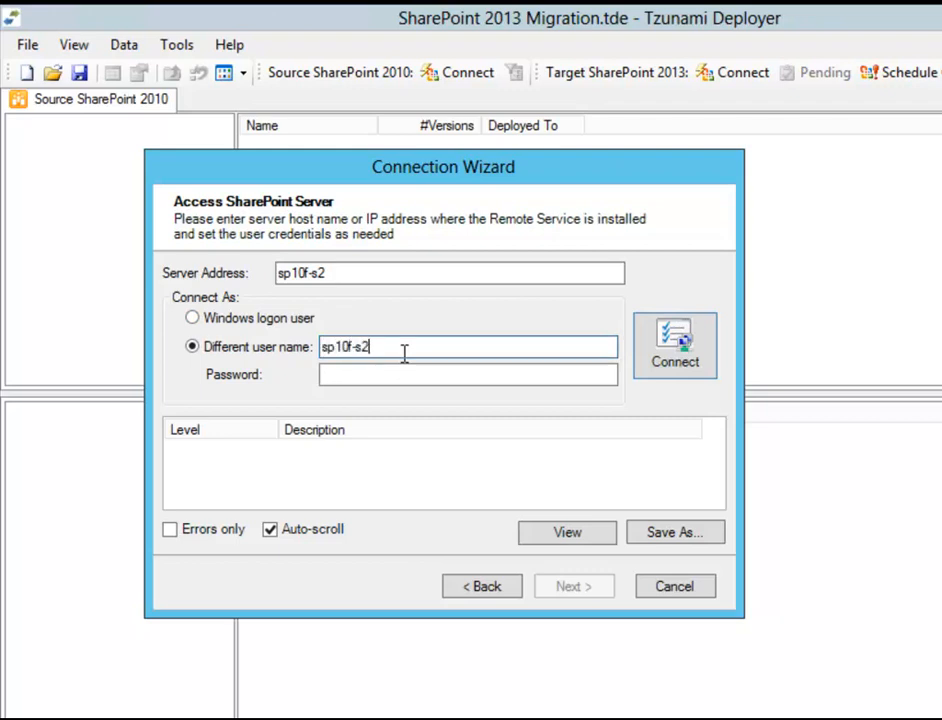
pyautogui.write('\\administrator')
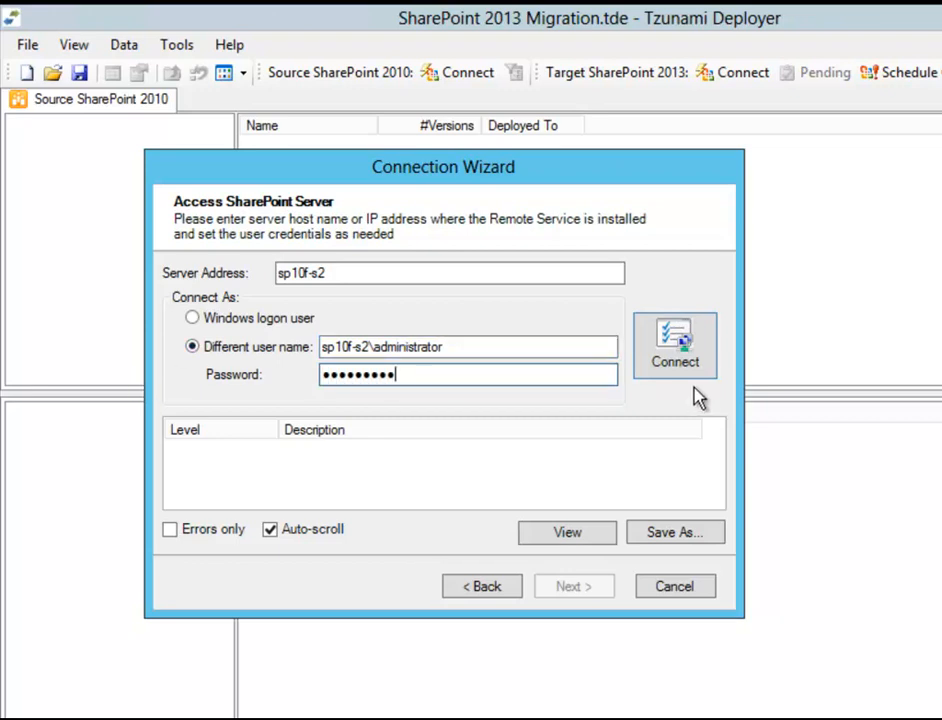
pyautogui.click(676, 344)
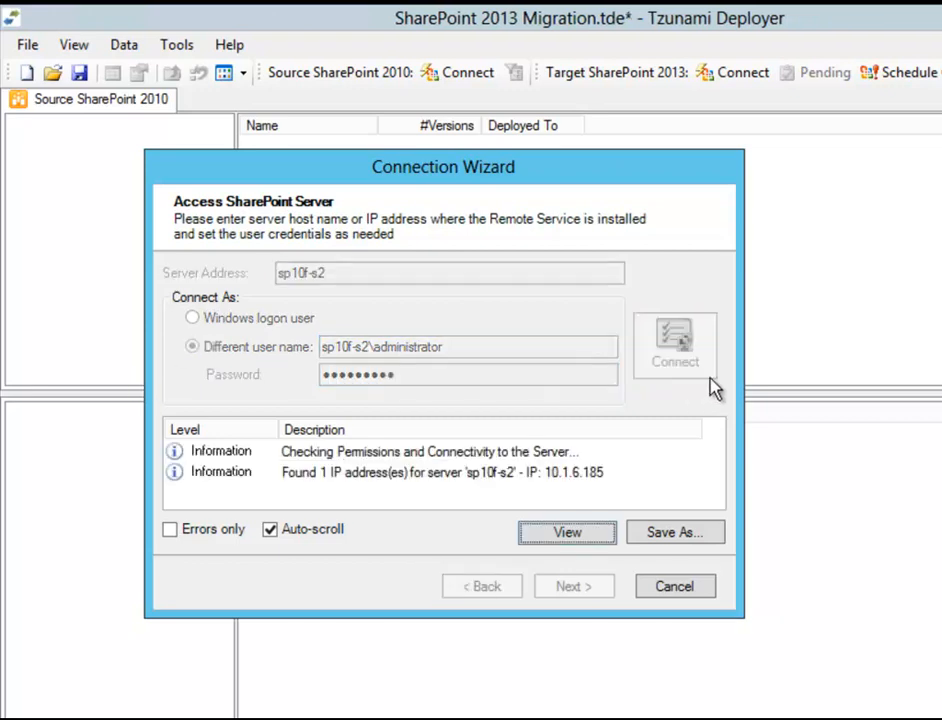
# Include the SharePoint - 2000 web application and check only its Demo site collection for loading
pyautogui.click(676, 360)
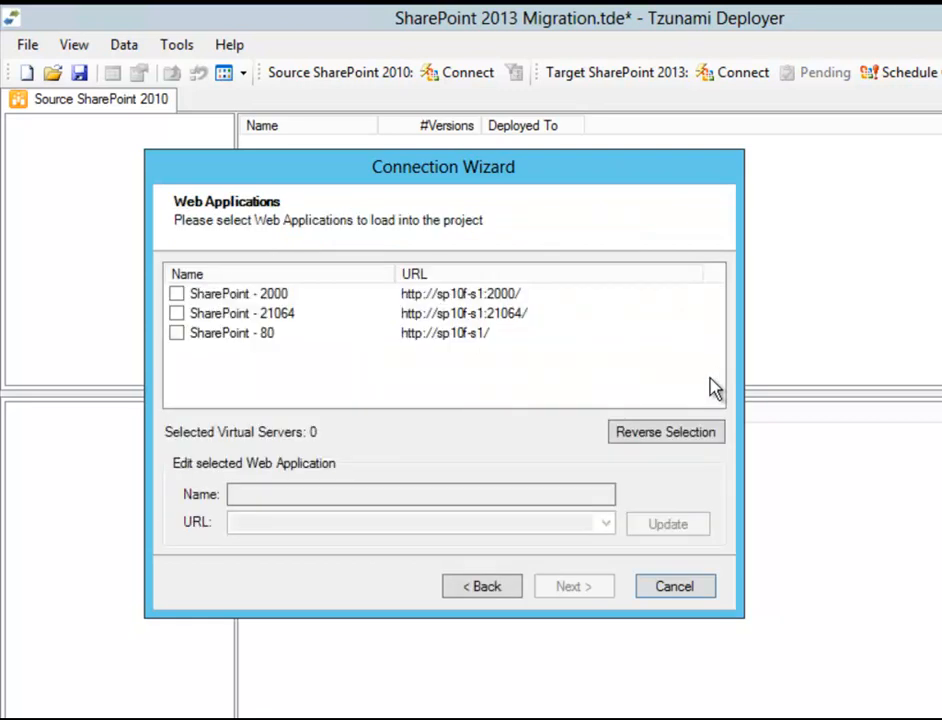
pyautogui.moveTo(216, 330)
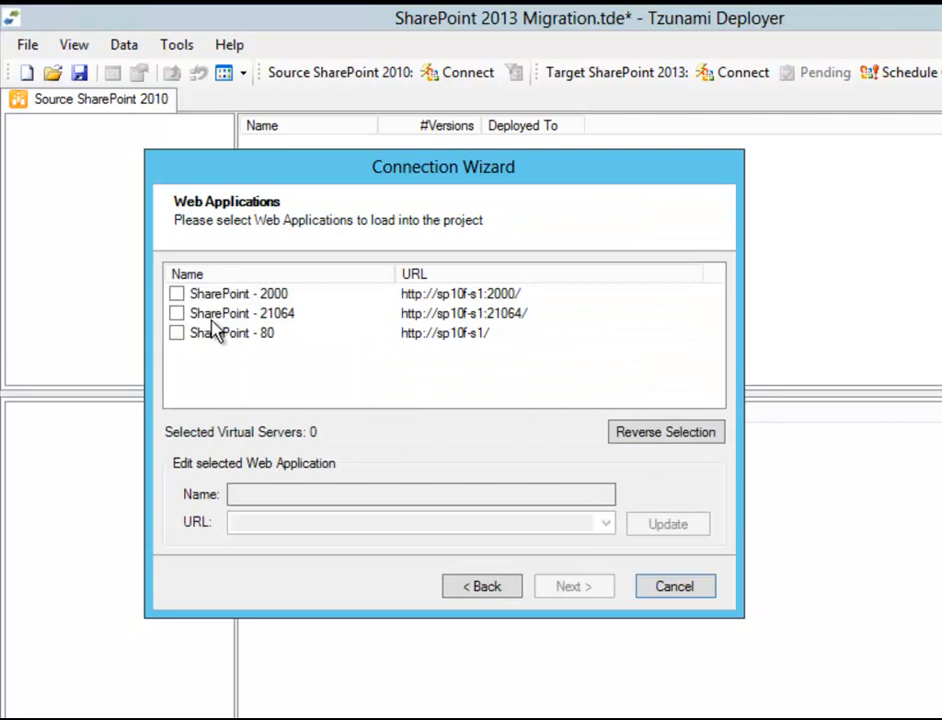
pyautogui.click(176, 292)
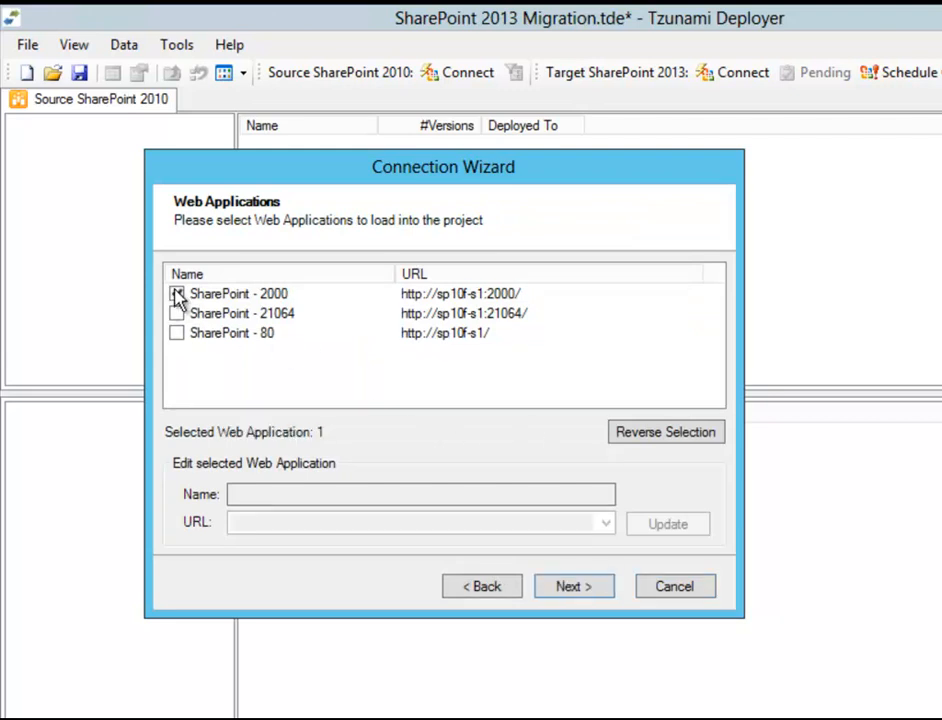
pyautogui.click(176, 292)
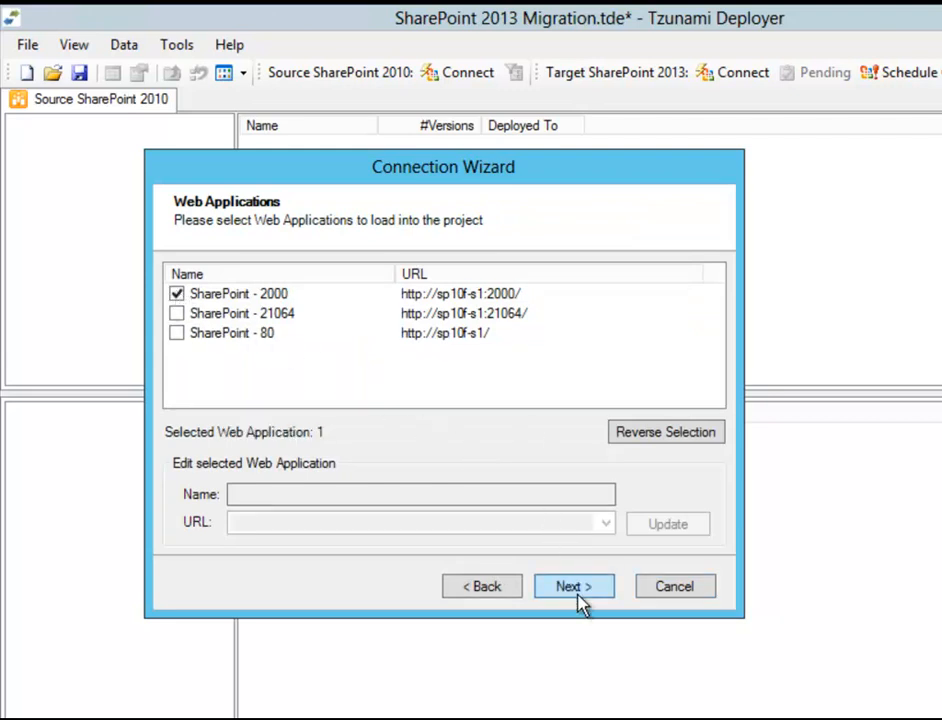
pyautogui.click(572, 586)
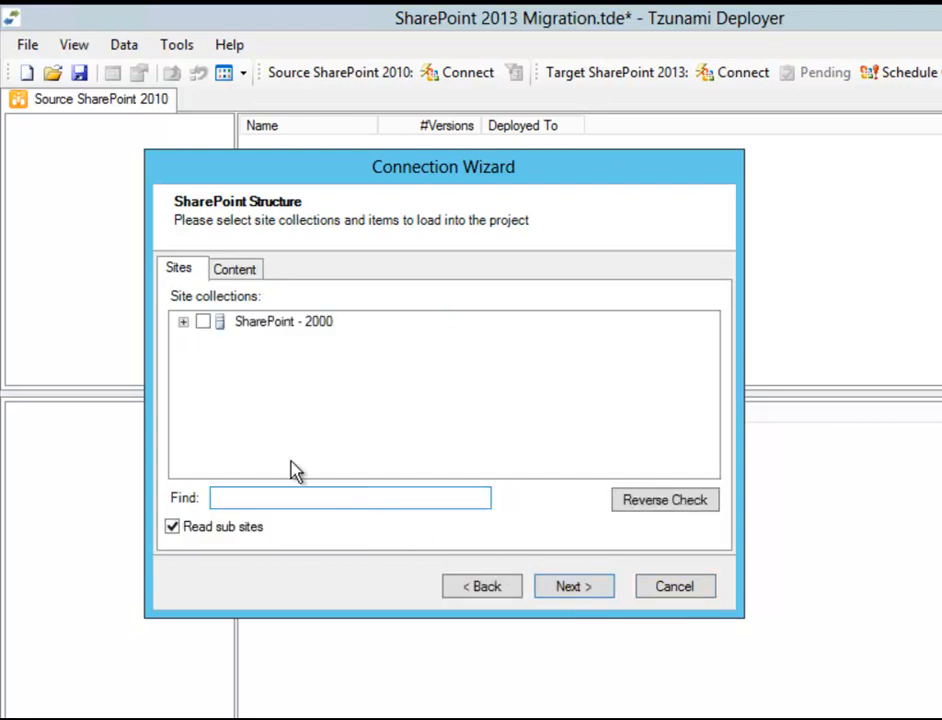
pyautogui.click(184, 320)
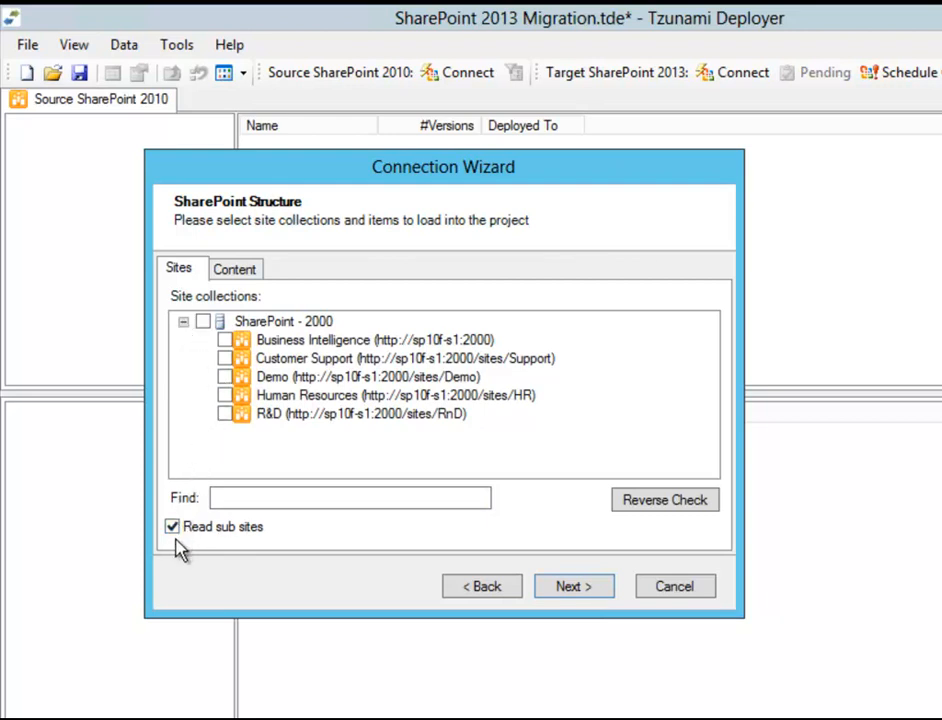
pyautogui.moveTo(190, 500)
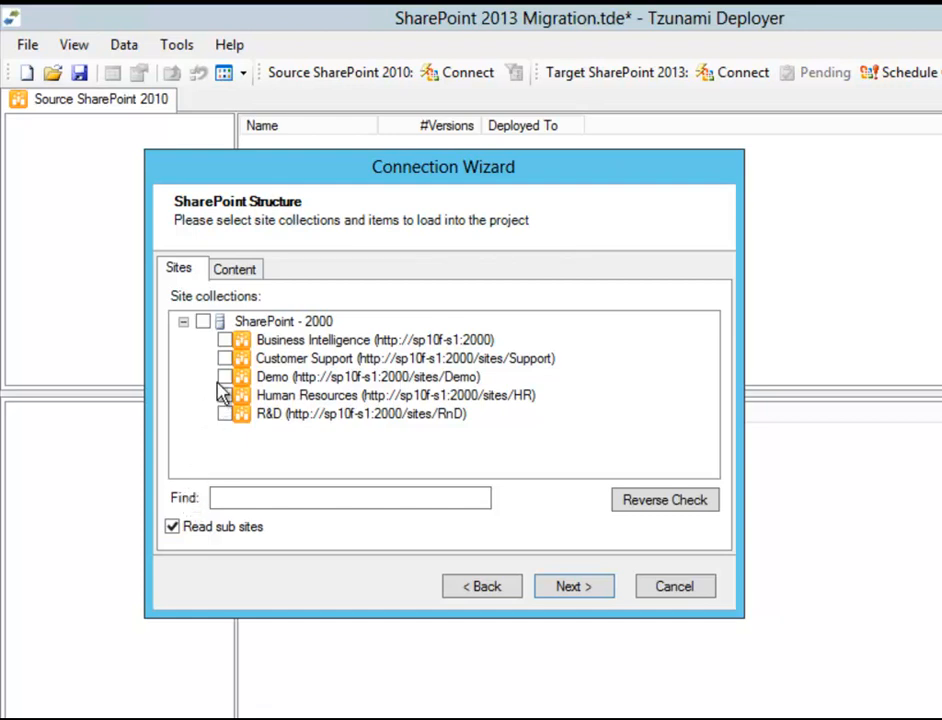
pyautogui.click(224, 376)
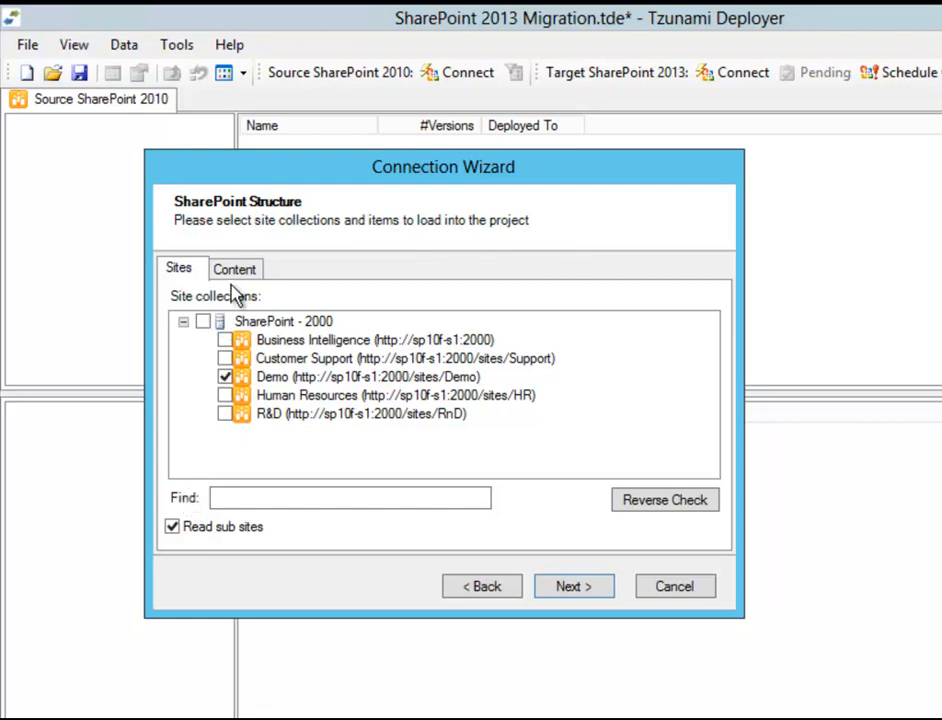
# Keep All lists, All versions and Read WebParts from pages on the Content tab and continue
pyautogui.click(236, 268)
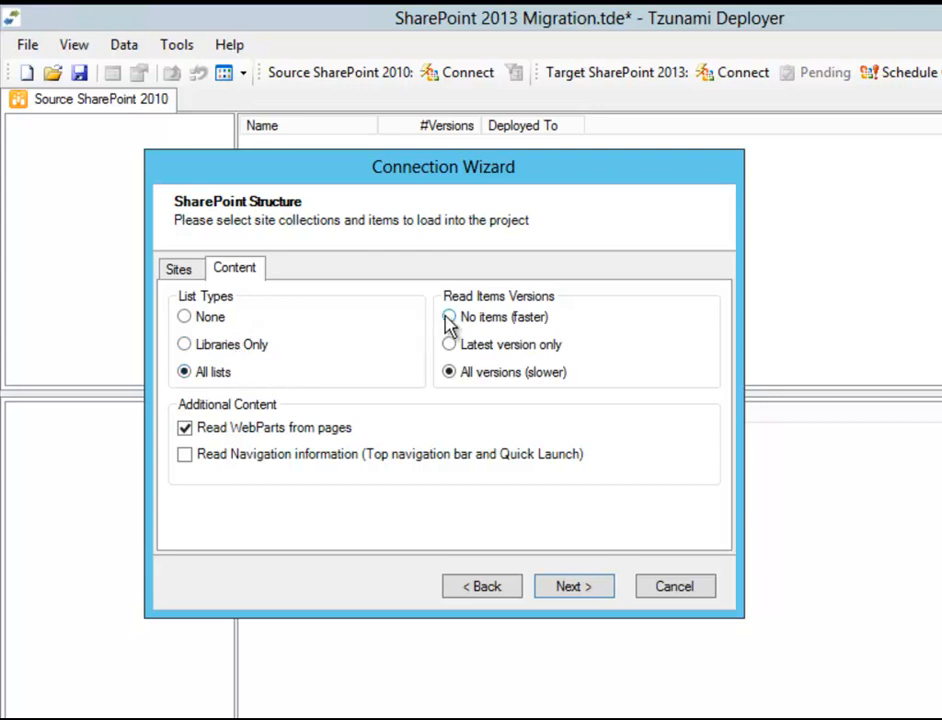
pyautogui.moveTo(444, 390)
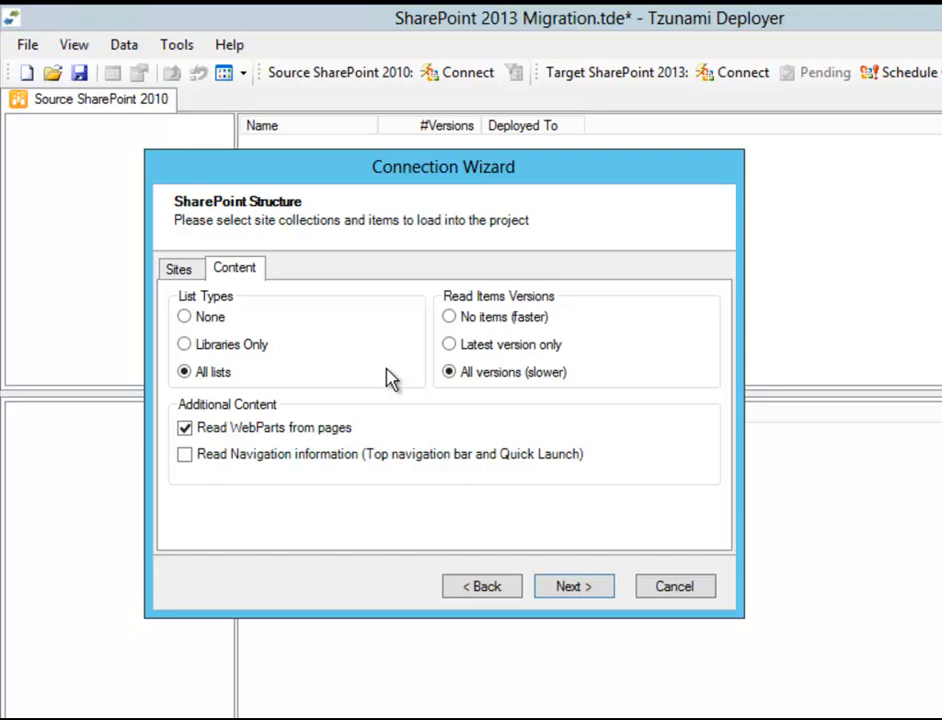
pyautogui.click(184, 428)
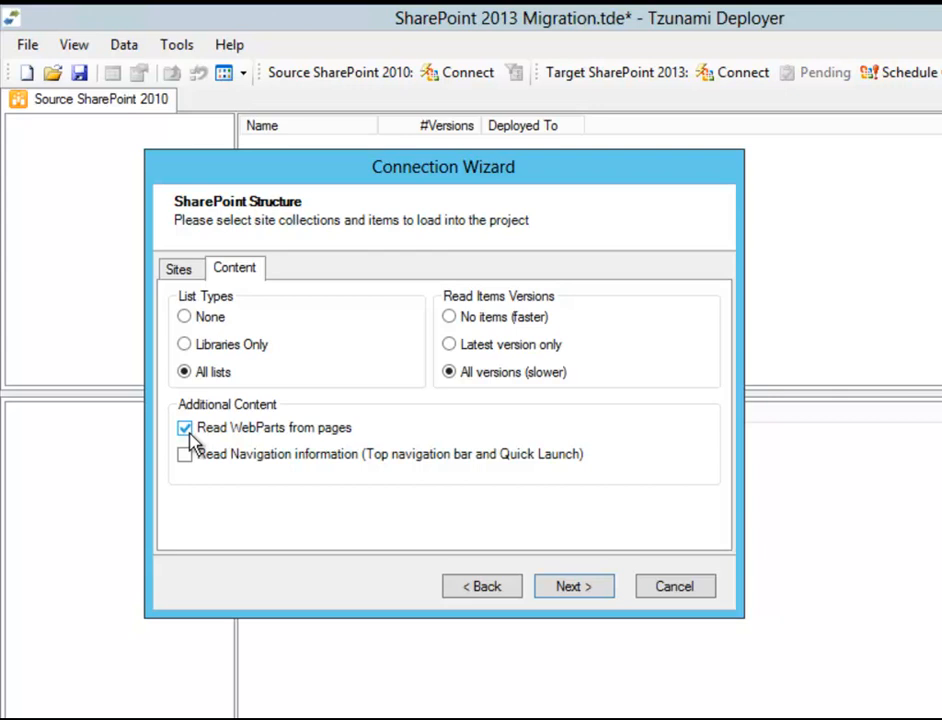
pyautogui.moveTo(504, 432)
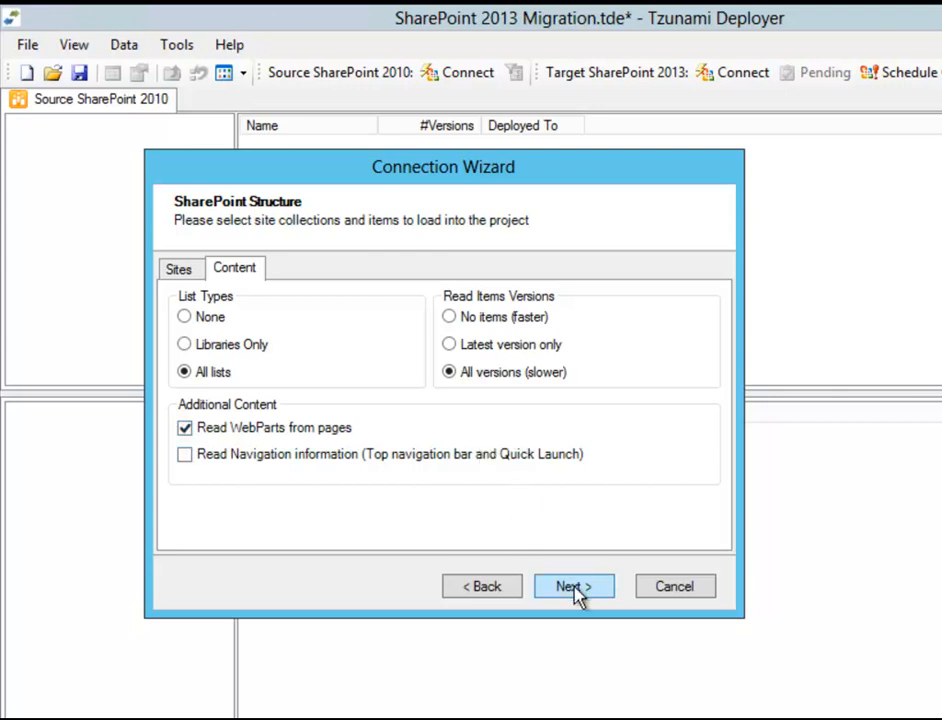
pyautogui.click(572, 586)
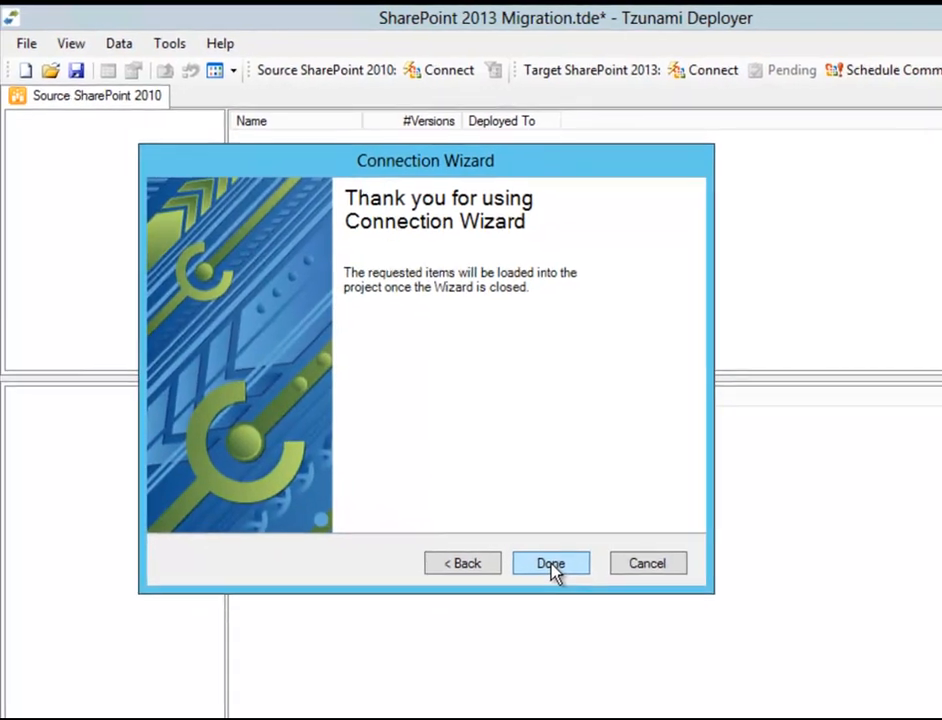
# Finish loading the source and expand SharePoint - 2000 and Demo to reveal its subsite and libraries
pyautogui.click(550, 564)
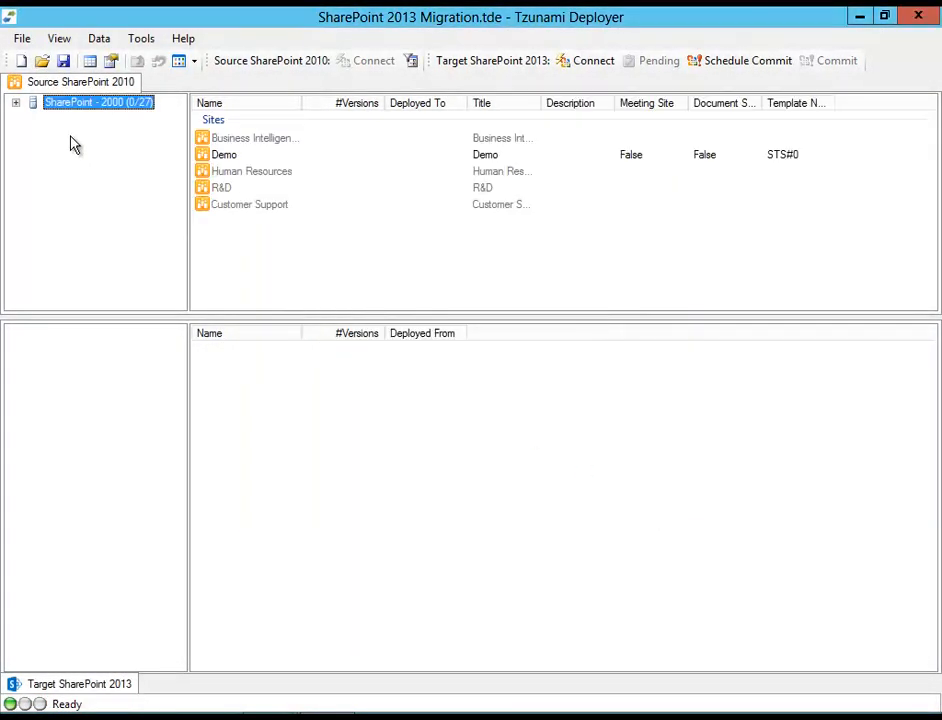
pyautogui.click(16, 104)
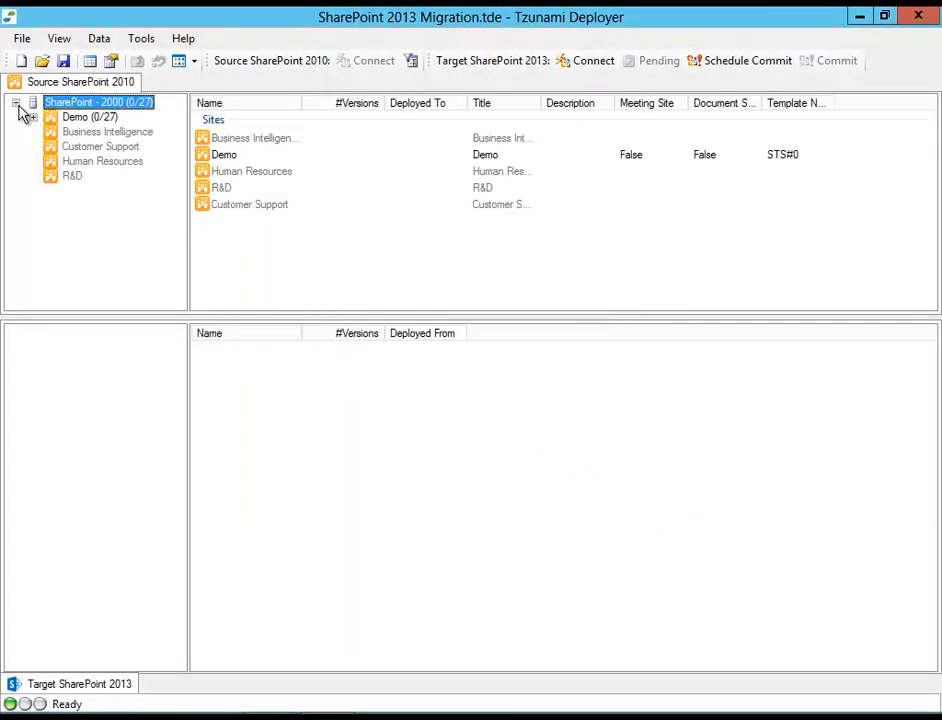
pyautogui.click(32, 116)
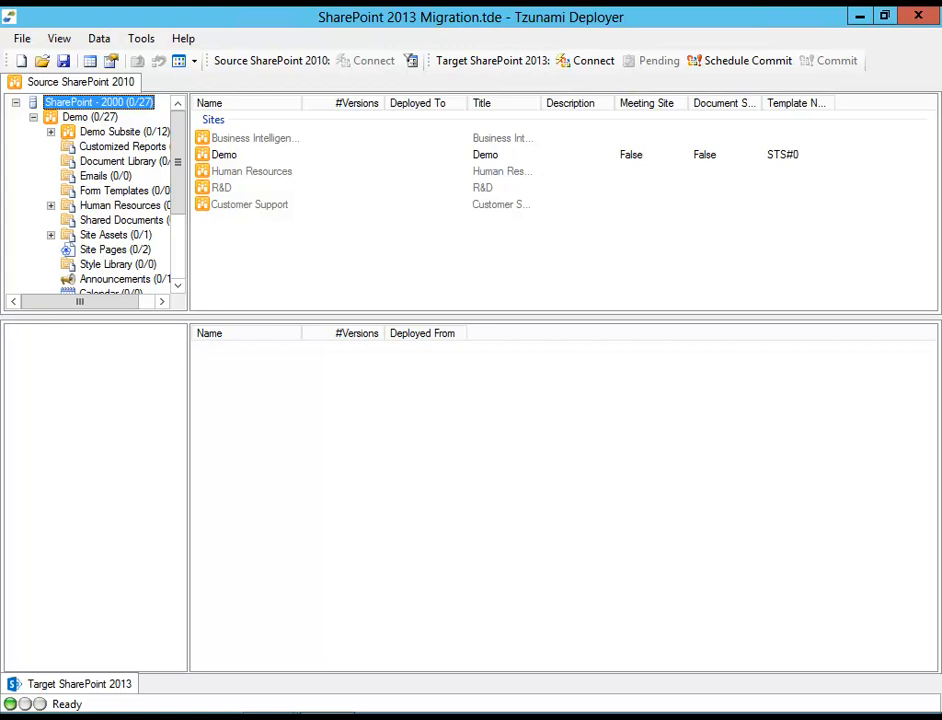
pyautogui.moveTo(124, 146)
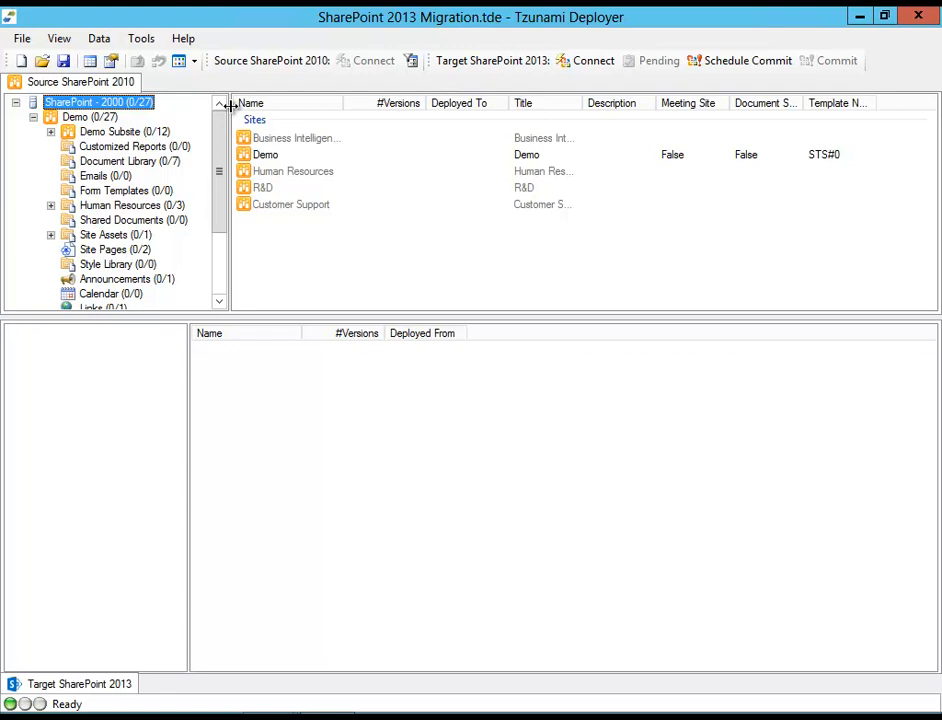
pyautogui.moveTo(208, 128)
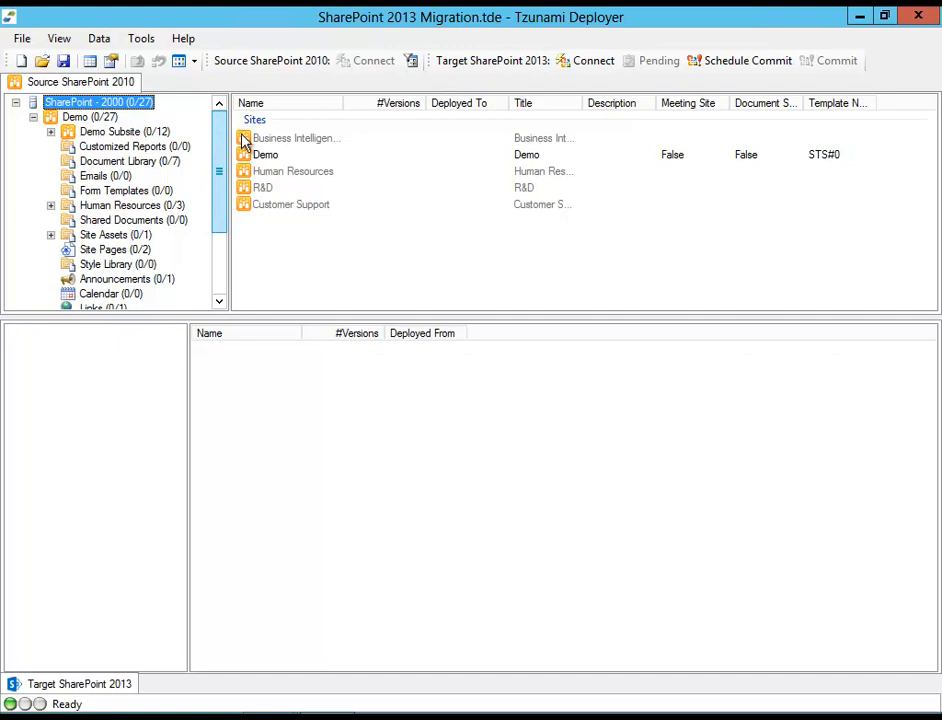
pyautogui.rightClick(292, 138)
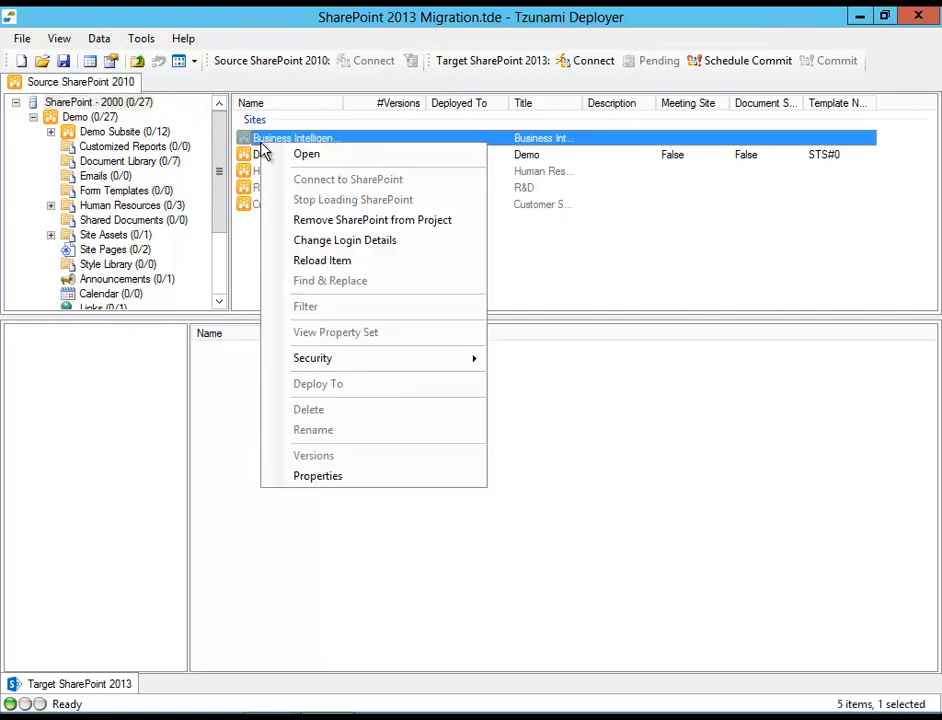
pyautogui.moveTo(322, 260)
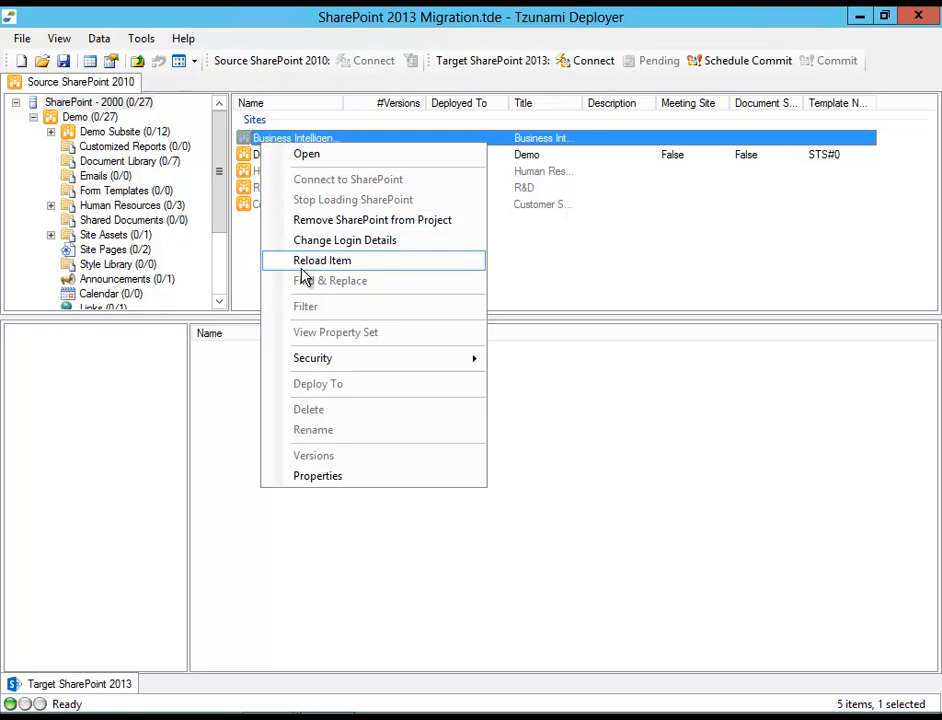
pyautogui.click(322, 260)
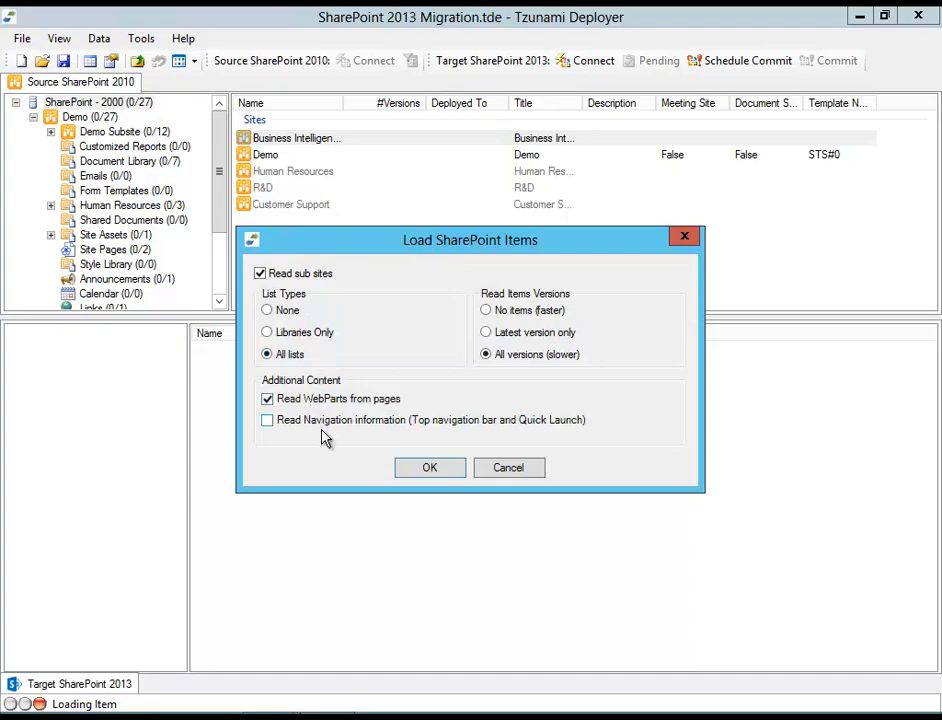
pyautogui.click(428, 468)
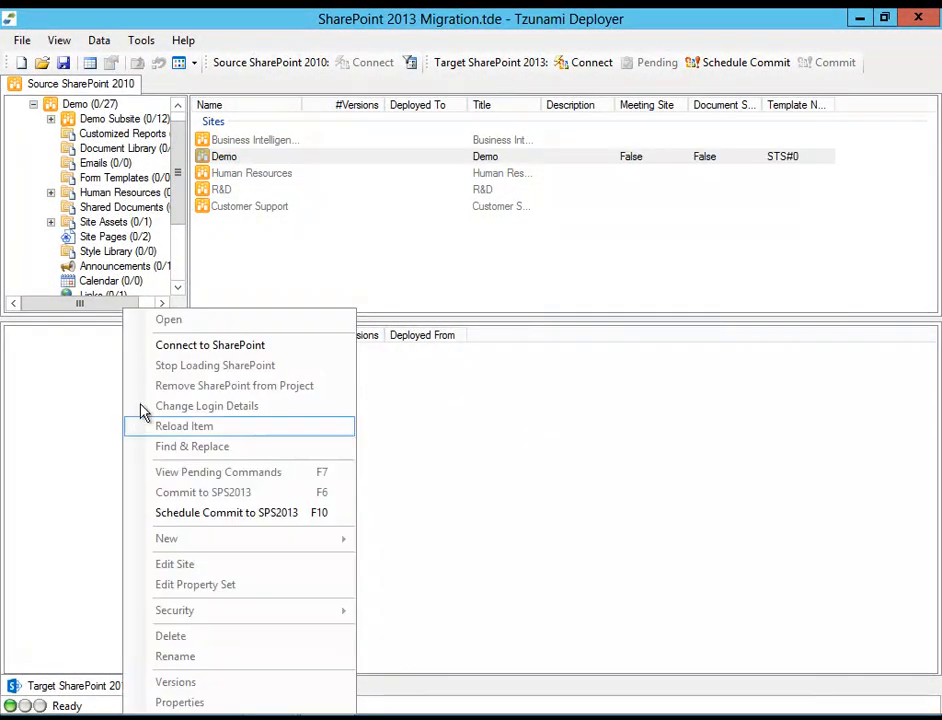
pyautogui.moveTo(216, 364)
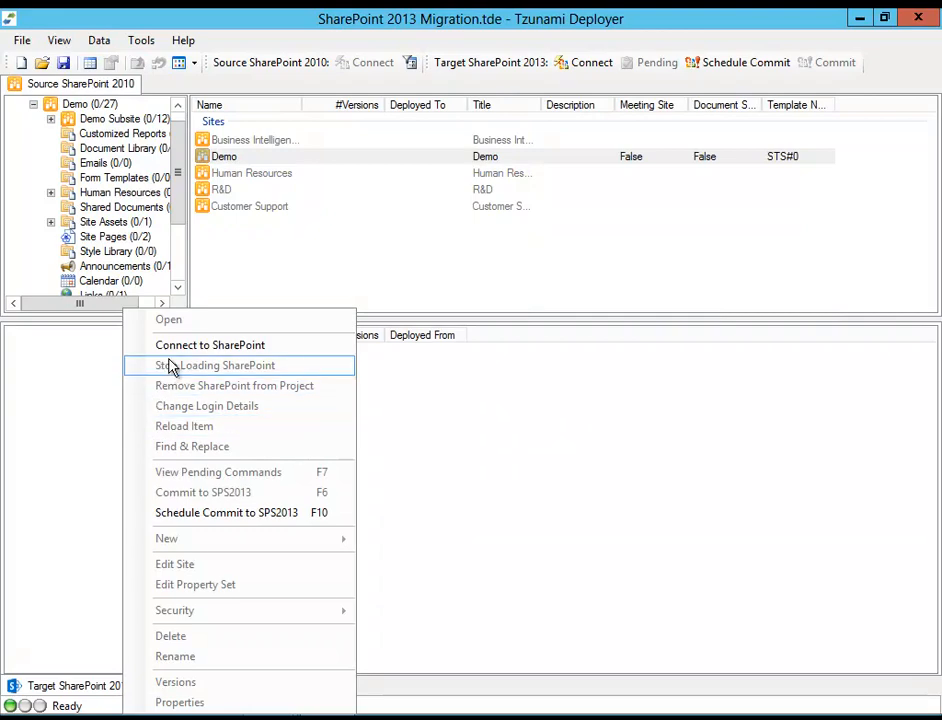
pyautogui.moveTo(210, 344)
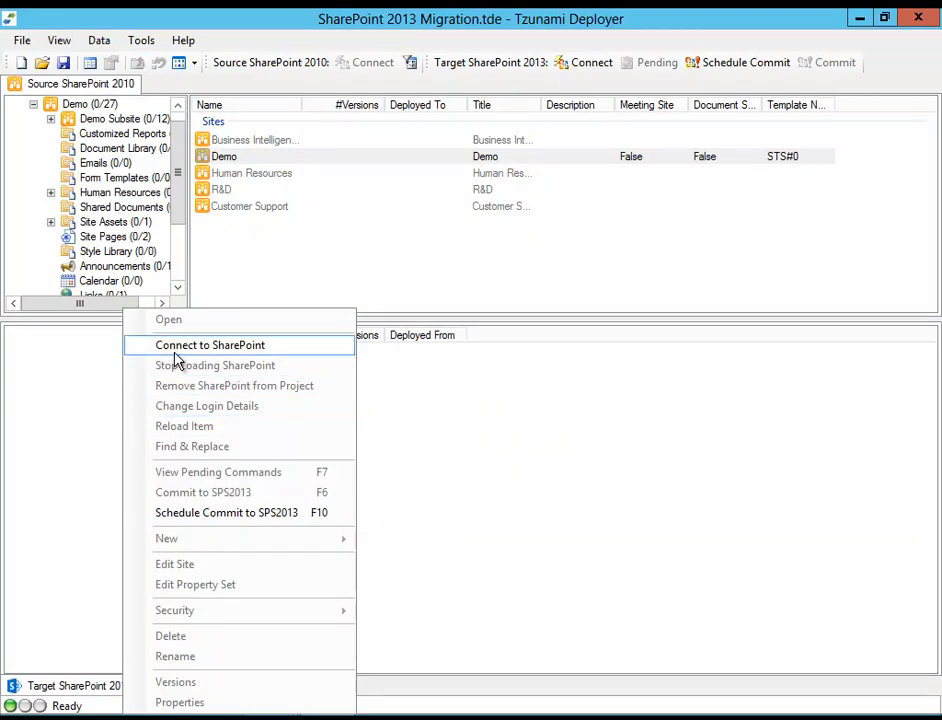
# Connect the target to server sps2013demo and choose its SharePoint - 80 web application
pyautogui.click(210, 344)
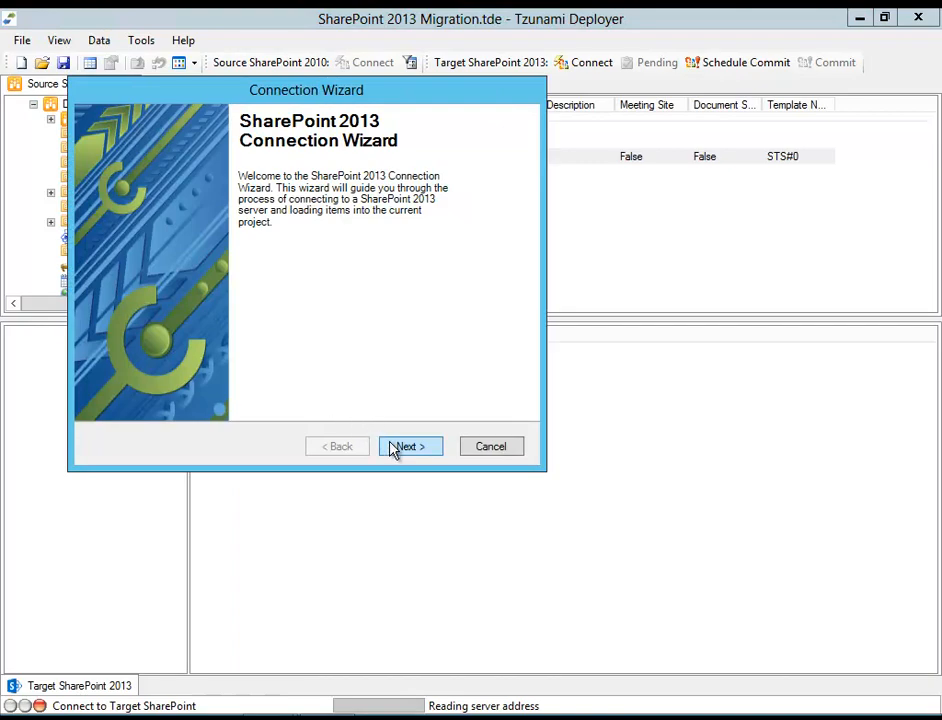
pyautogui.click(410, 446)
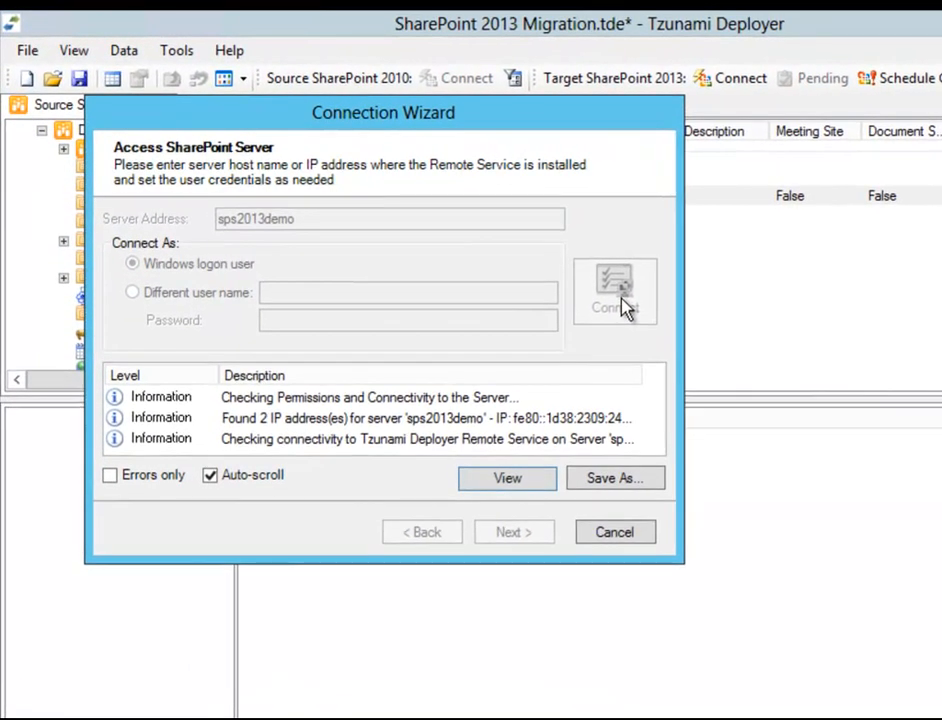
pyautogui.click(616, 290)
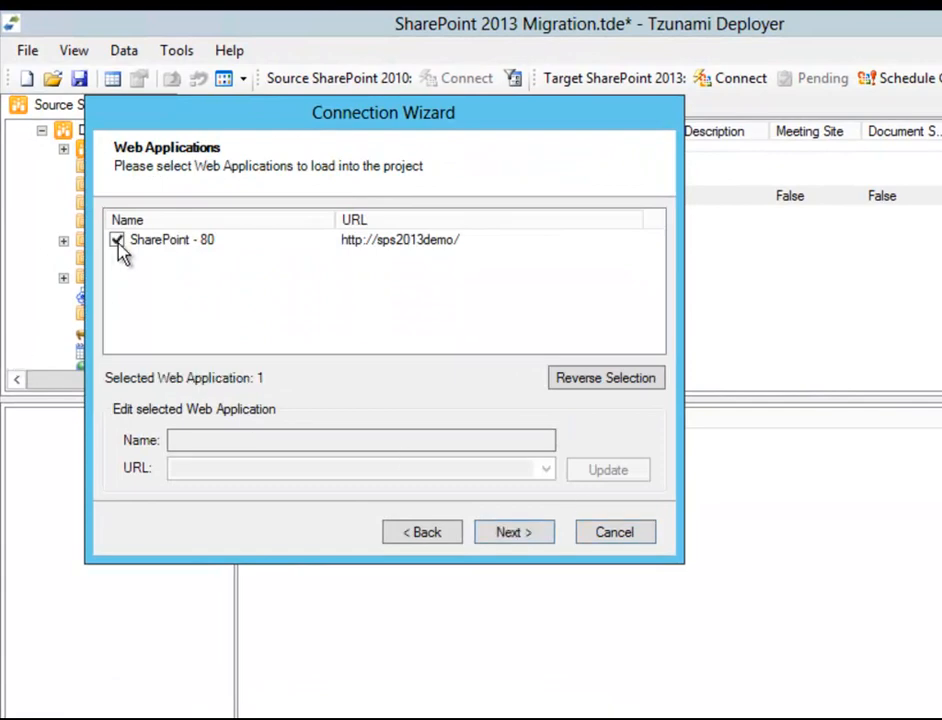
pyautogui.click(512, 532)
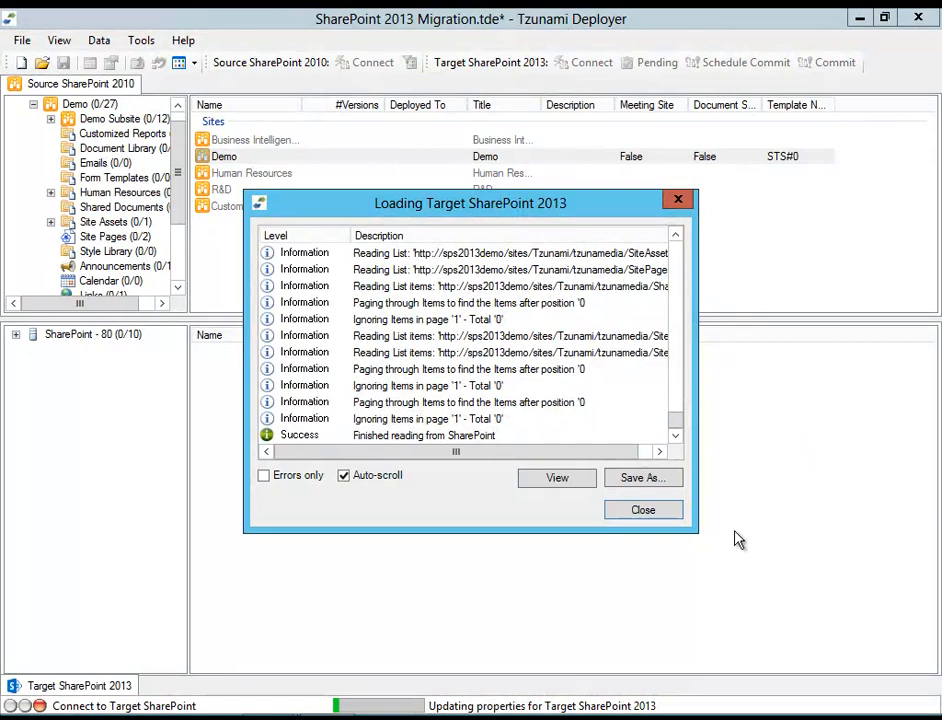
# Close the loading log and expand SharePoint - 80, Home and Tzunami Site Collection in the target tree
pyautogui.click(644, 510)
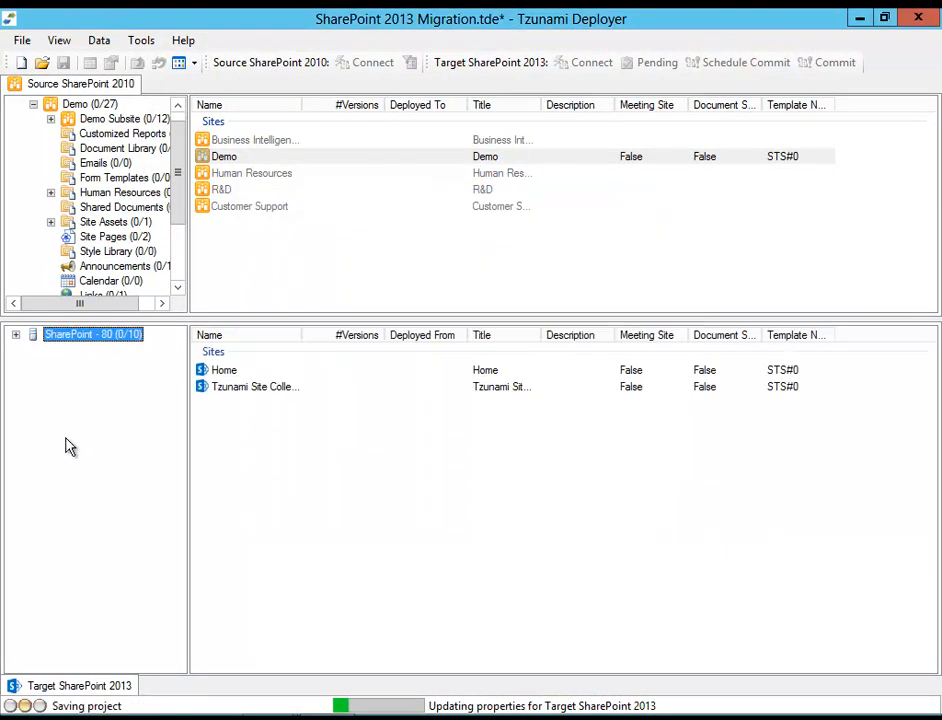
pyautogui.click(16, 332)
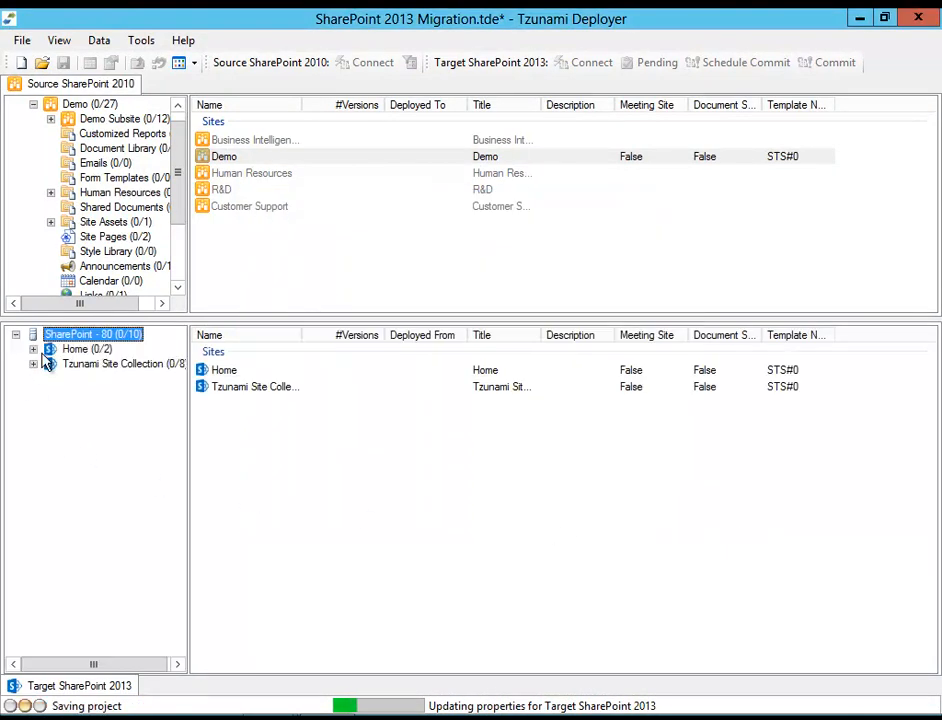
pyautogui.click(32, 348)
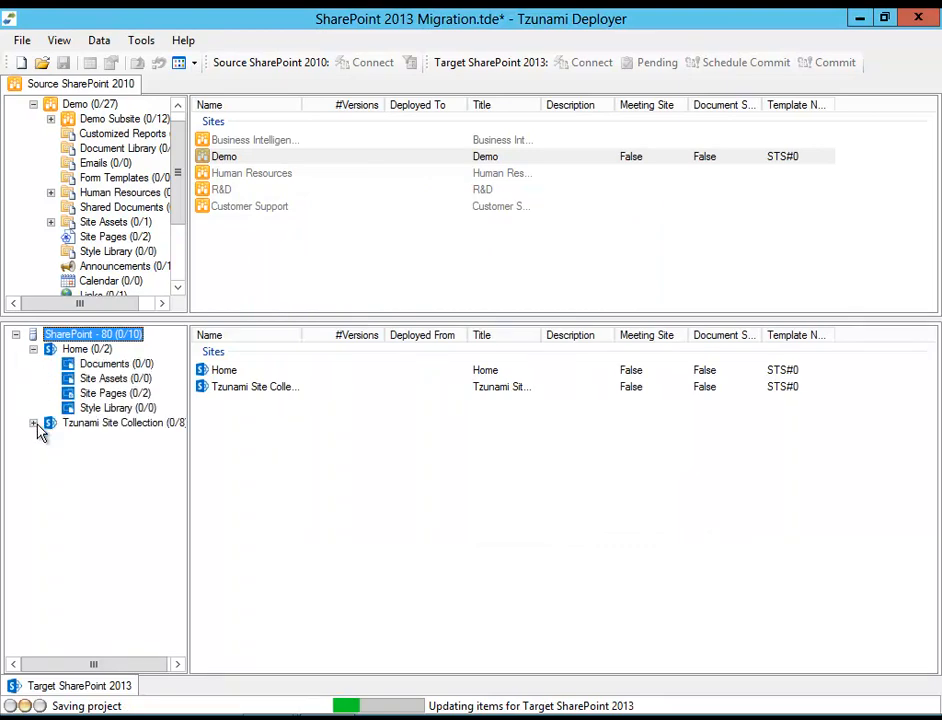
pyautogui.click(32, 422)
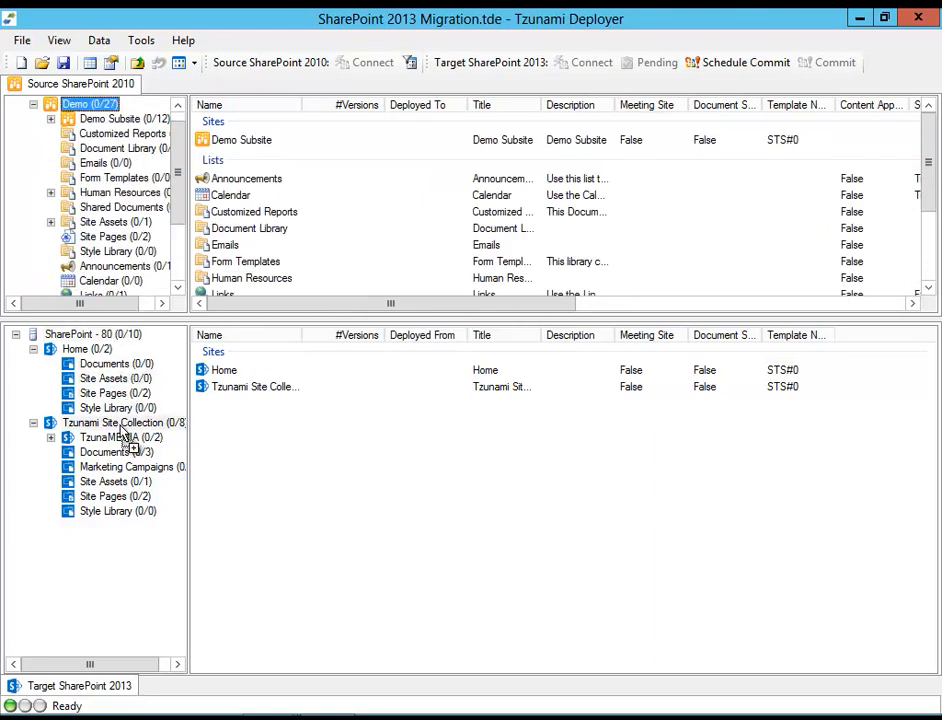
# Launch the Deploy Wizard onto the target site collection with Deploy files and Deploy security kept, reaching Global Settings
pyautogui.click(834, 62)
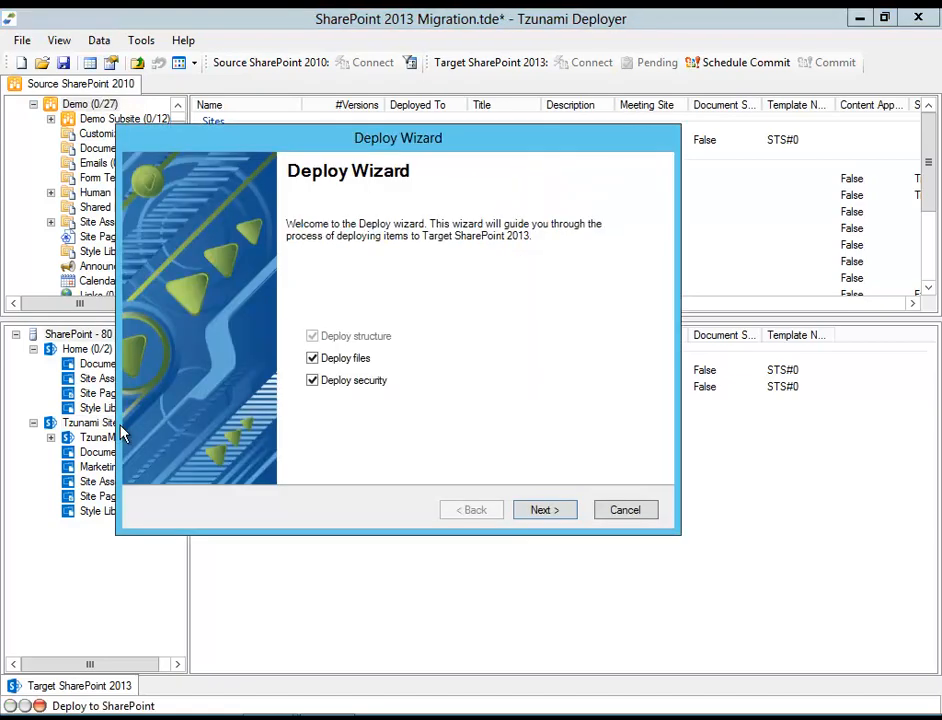
pyautogui.moveTo(124, 432)
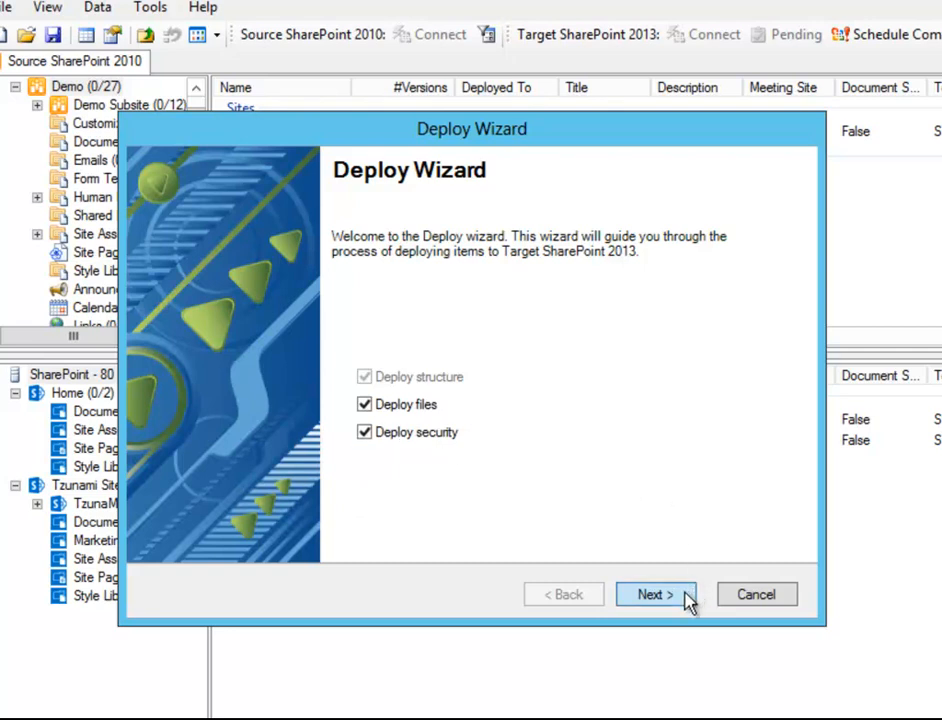
pyautogui.click(656, 594)
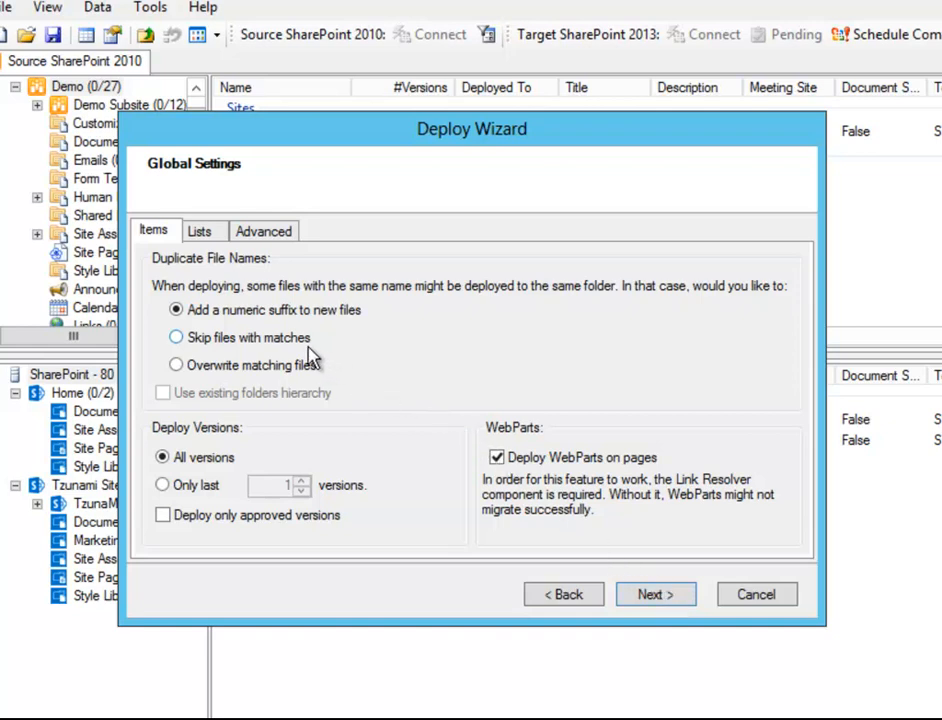
pyautogui.moveTo(344, 364)
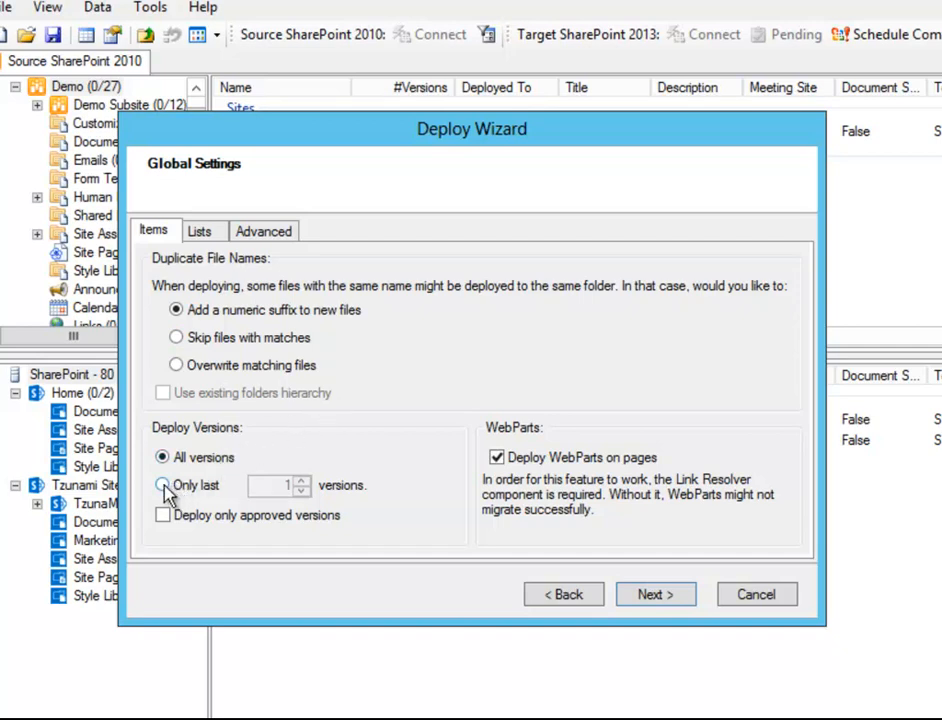
# Deploy only the last 1 version of each item, then show the Lists settings
pyautogui.click(164, 486)
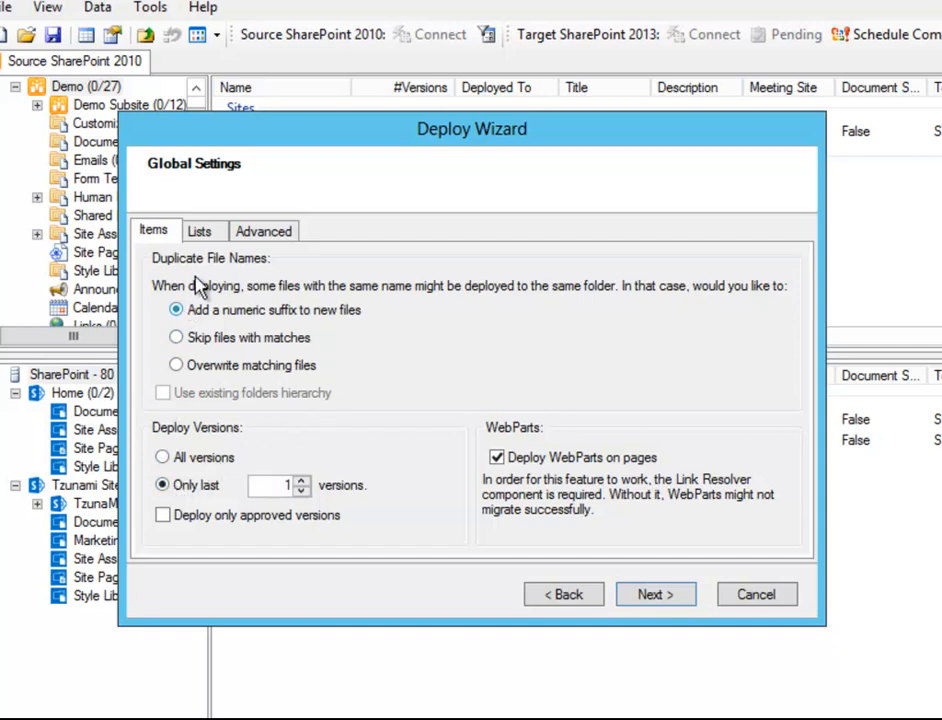
pyautogui.click(200, 232)
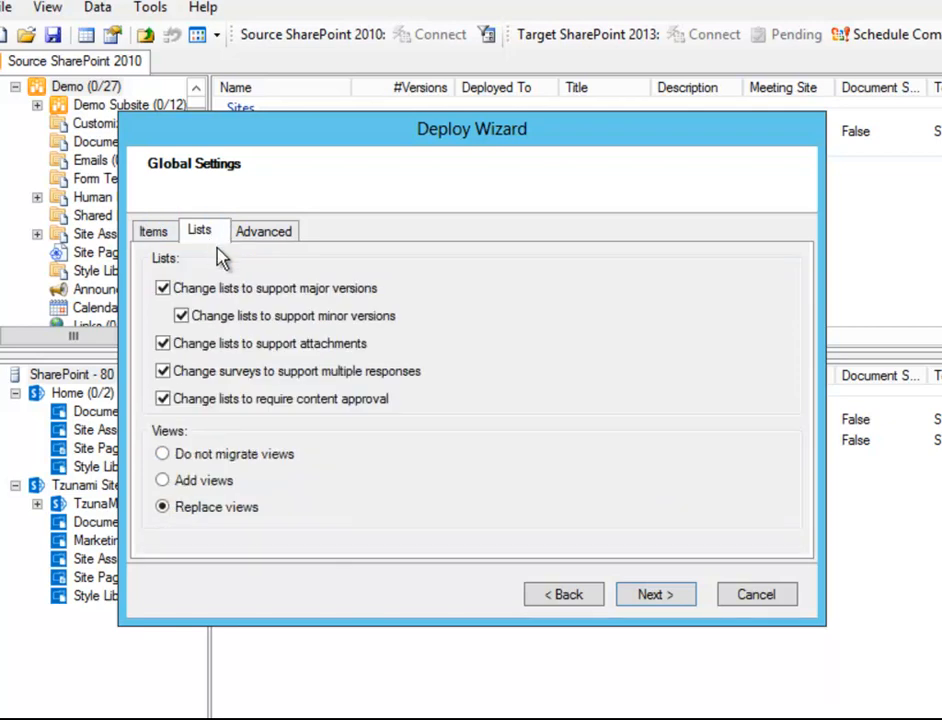
pyautogui.moveTo(340, 340)
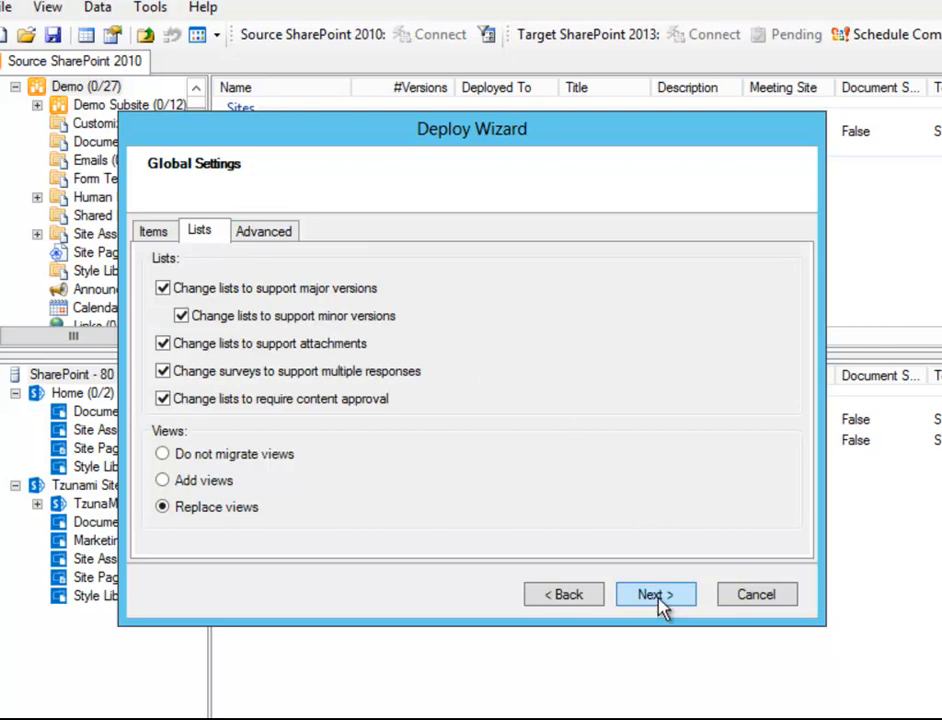
pyautogui.click(656, 594)
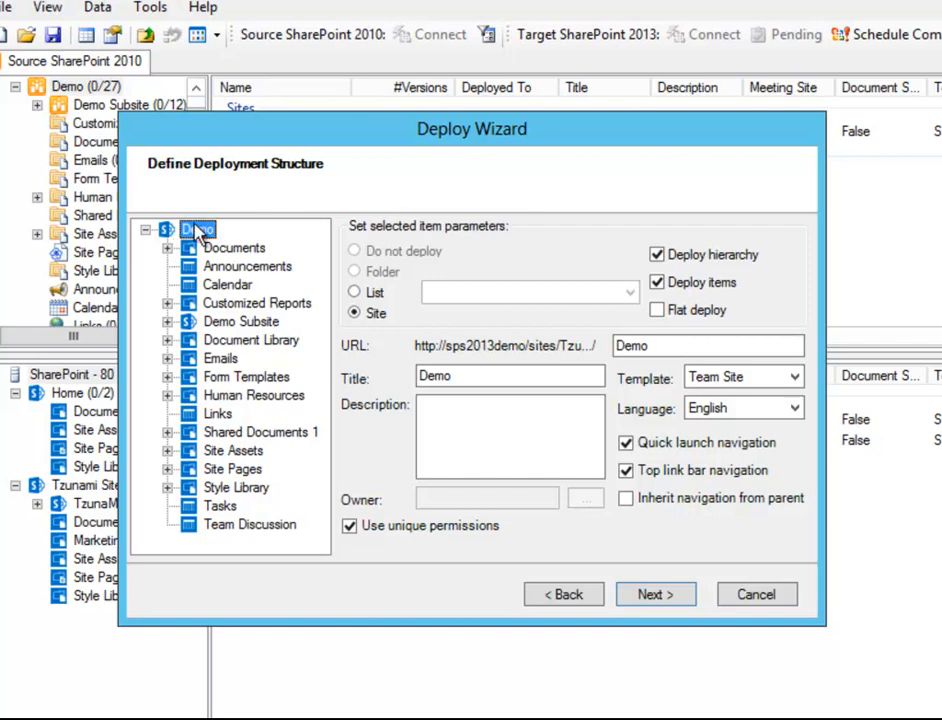
pyautogui.click(198, 228)
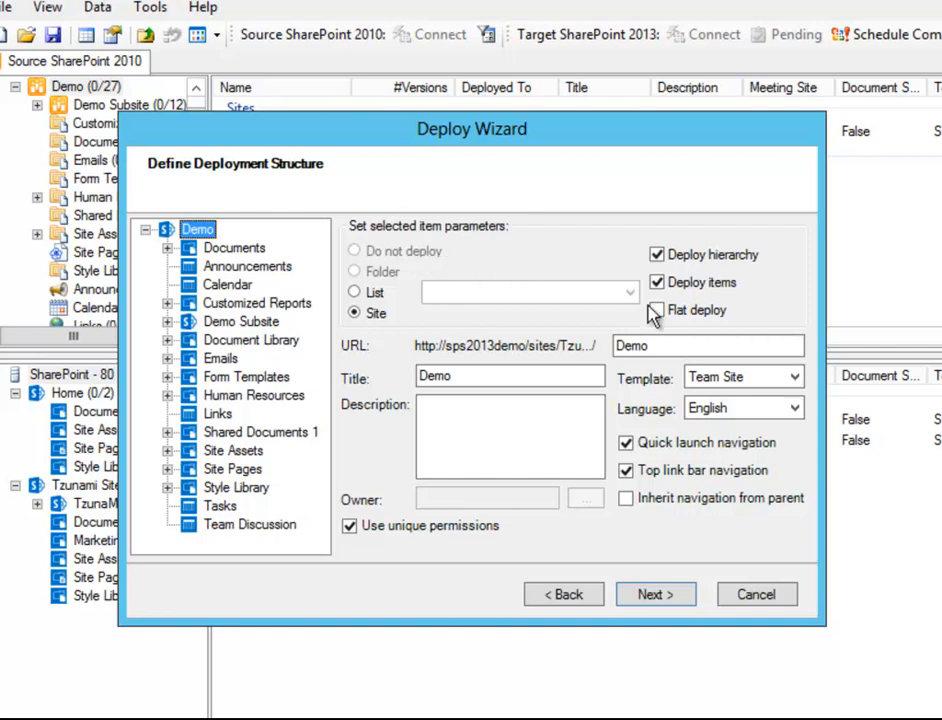
pyautogui.click(740, 376)
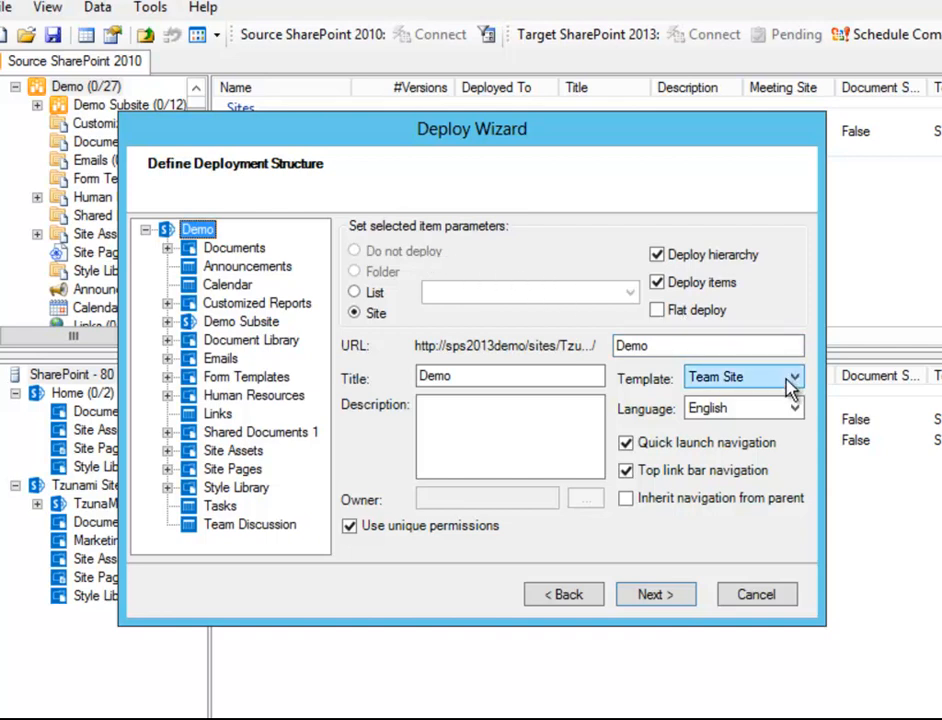
pyautogui.click(792, 376)
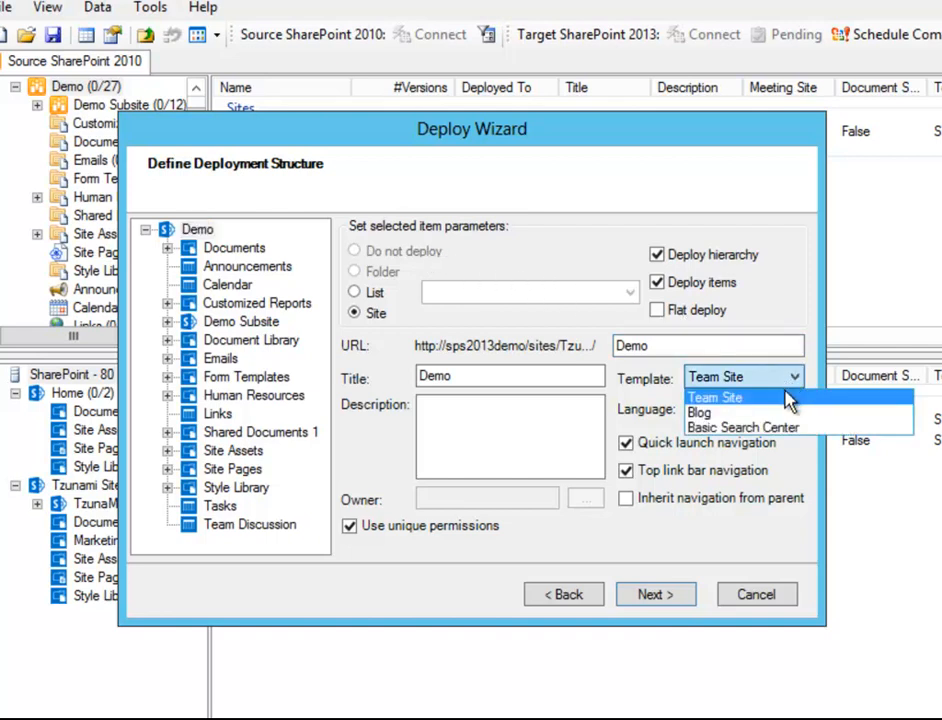
pyautogui.moveTo(780, 428)
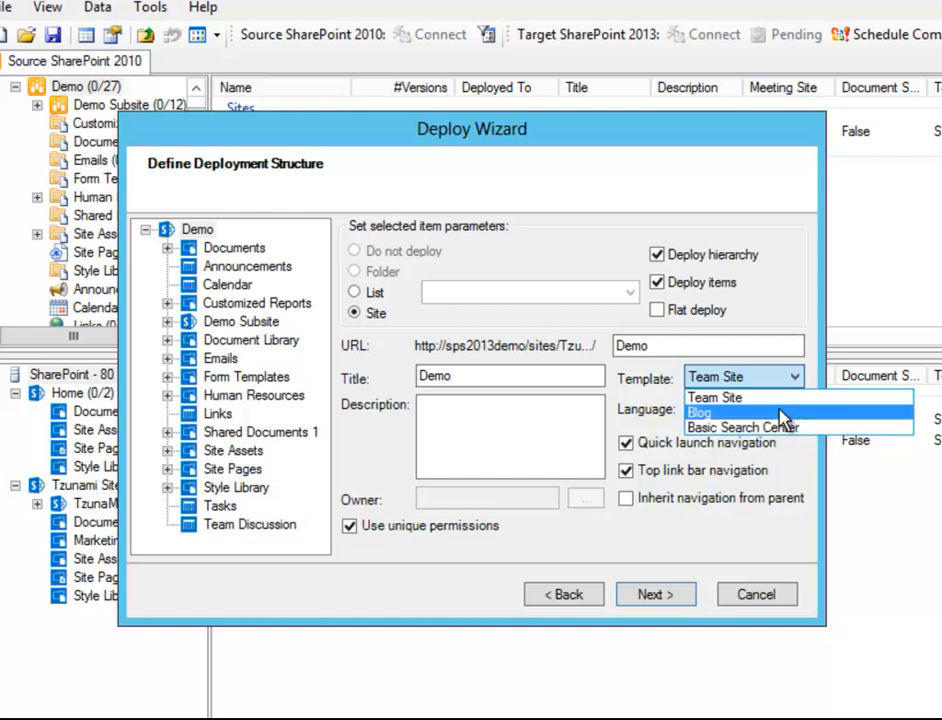
pyautogui.moveTo(780, 398)
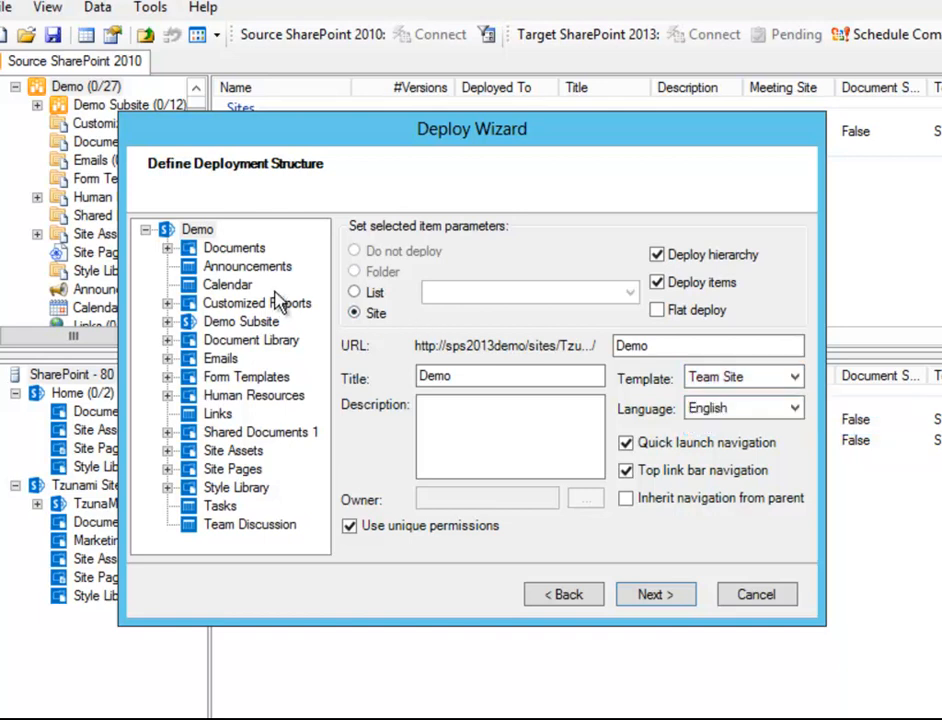
# Review the Announcements, Document Library, Human Resources and Tasks settings, deploying into the existing Documents library
pyautogui.click(248, 266)
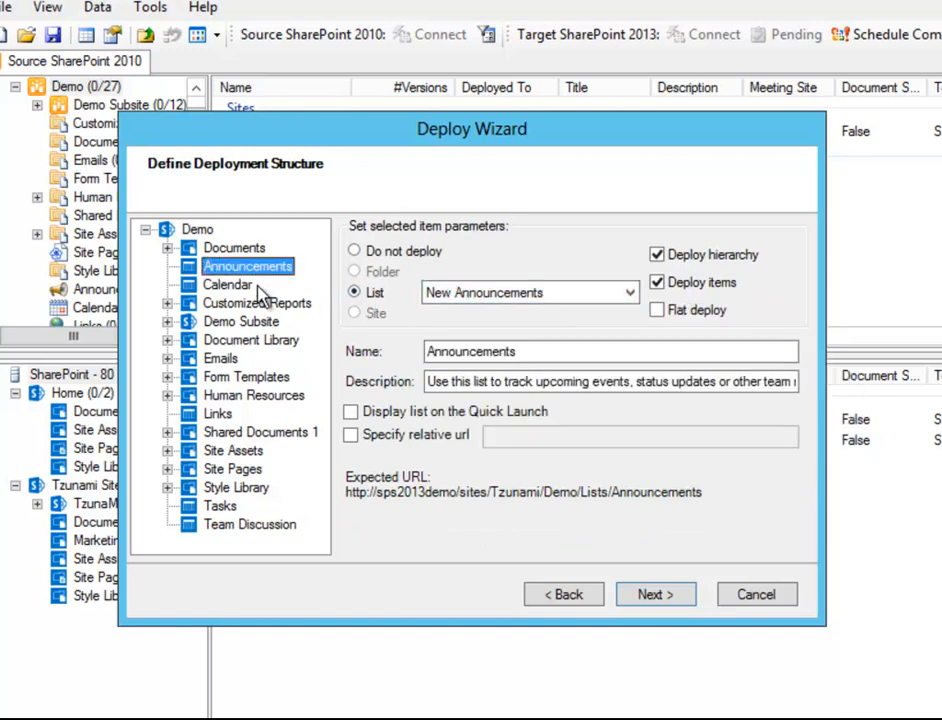
pyautogui.click(228, 284)
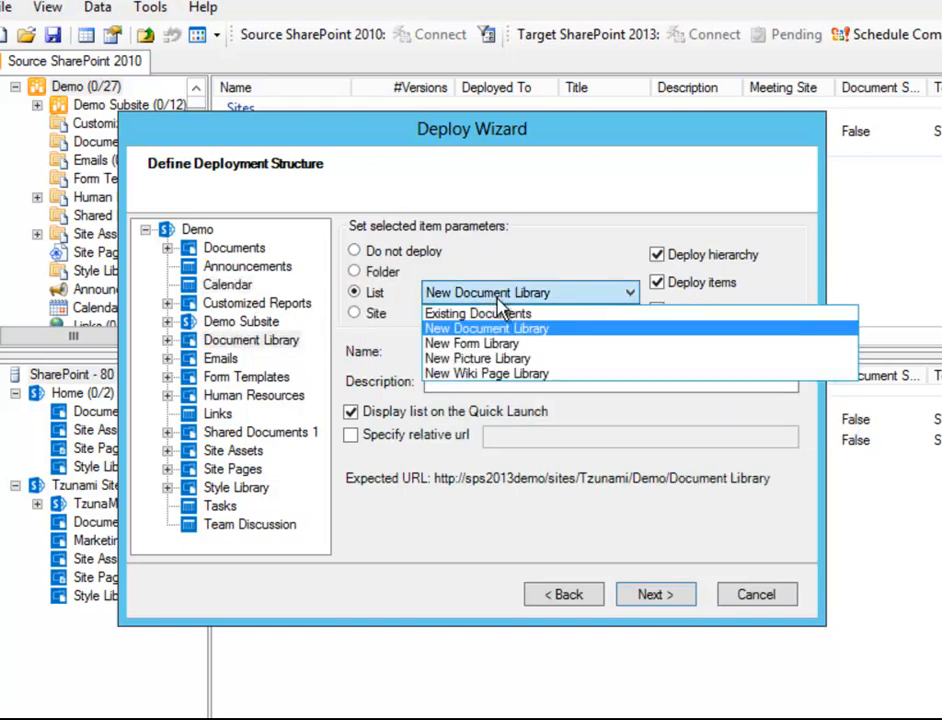
pyautogui.moveTo(620, 312)
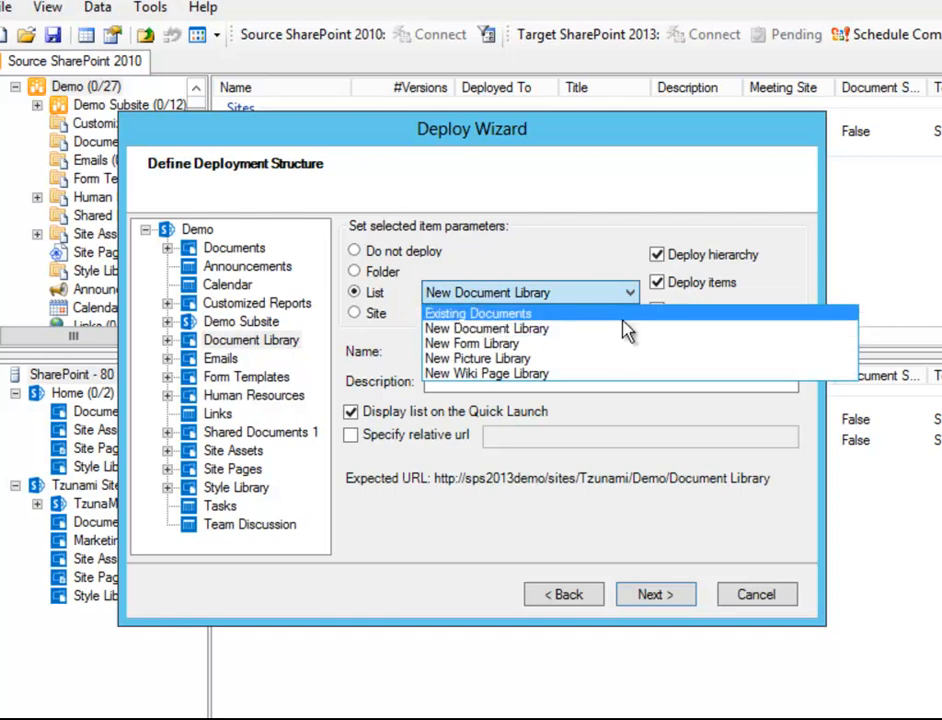
pyautogui.click(478, 312)
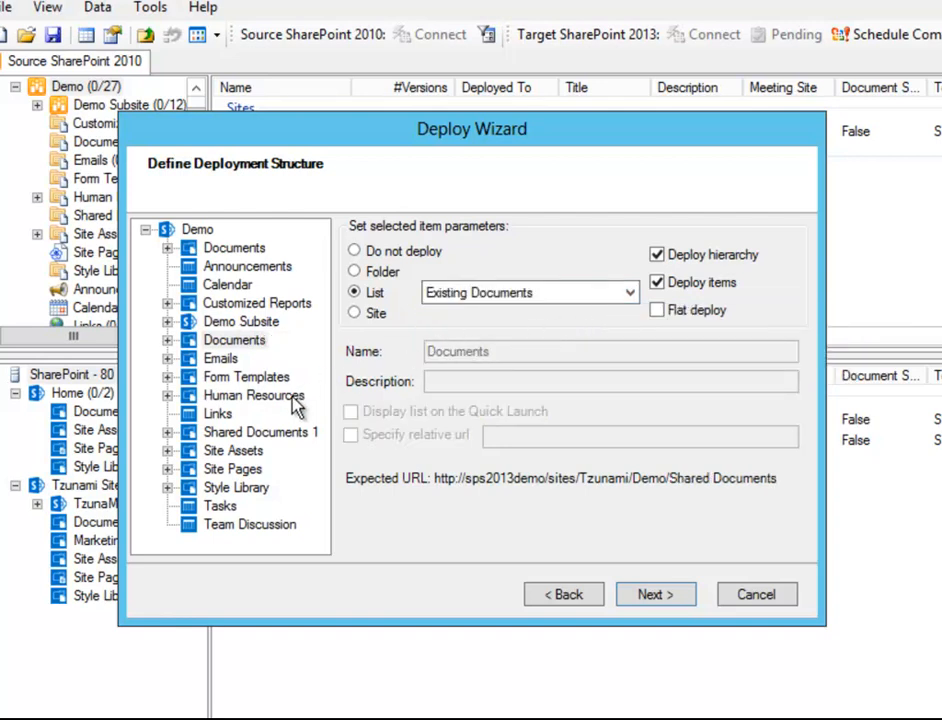
pyautogui.click(254, 396)
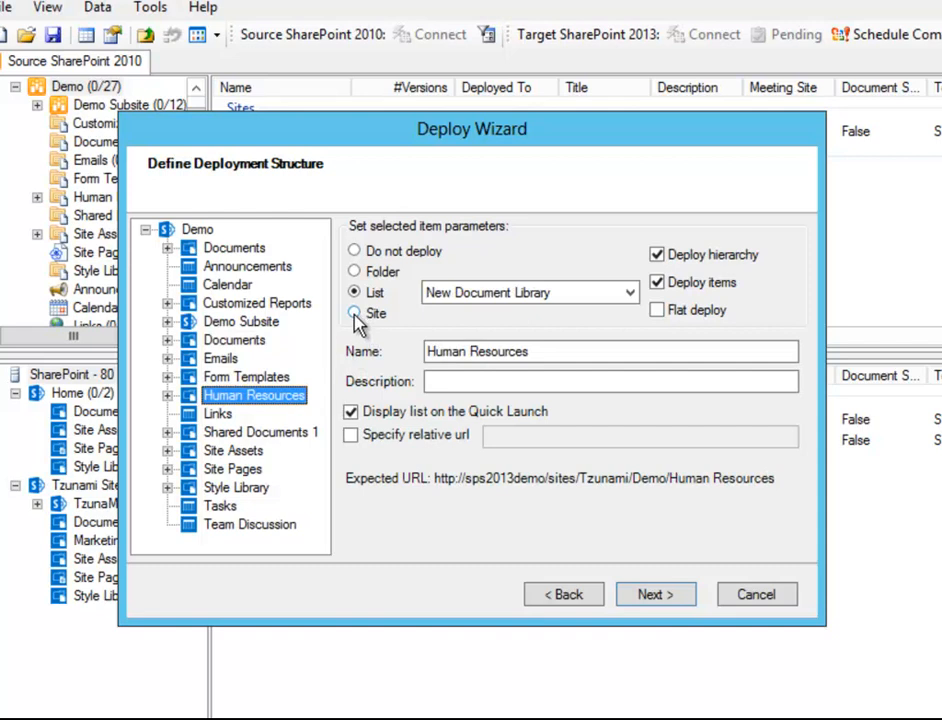
pyautogui.click(220, 506)
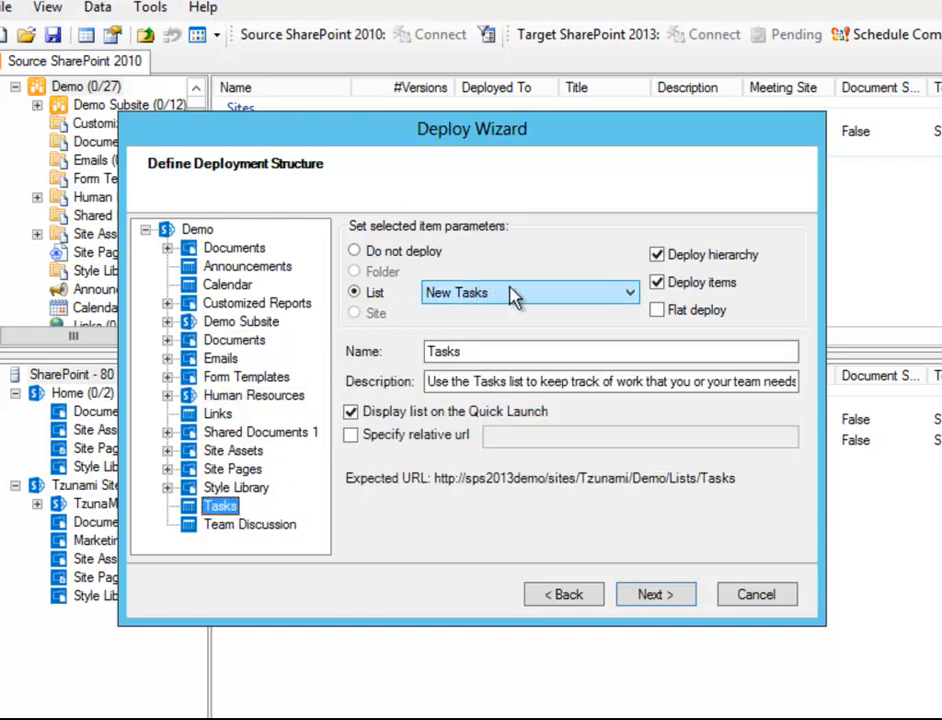
# Stop deploying the Team Discussion board's hierarchy, toggle Flat deploy on and off for Demo, and continue
pyautogui.click(250, 524)
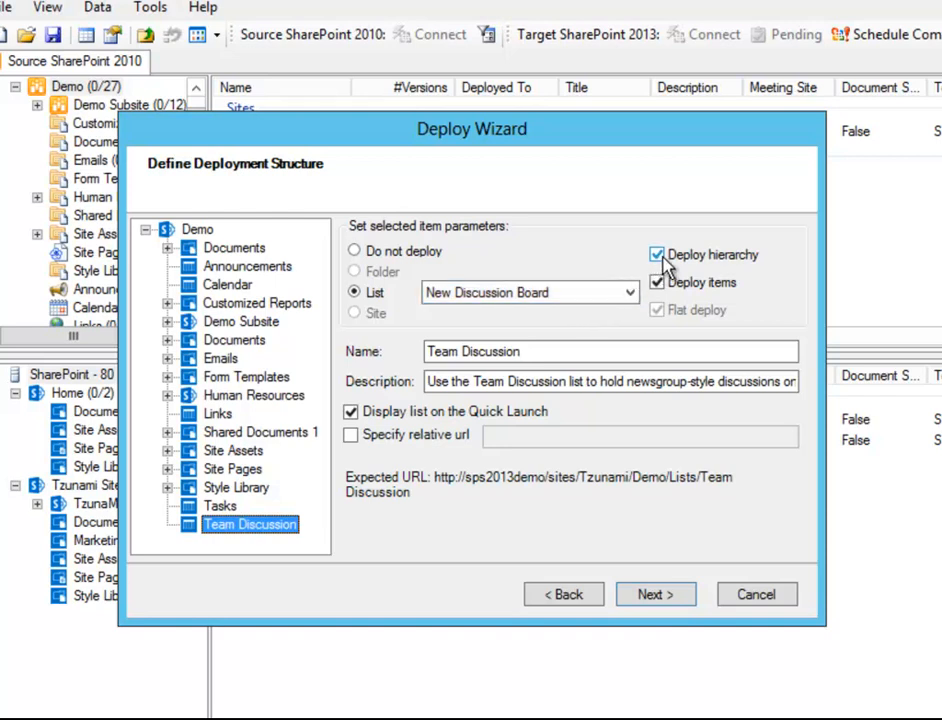
pyautogui.click(656, 256)
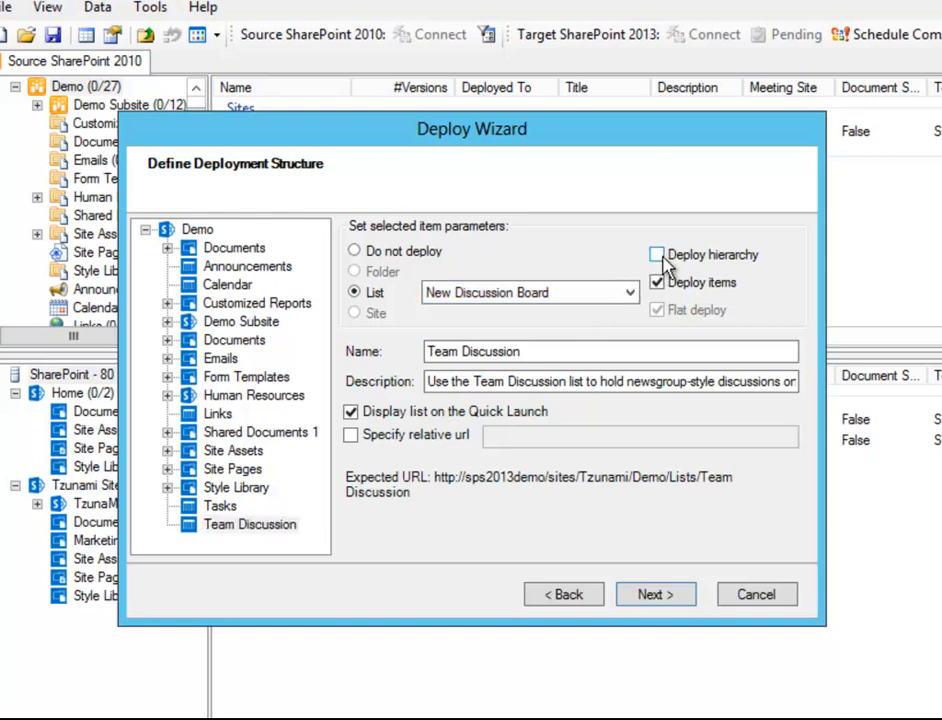
pyautogui.click(198, 228)
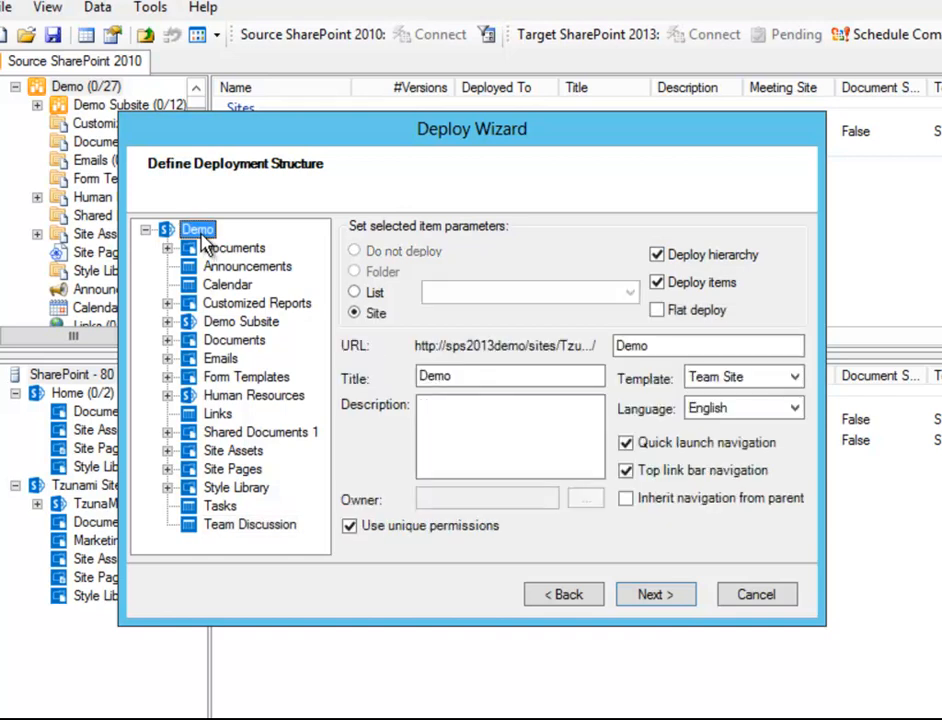
pyautogui.click(658, 310)
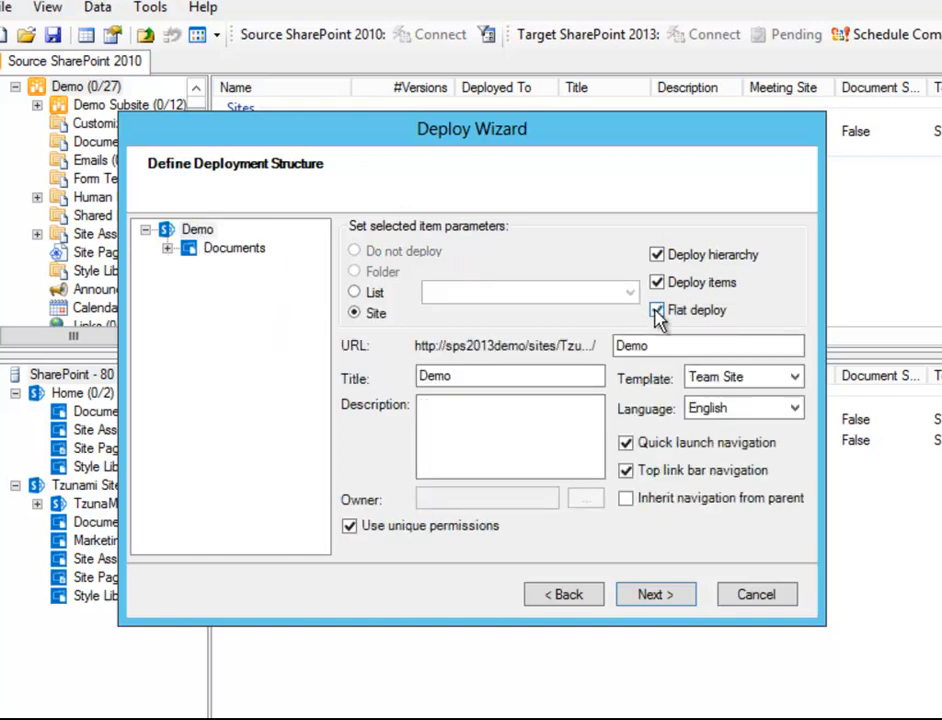
pyautogui.click(656, 310)
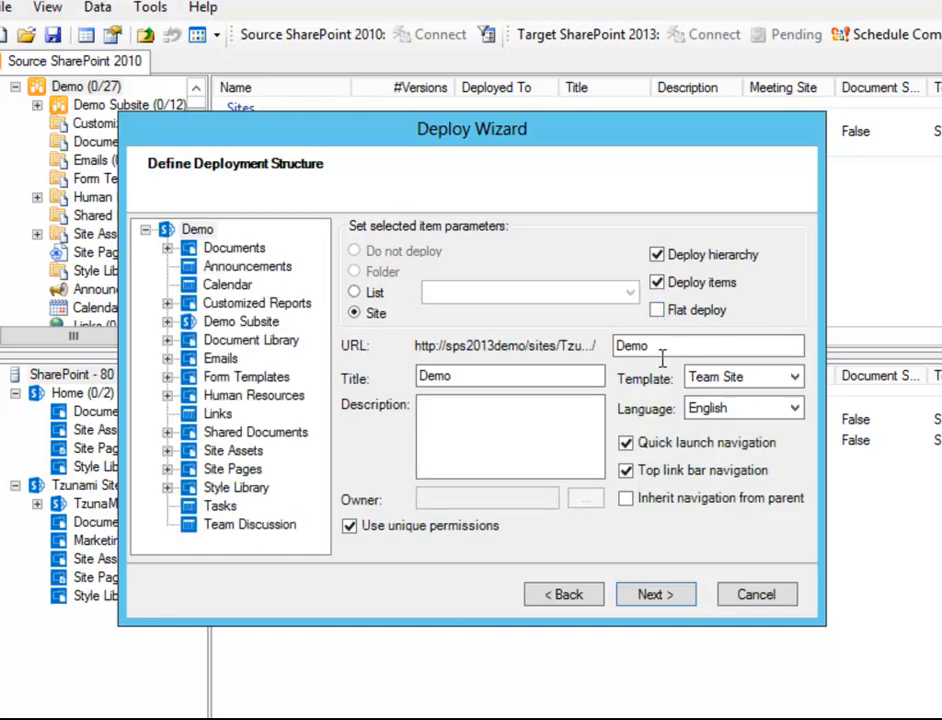
pyautogui.click(656, 594)
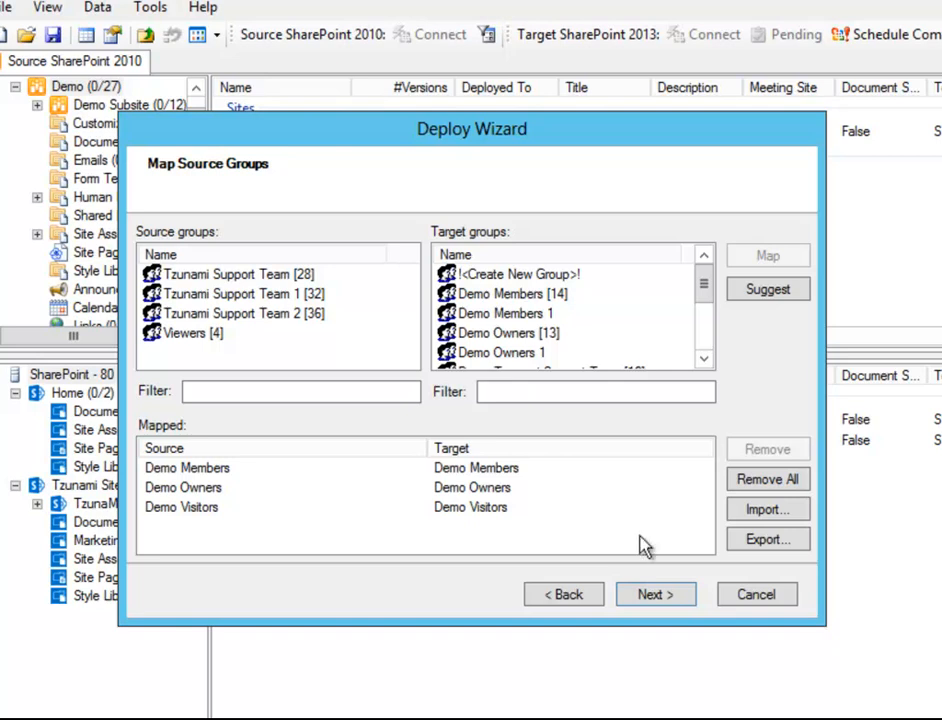
# Map the Tzunami Support Team group to <Create New Group> and continue to mapping users and groups
pyautogui.click(236, 272)
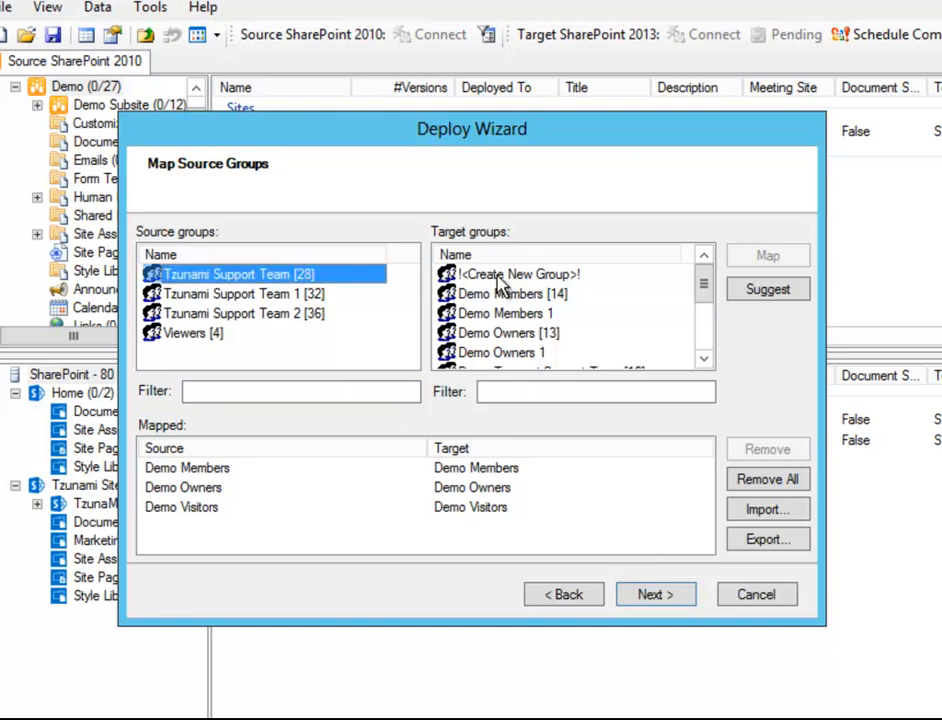
pyautogui.click(520, 272)
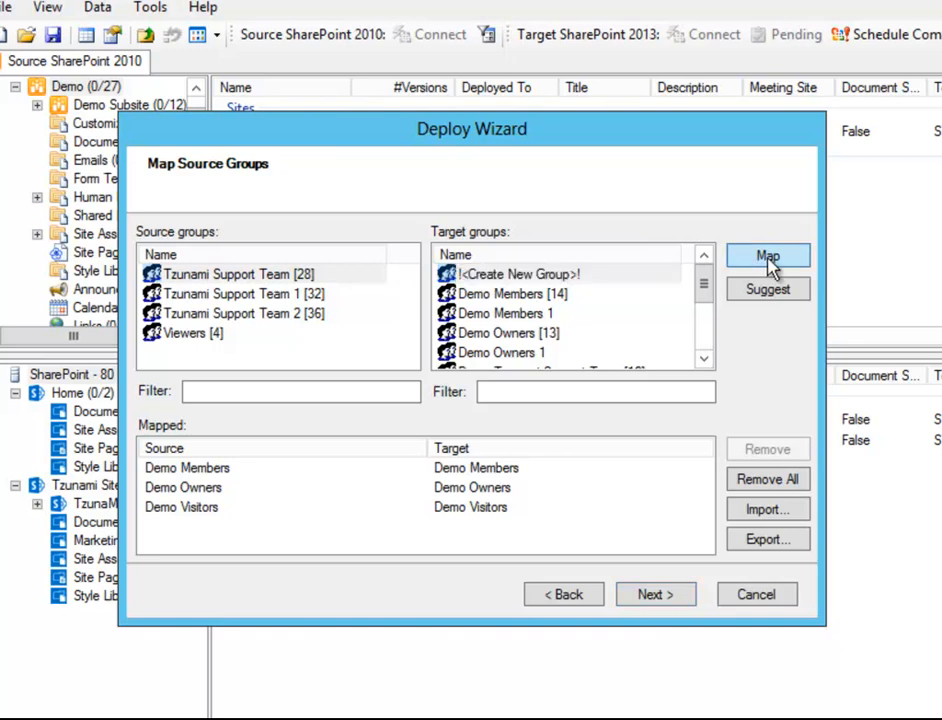
pyautogui.click(768, 256)
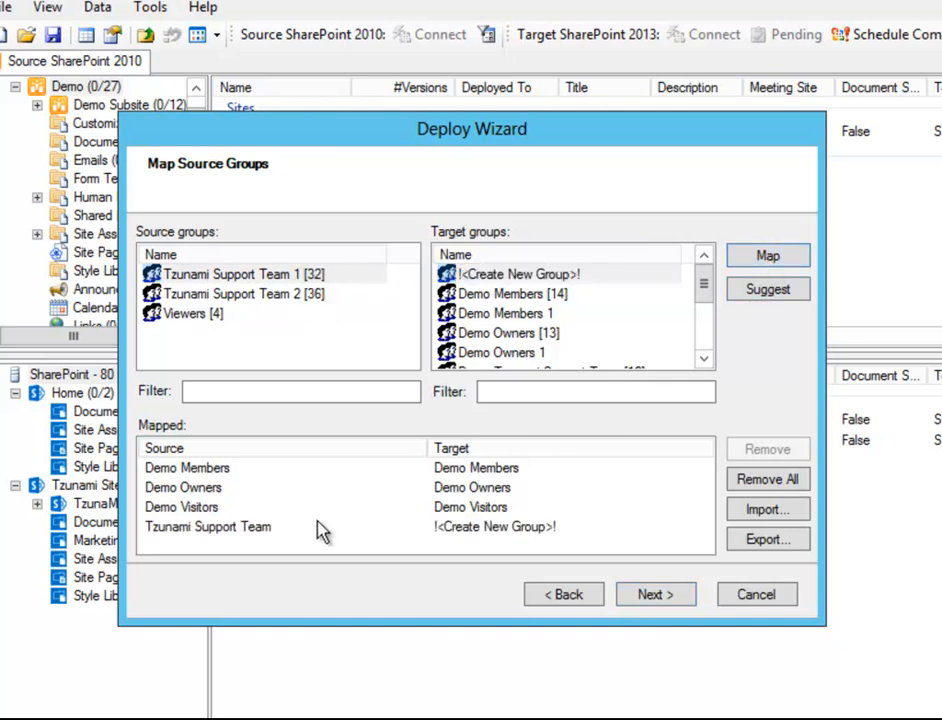
pyautogui.click(208, 526)
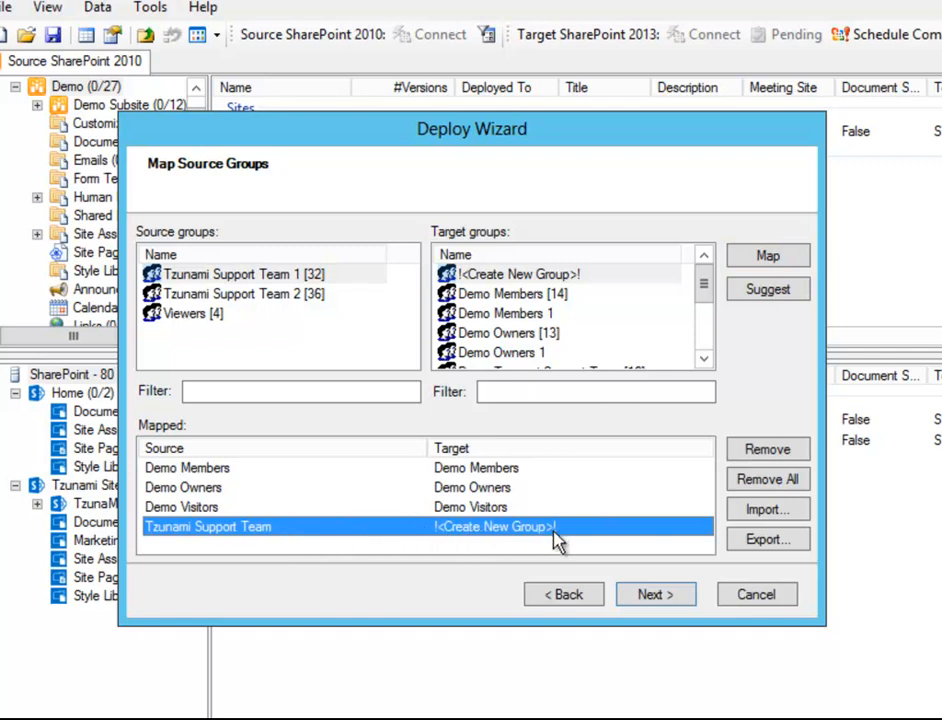
pyautogui.click(656, 594)
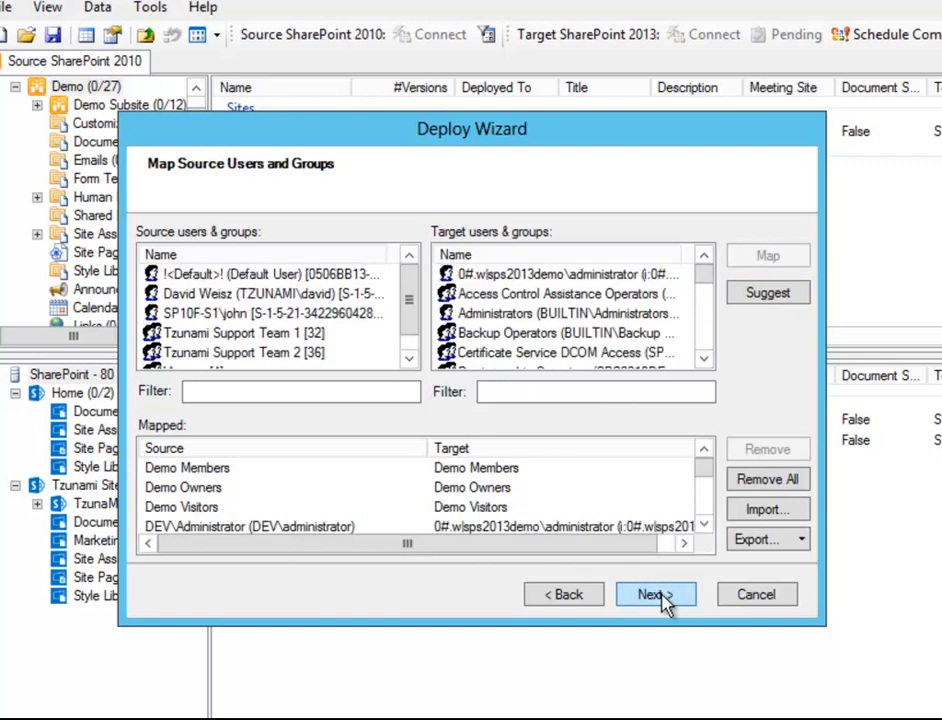
# Map two selected source users to the Demo Members target group
pyautogui.click(704, 526)
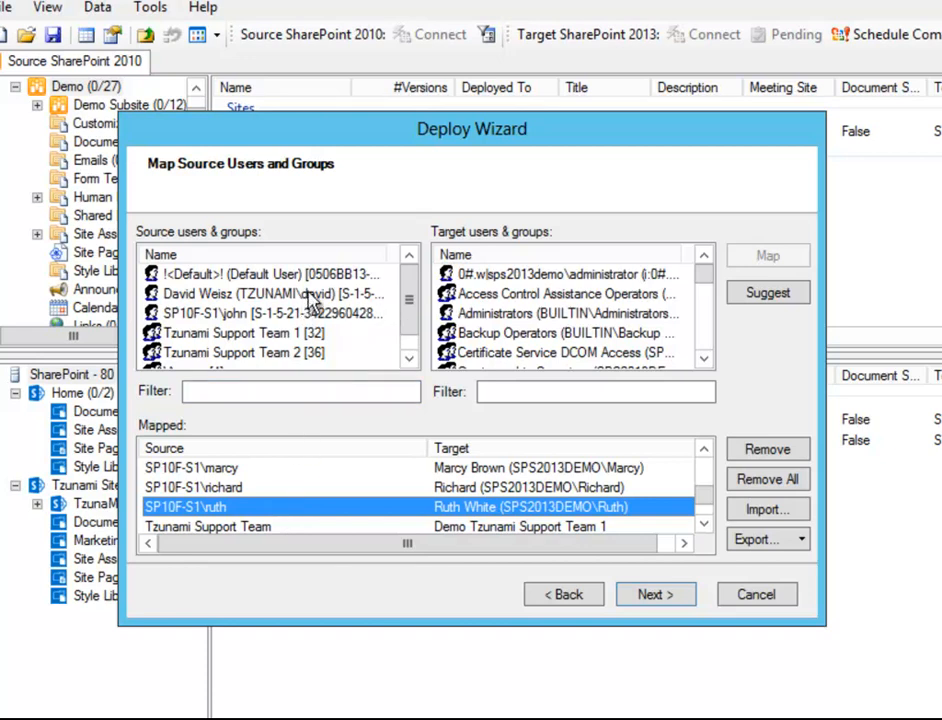
pyautogui.click(264, 292)
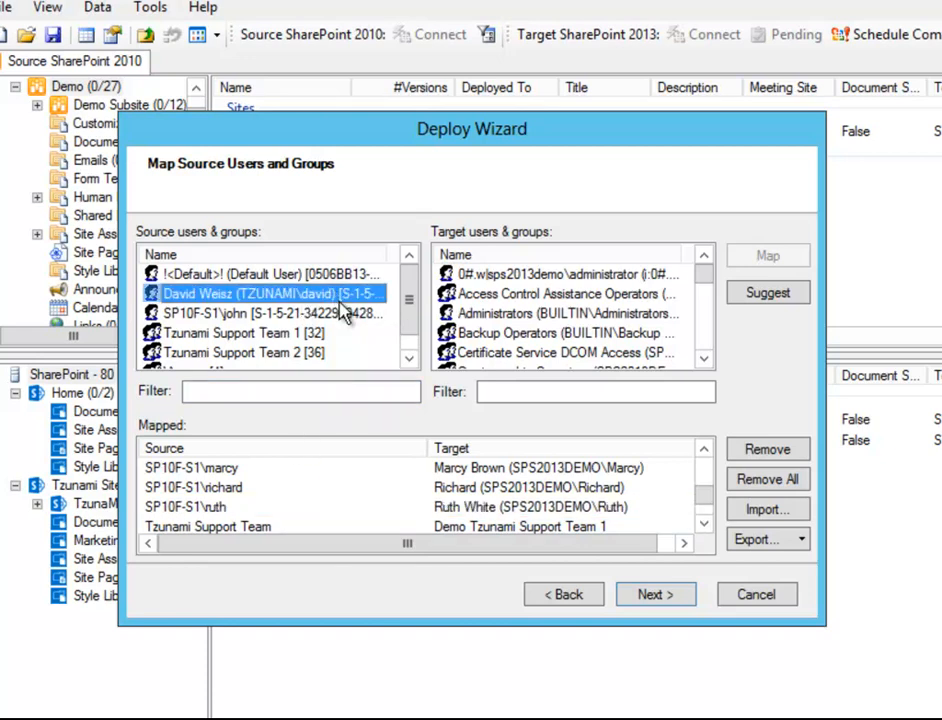
pyautogui.click(704, 360)
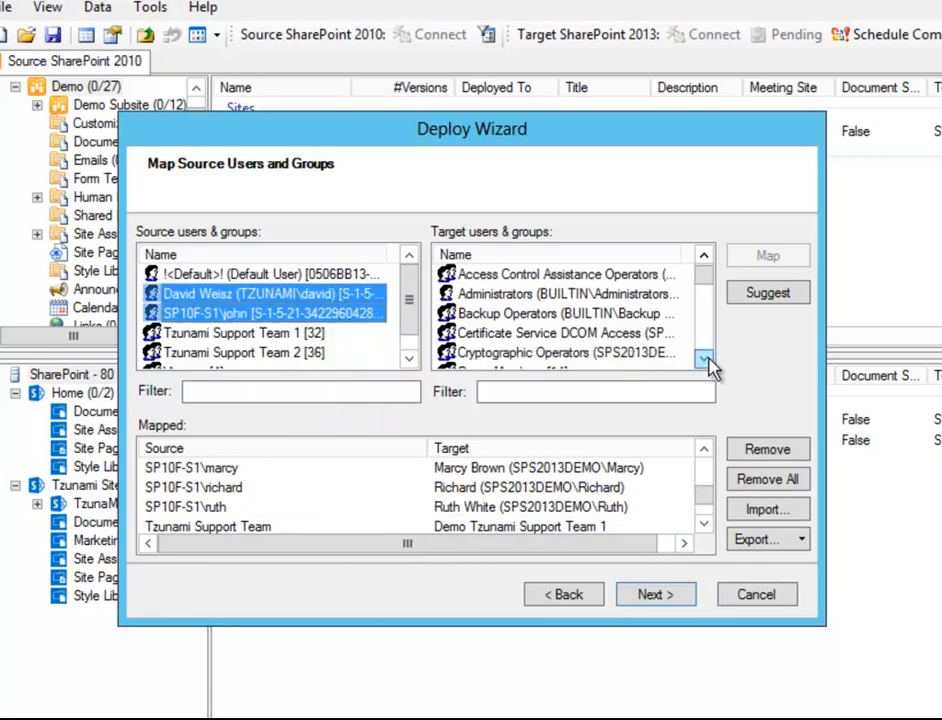
pyautogui.click(704, 360)
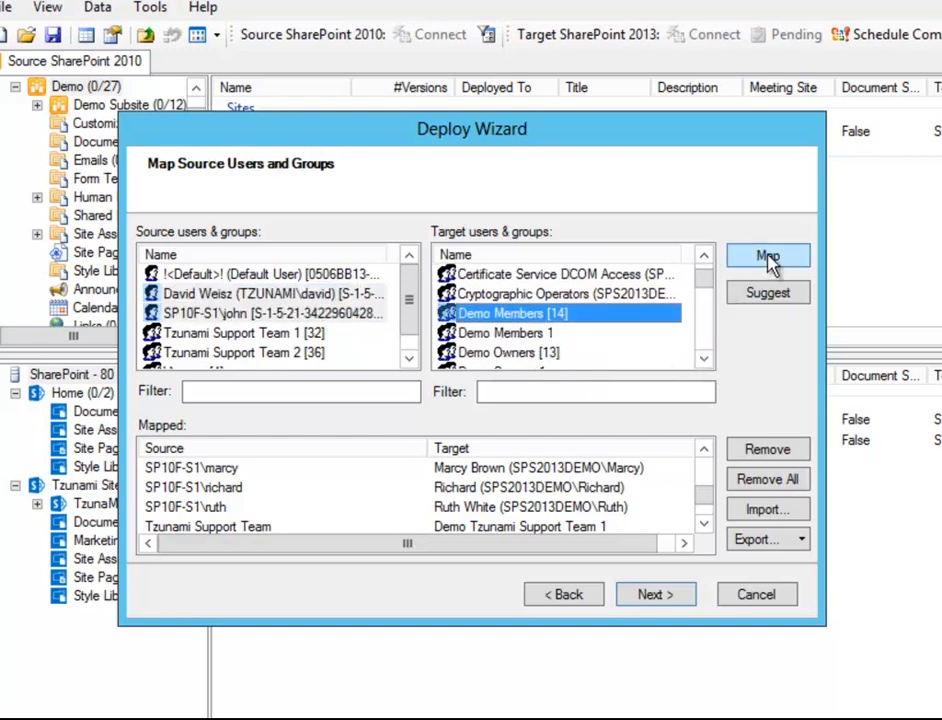
pyautogui.click(656, 594)
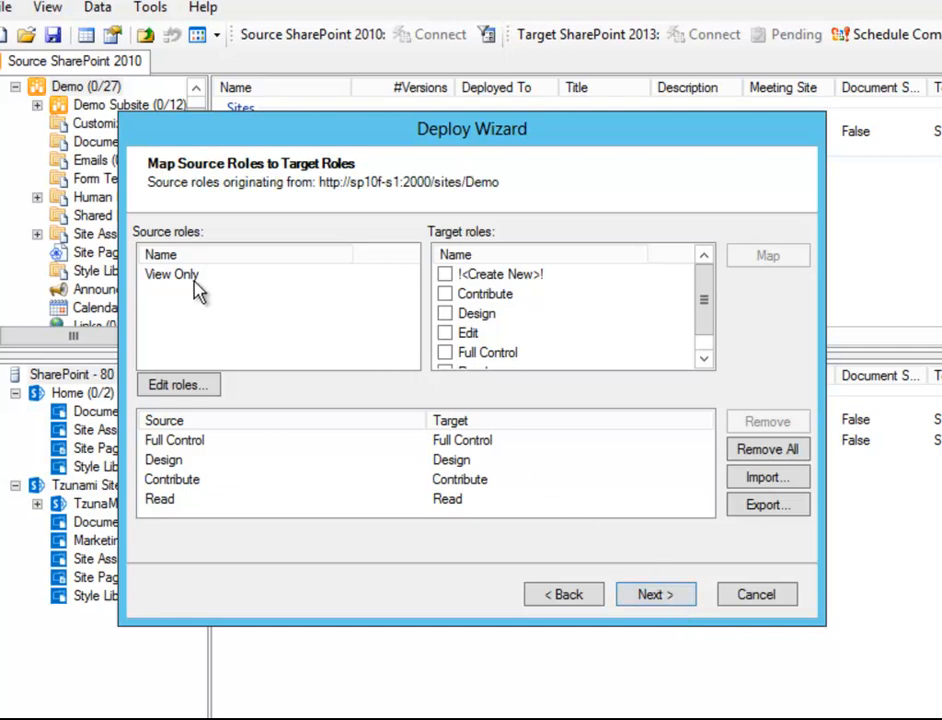
# Review the View Only source role mapping and continue to Property Mapping
pyautogui.click(172, 274)
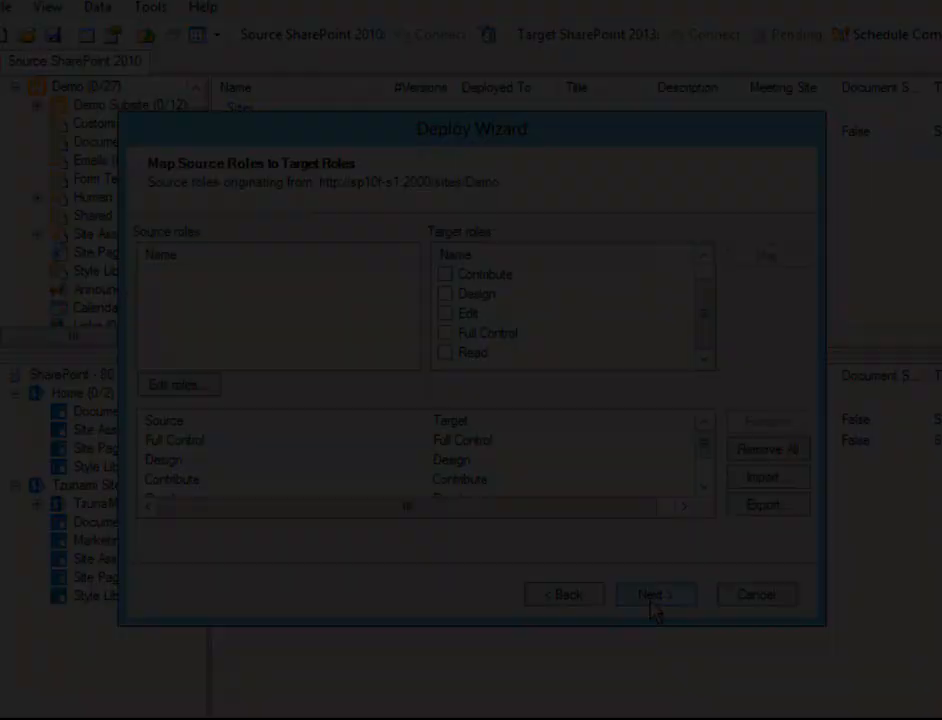
pyautogui.click(656, 594)
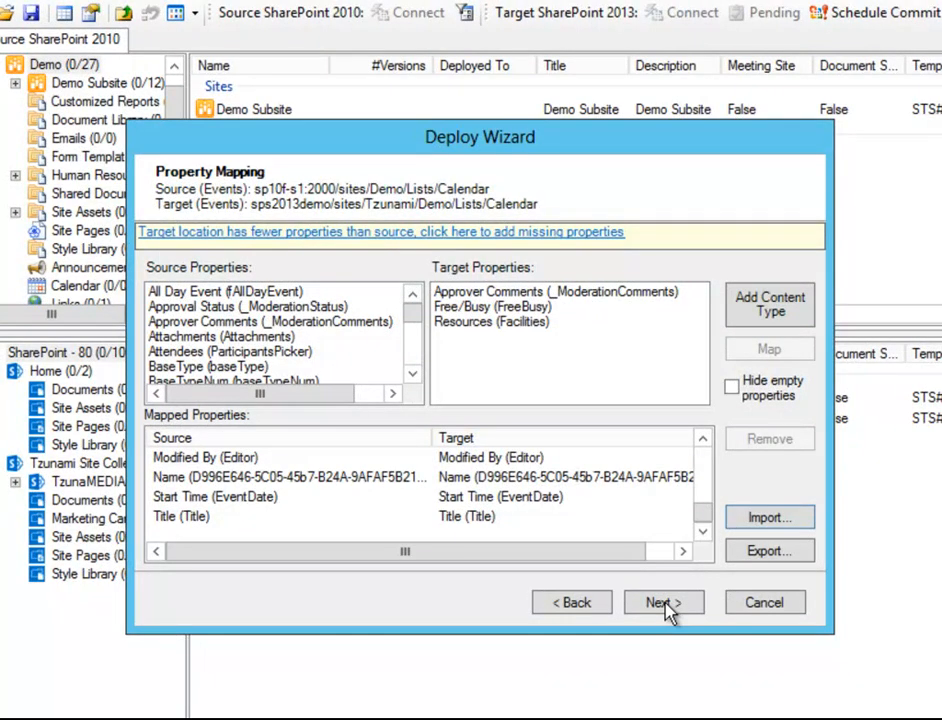
pyautogui.moveTo(420, 364)
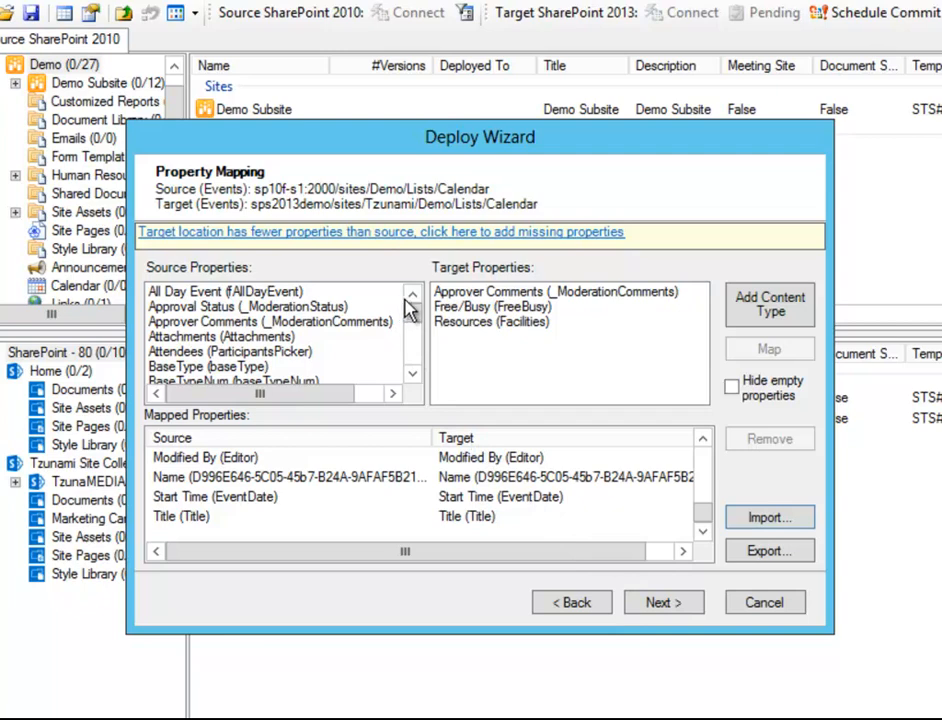
pyautogui.moveTo(516, 308)
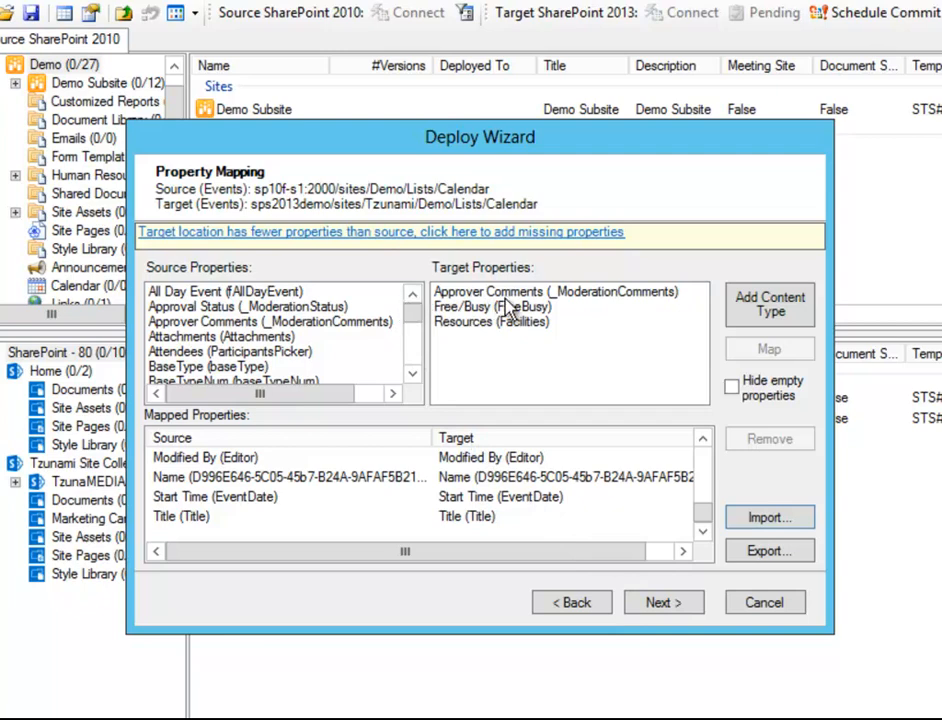
pyautogui.moveTo(500, 340)
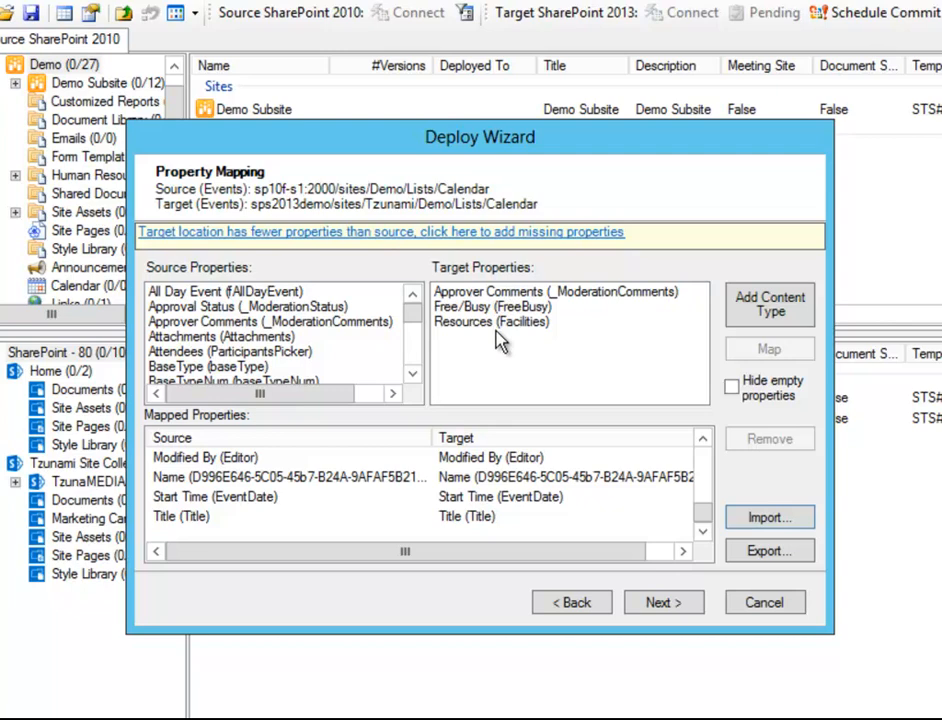
pyautogui.moveTo(536, 448)
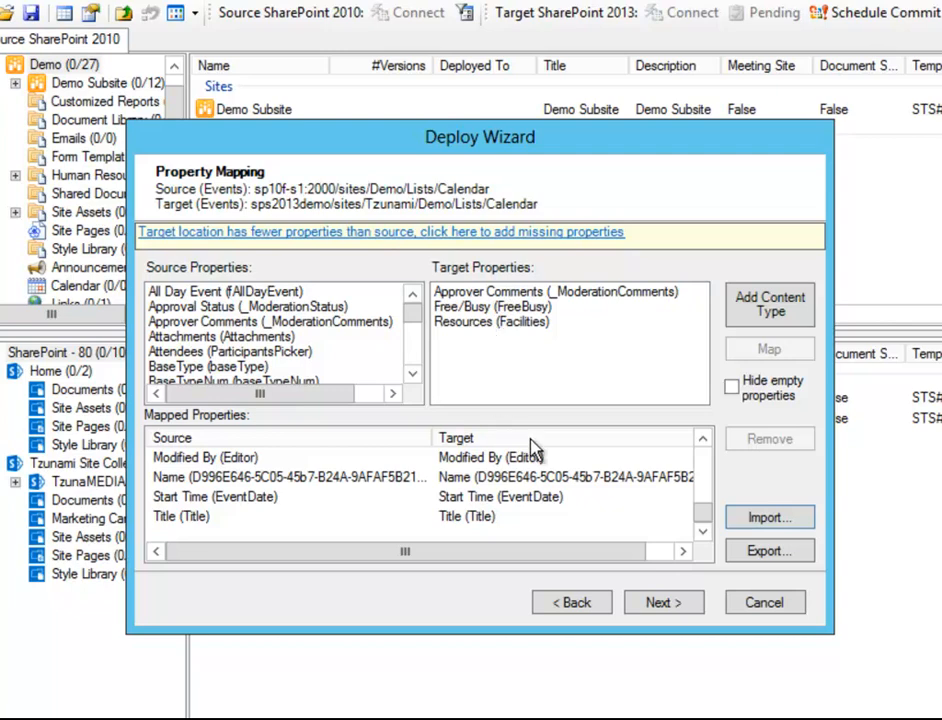
# Map the Calendar's Approval Status property onto Approver Comments
pyautogui.click(204, 456)
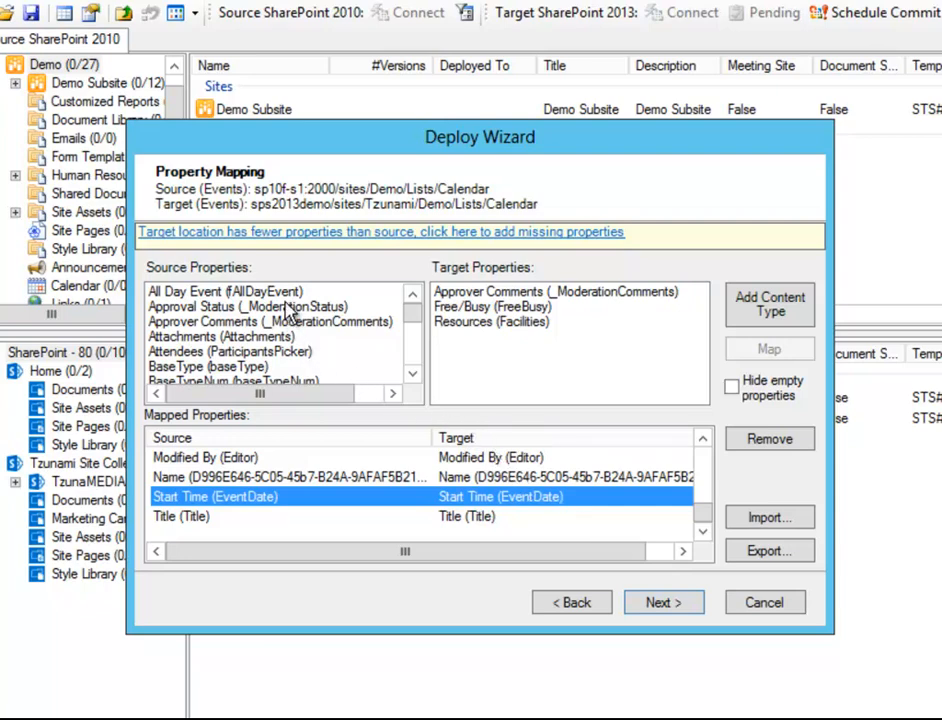
pyautogui.click(250, 306)
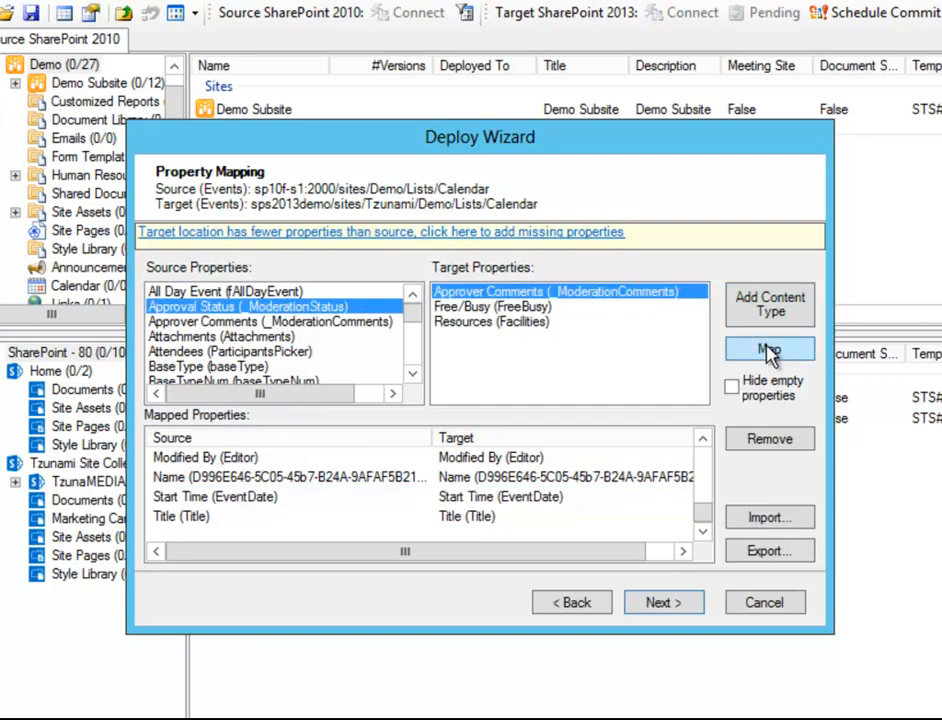
pyautogui.click(768, 348)
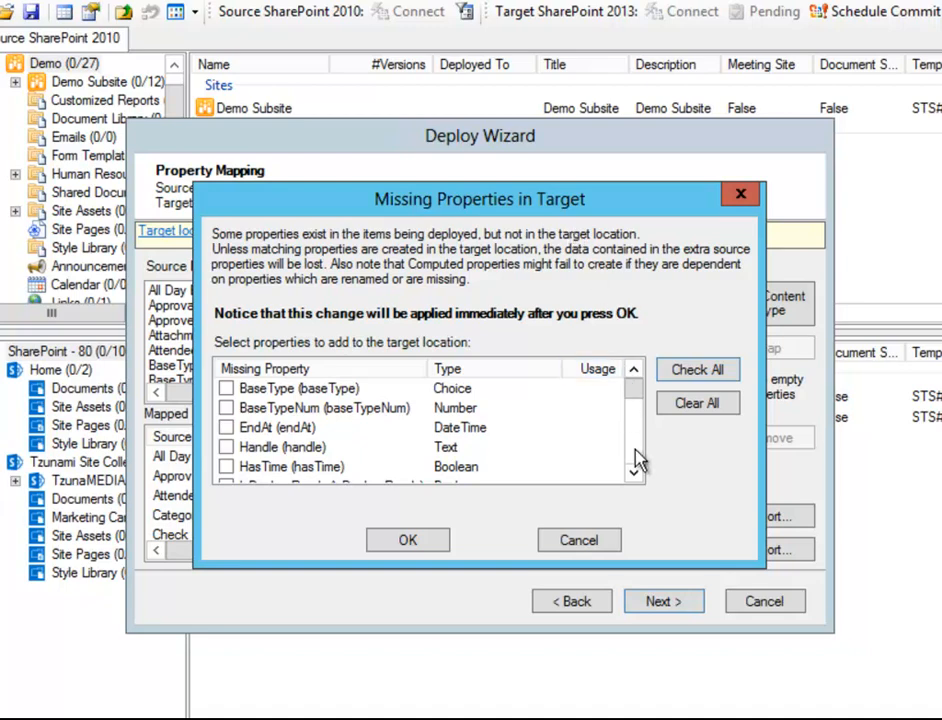
# Add the missing Calendar properties including Owner to the target, then add the required content types
pyautogui.click(634, 478)
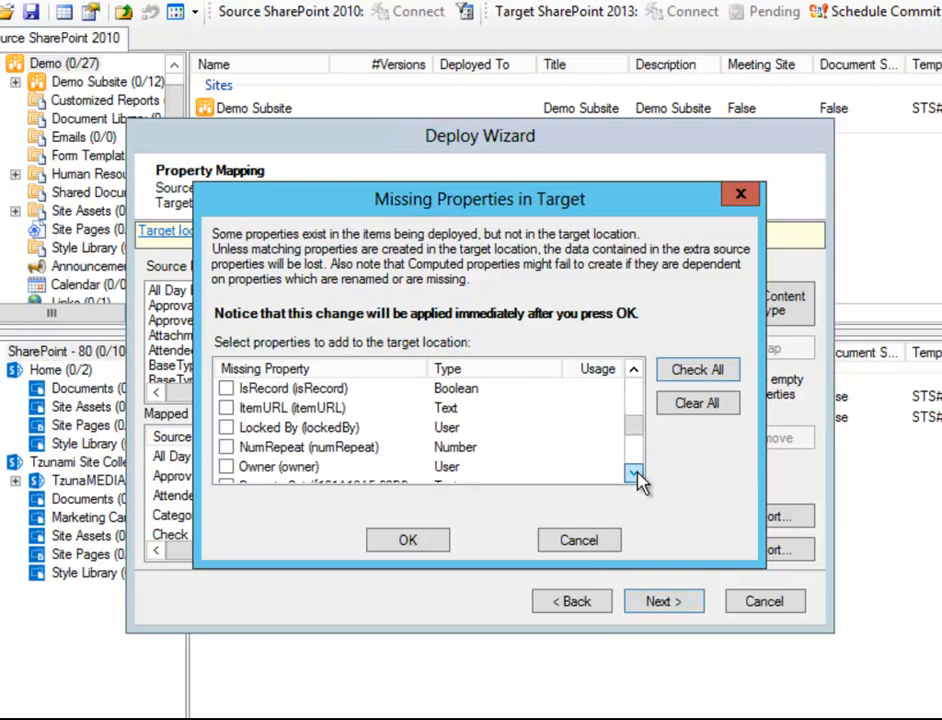
pyautogui.click(634, 472)
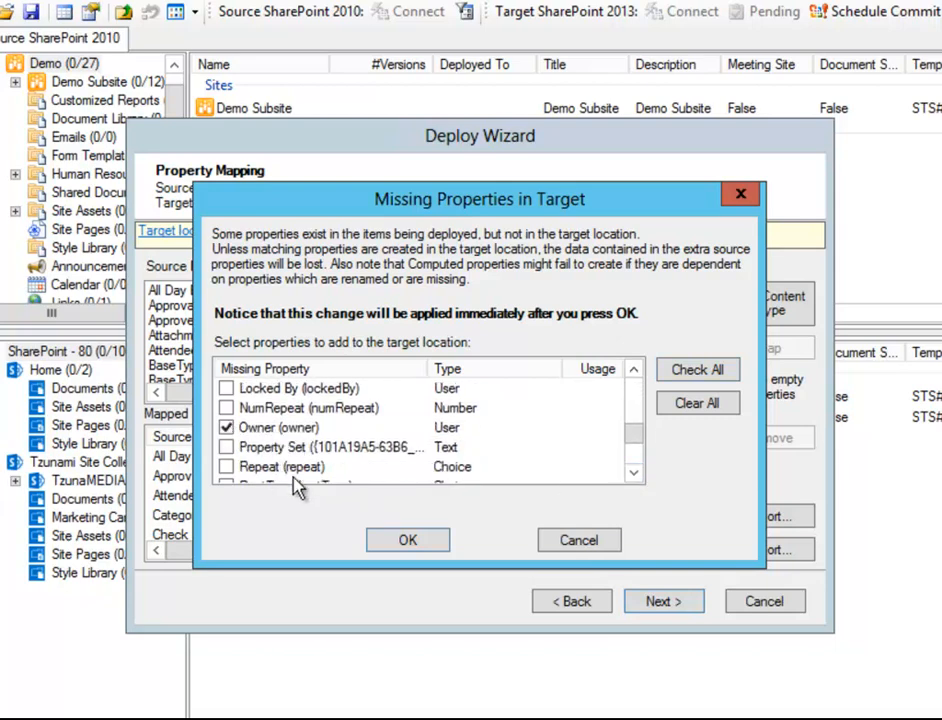
pyautogui.click(408, 540)
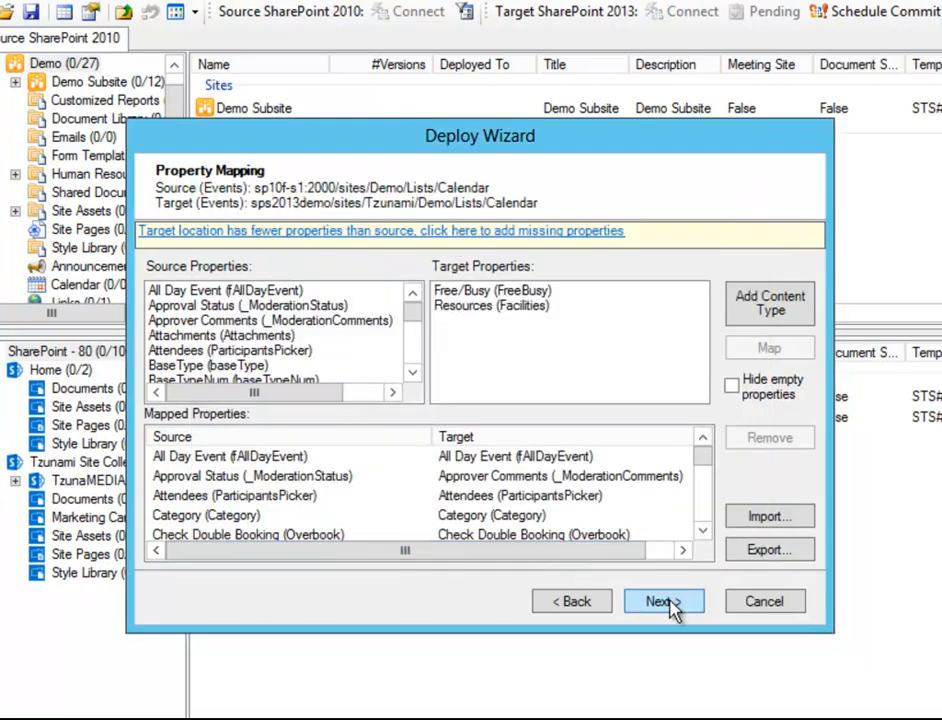
pyautogui.click(768, 304)
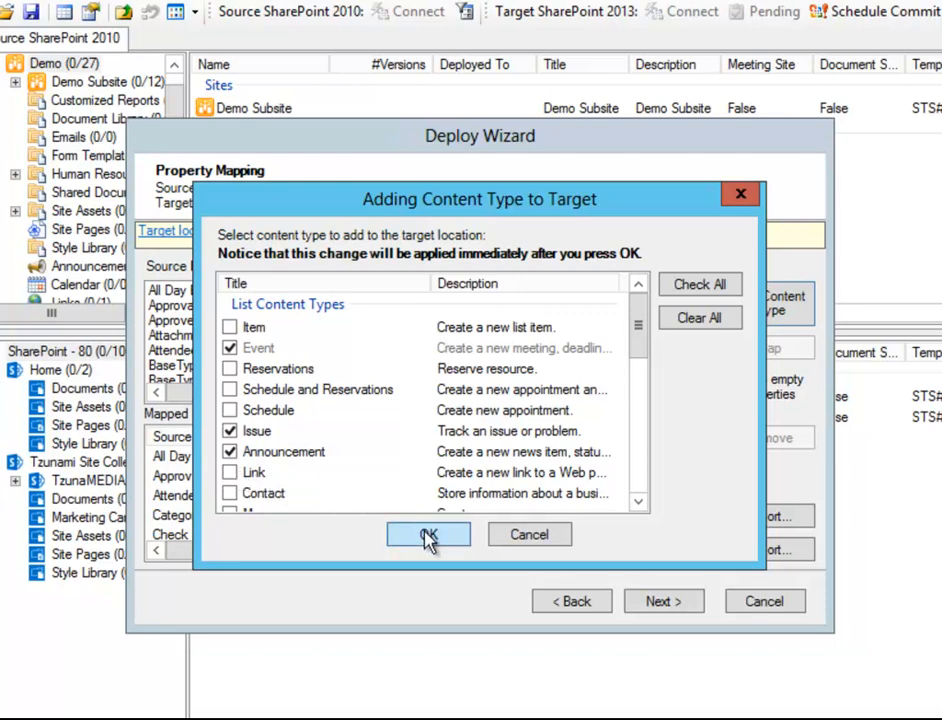
pyautogui.click(428, 534)
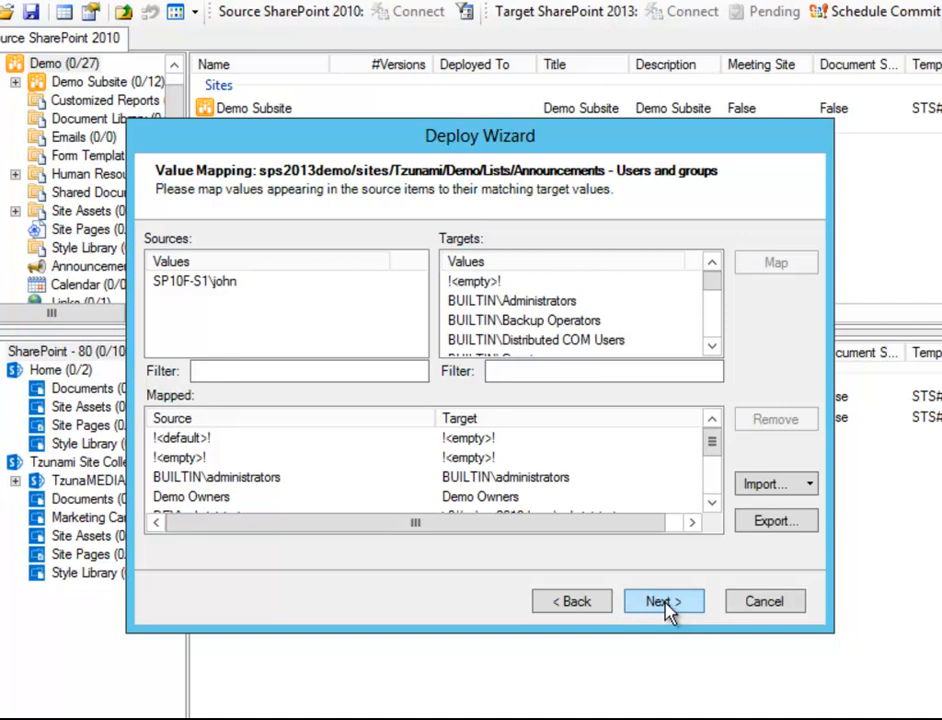
pyautogui.moveTo(180, 288)
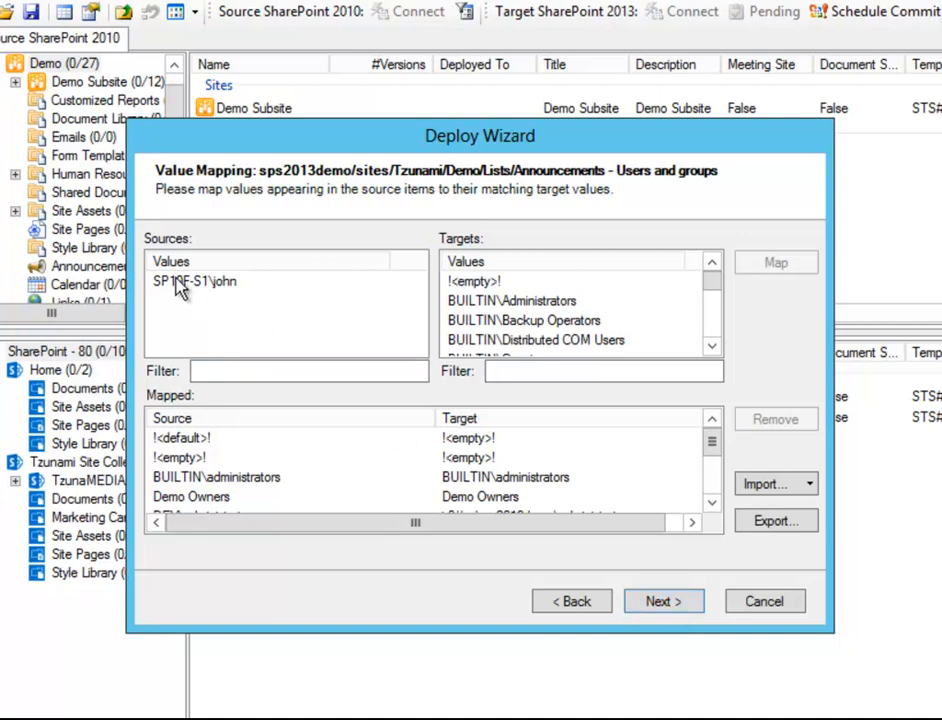
# Map source user SP10F-S1\john to the !<empty>! target value and continue to Ready to Deploy
pyautogui.click(196, 280)
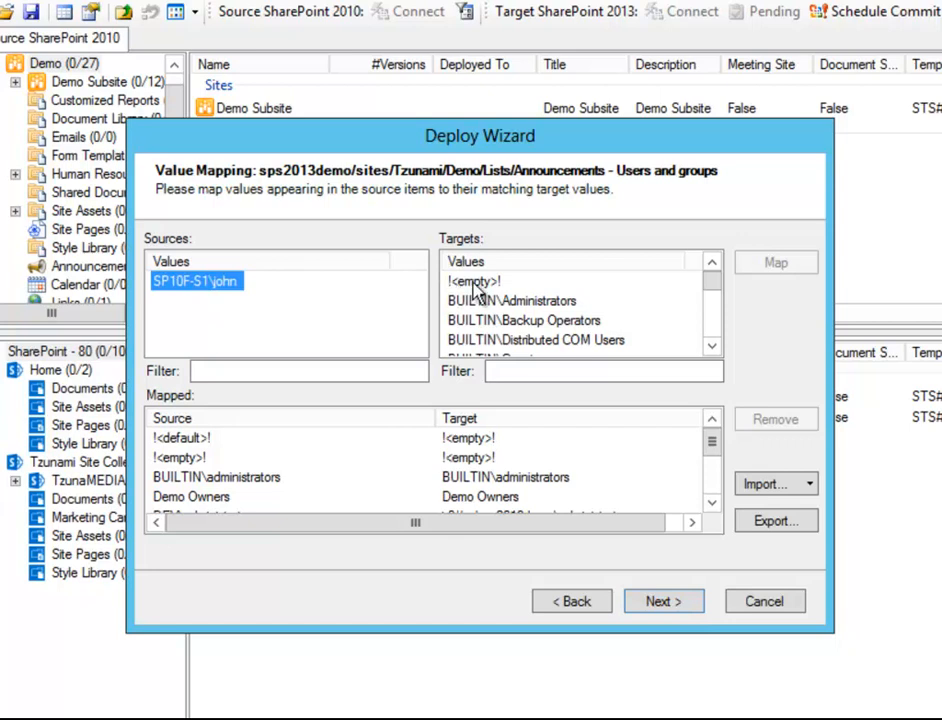
pyautogui.click(472, 280)
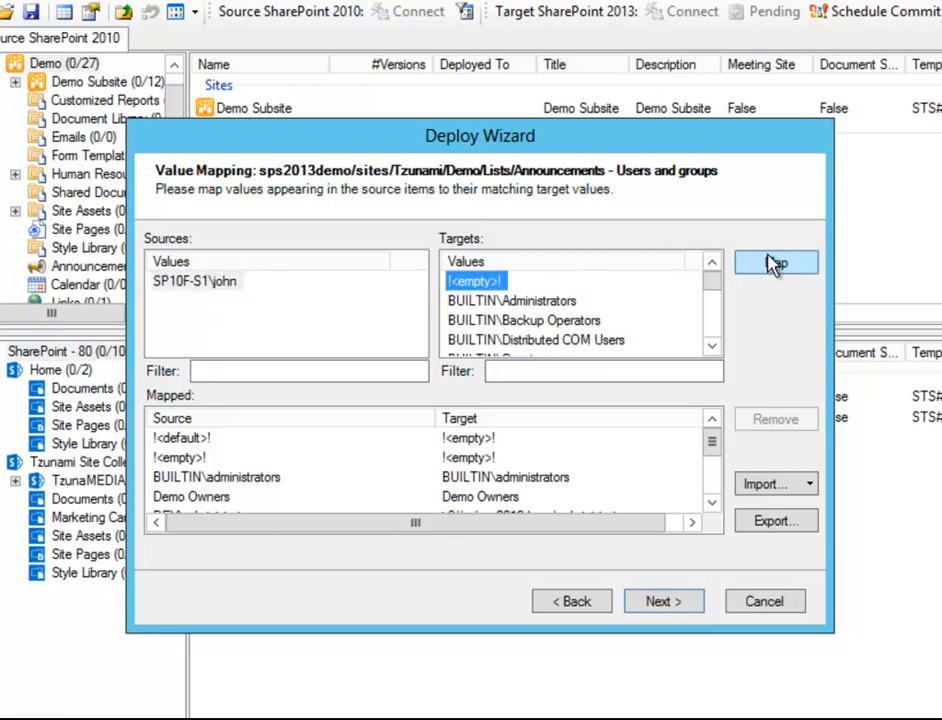
pyautogui.click(776, 262)
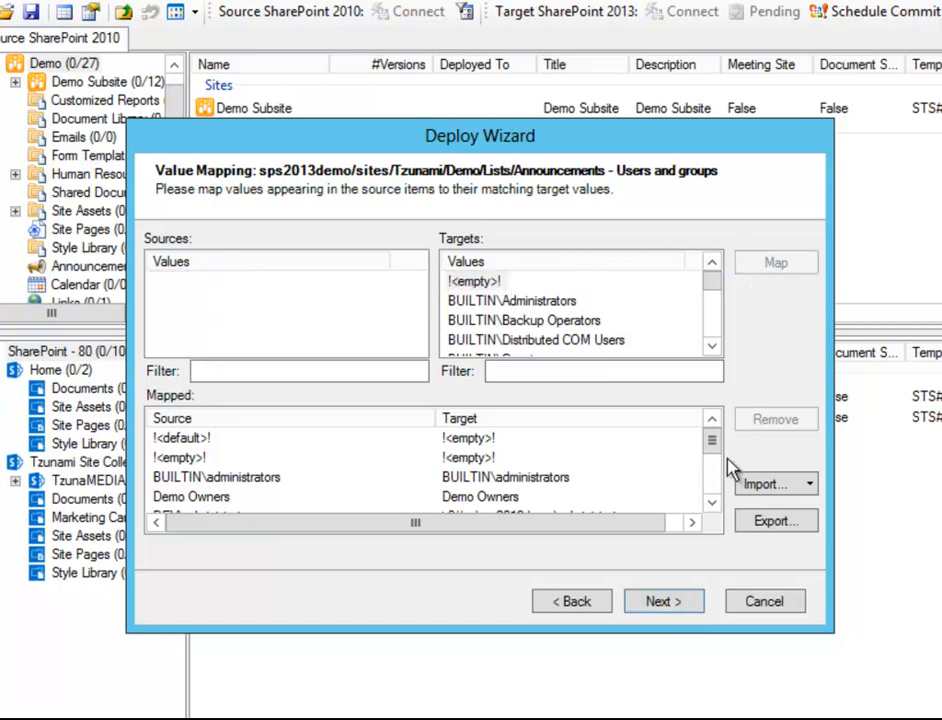
pyautogui.click(664, 600)
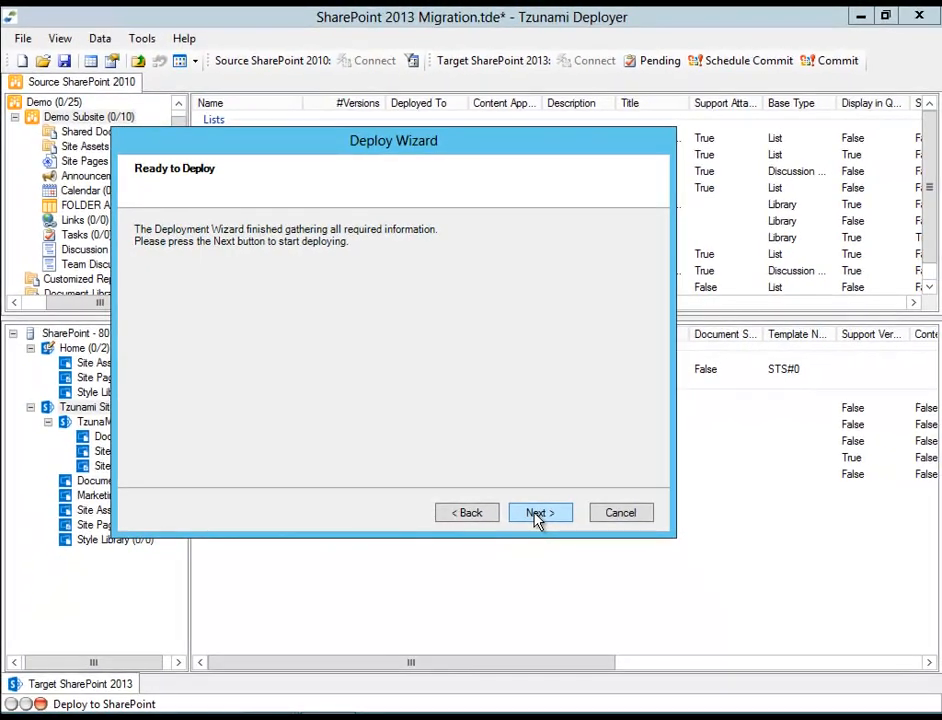
# Deploy the gathered items, scroll through the Deployment Report, and finish the wizard with Done
pyautogui.click(540, 512)
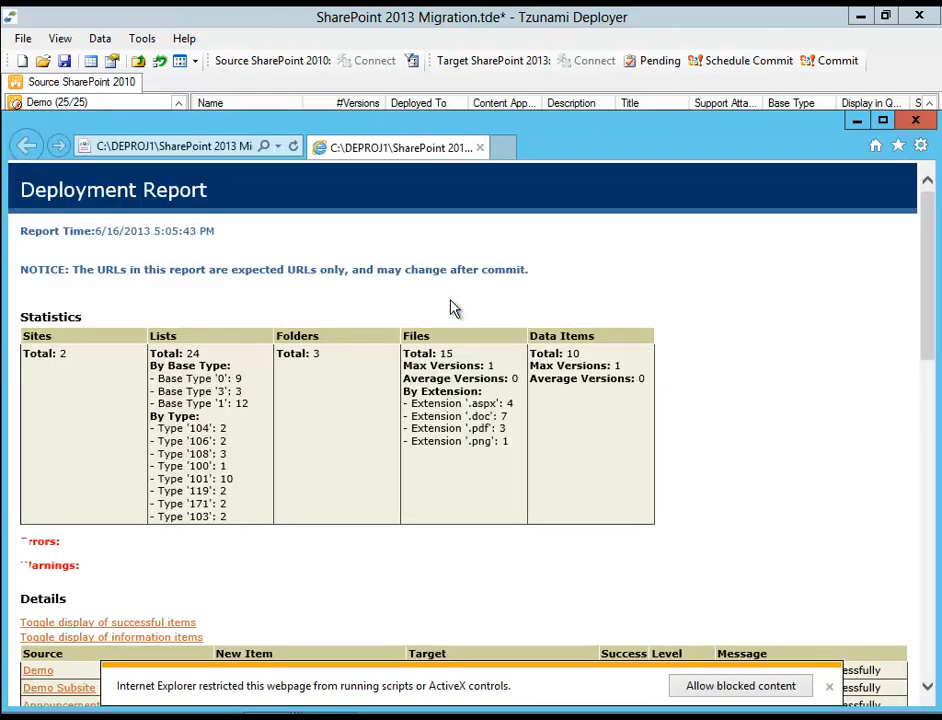
pyautogui.scroll(-3)
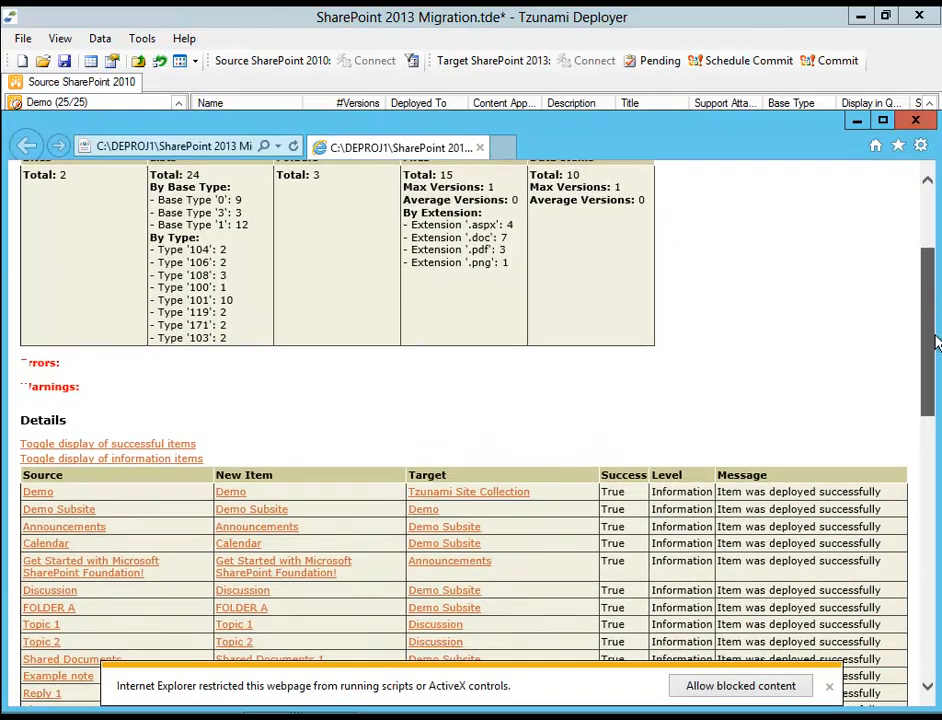
pyautogui.scroll(-3)
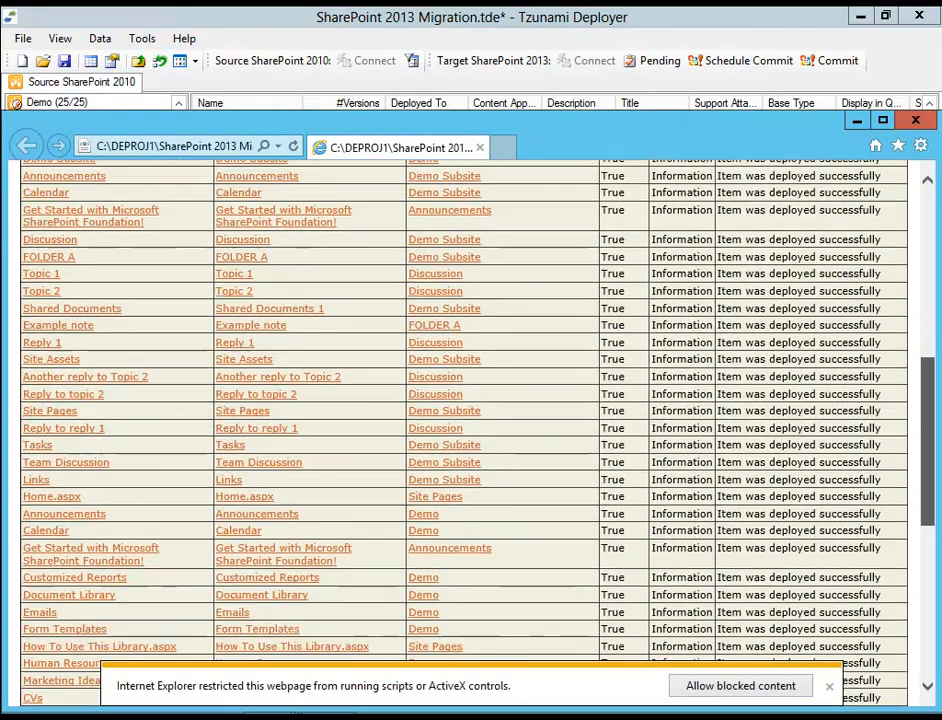
pyautogui.scroll(-3)
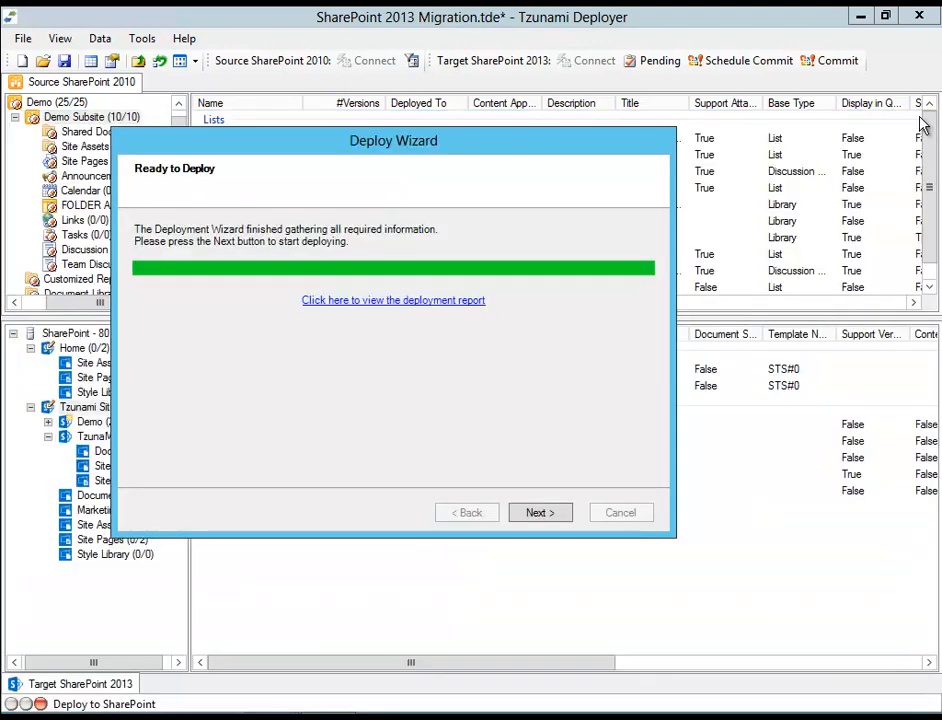
pyautogui.moveTo(596, 444)
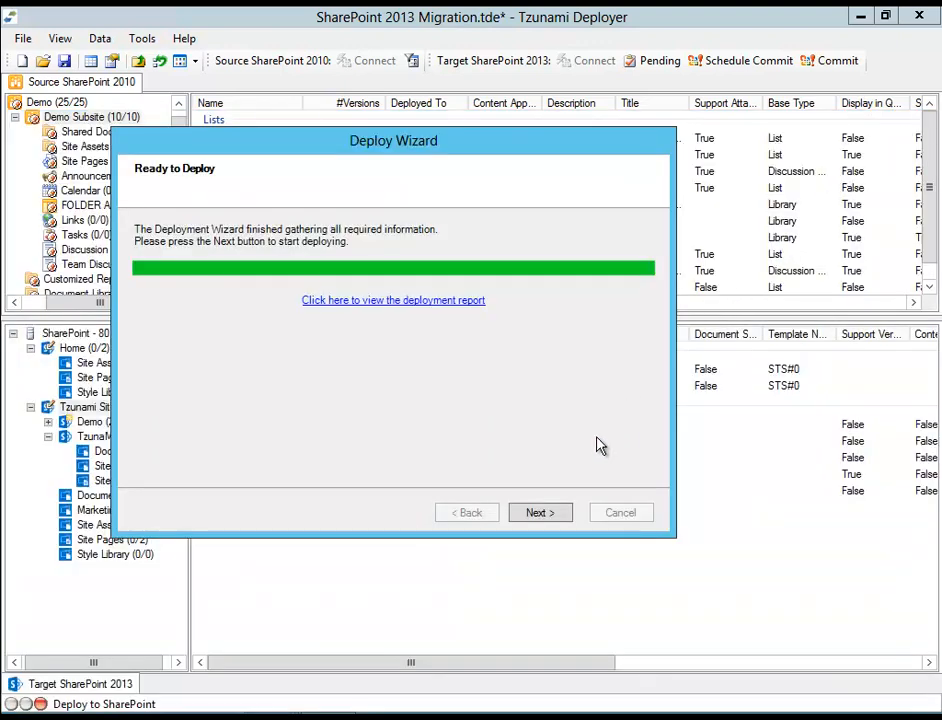
pyautogui.click(540, 512)
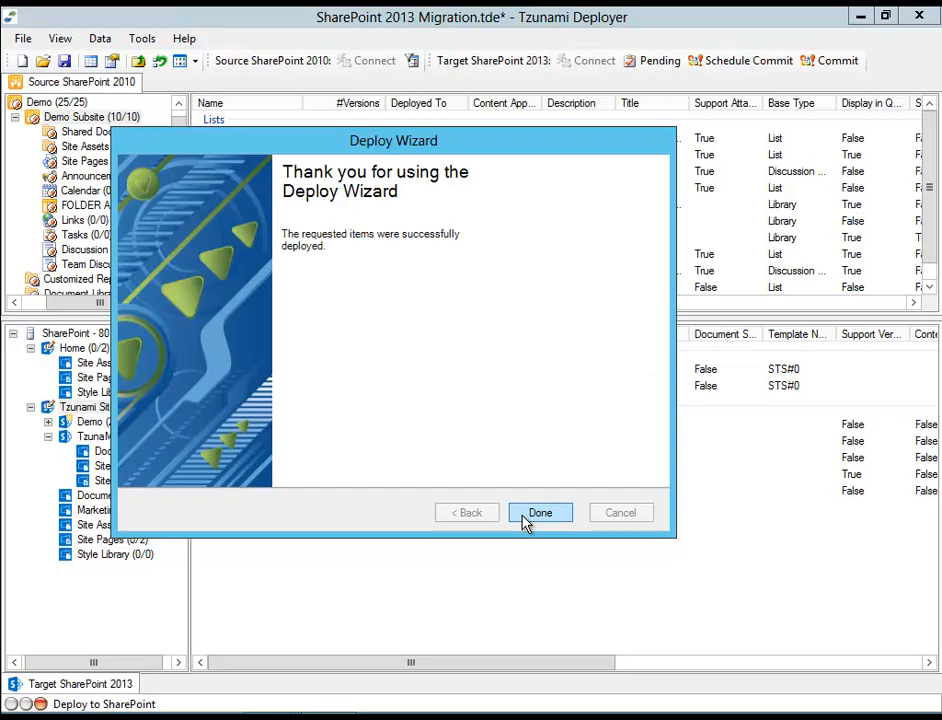
pyautogui.click(540, 512)
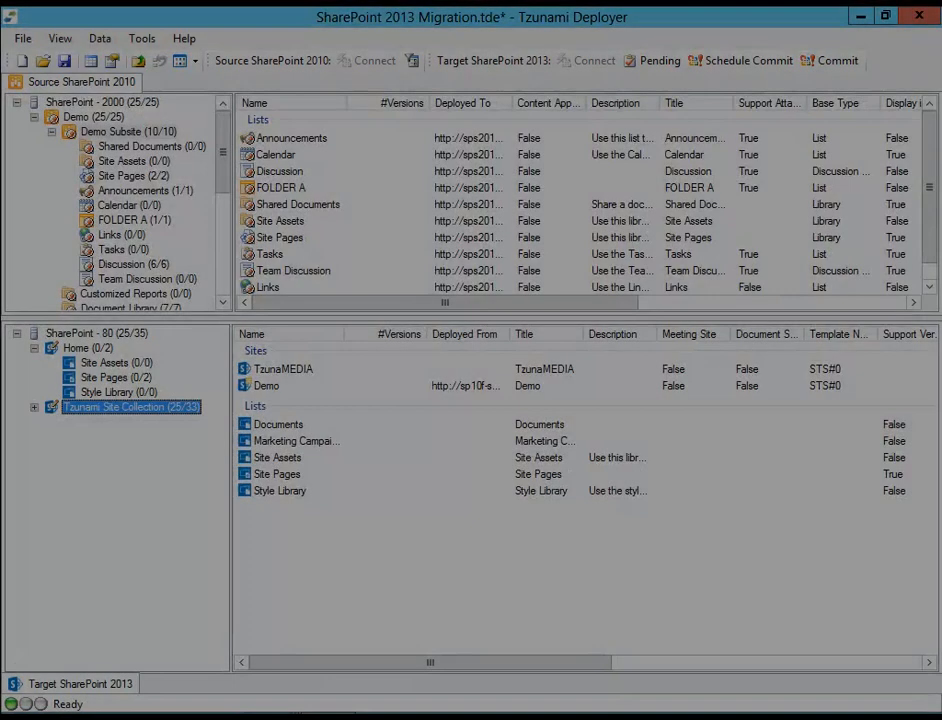
# Expand Tzunami Site Collection in the target tree to reveal the Demo site and TzunaMEDIA libraries
pyautogui.click(34, 408)
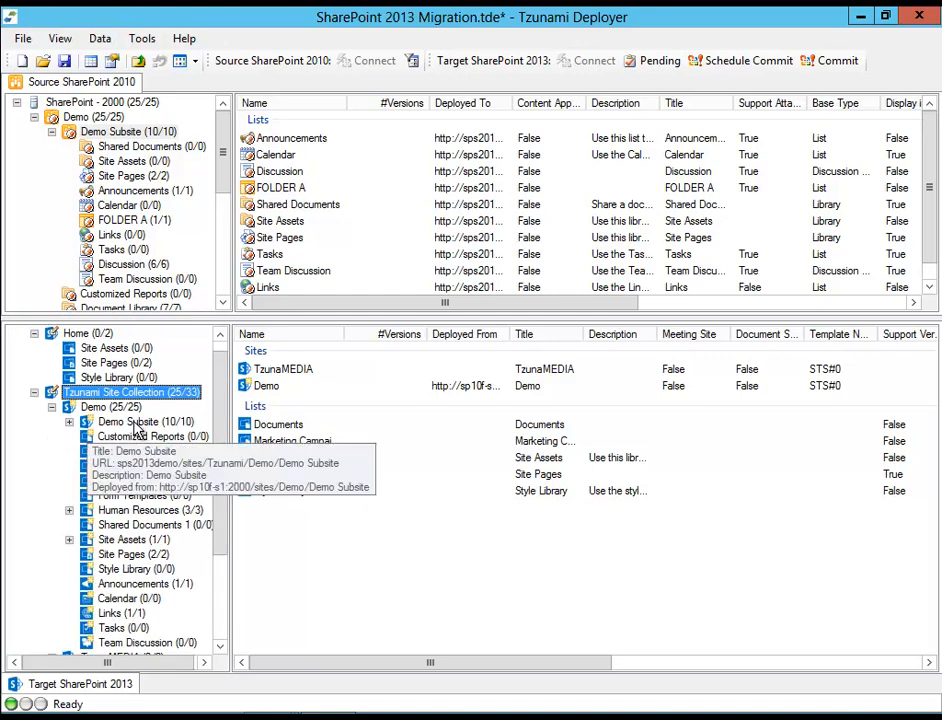
pyautogui.click(140, 510)
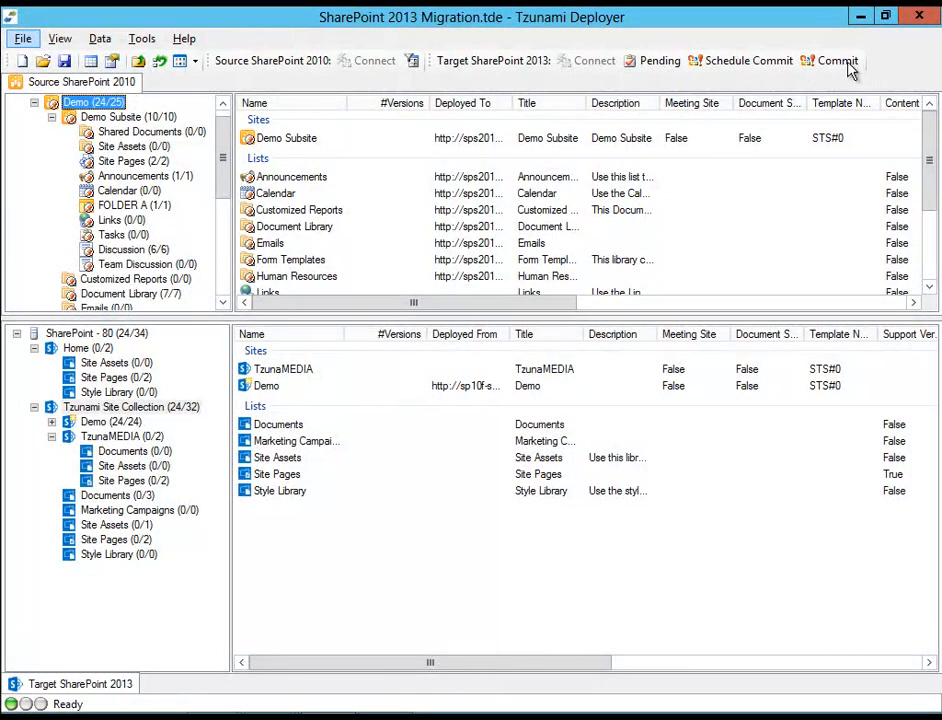
# Commit the deployed items to SharePoint 2013, confirm, and close the successful commit report
pyautogui.click(836, 60)
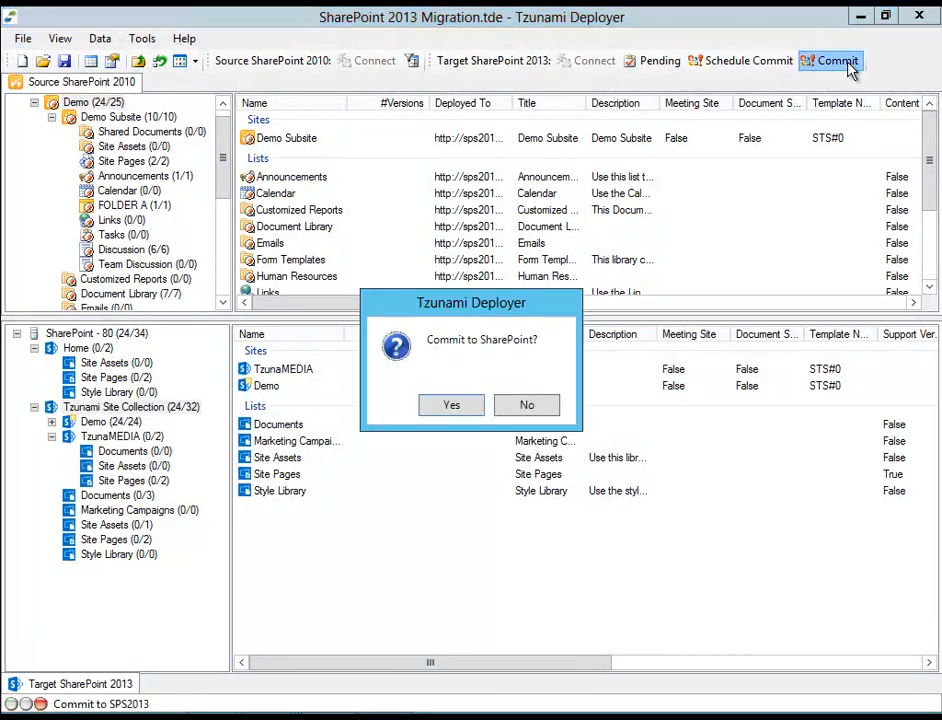
pyautogui.click(452, 404)
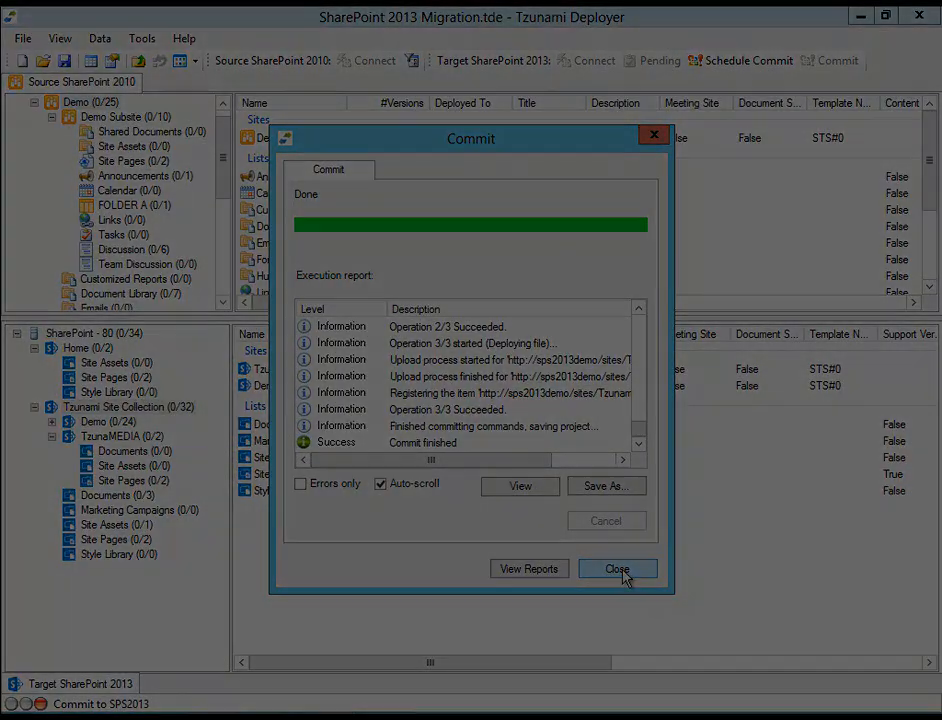
pyautogui.click(616, 568)
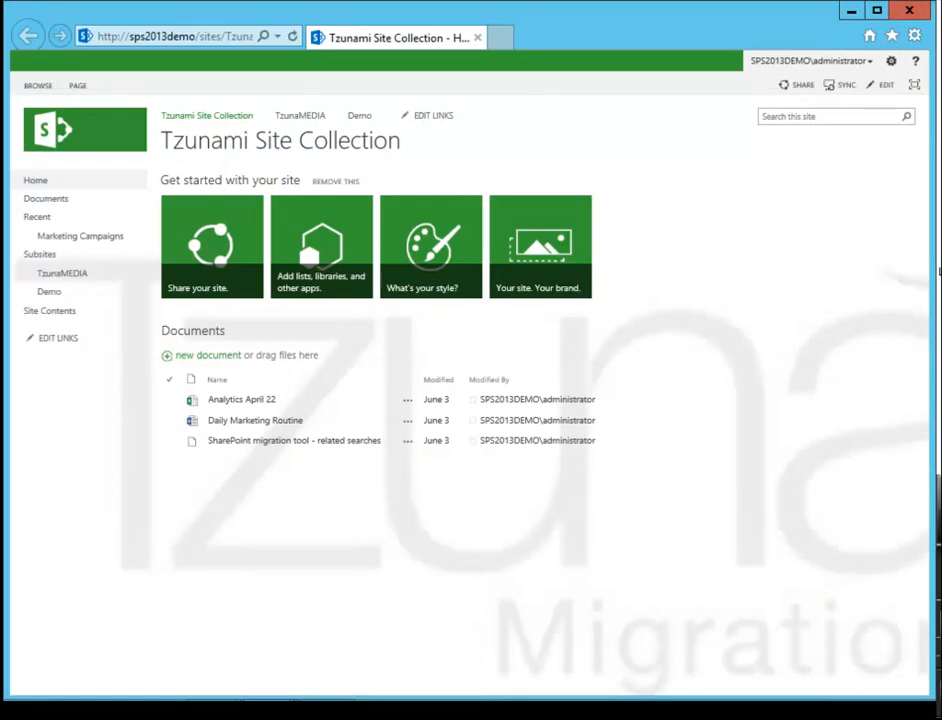
pyautogui.moveTo(164, 490)
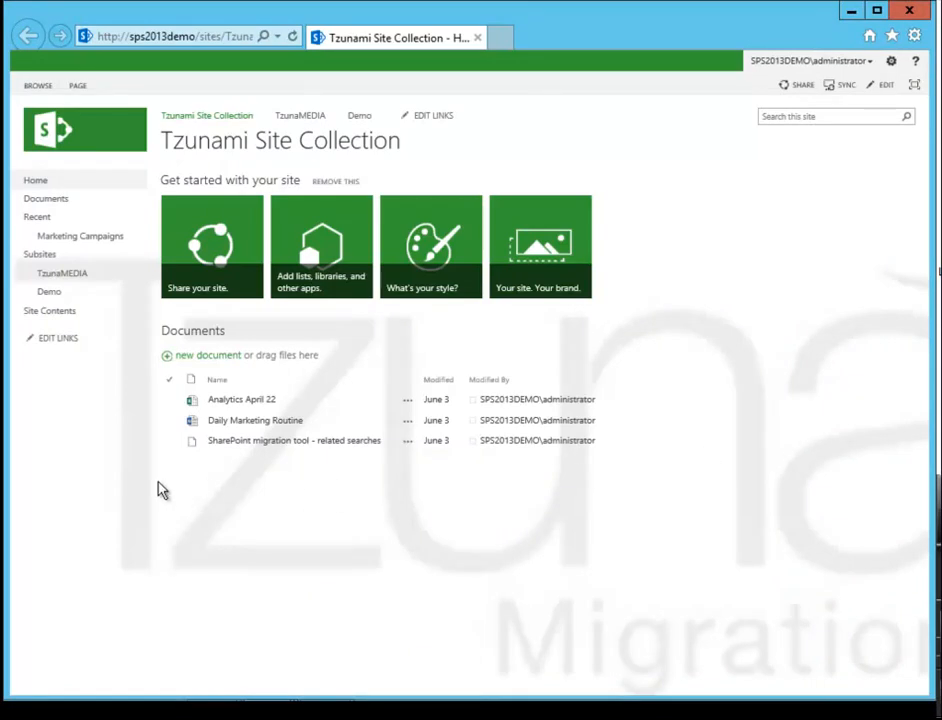